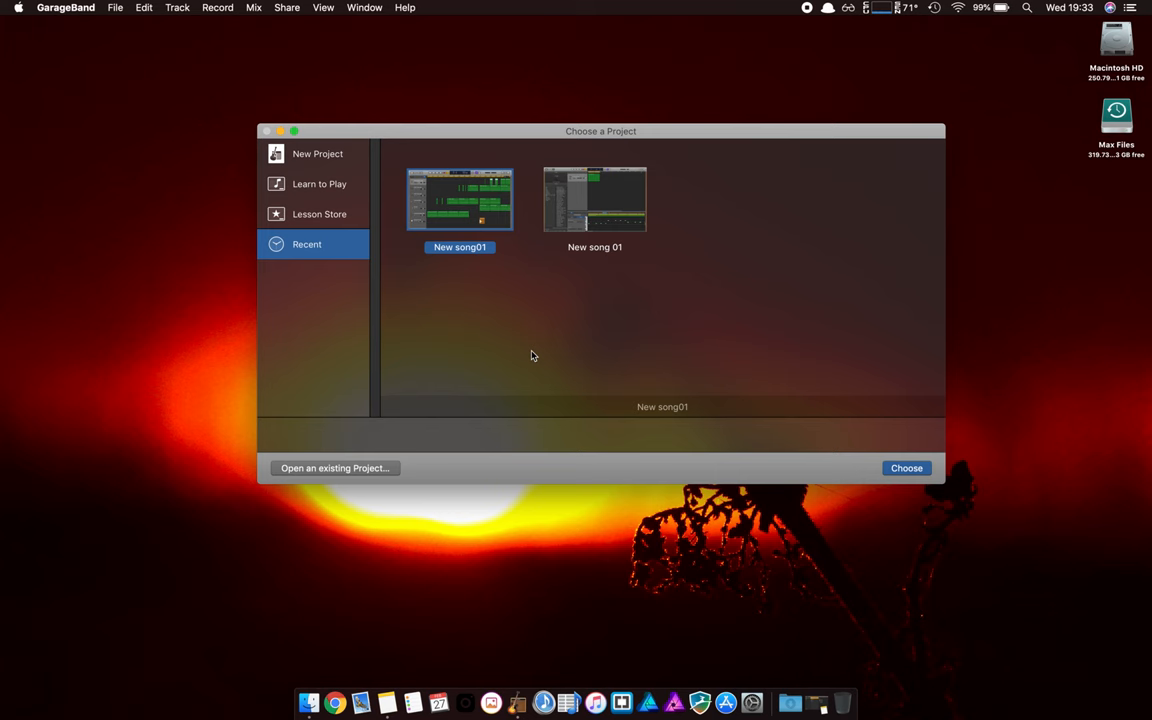
Step: Open the recent project New song01 from the Choose a Project window
left_click(905, 468)
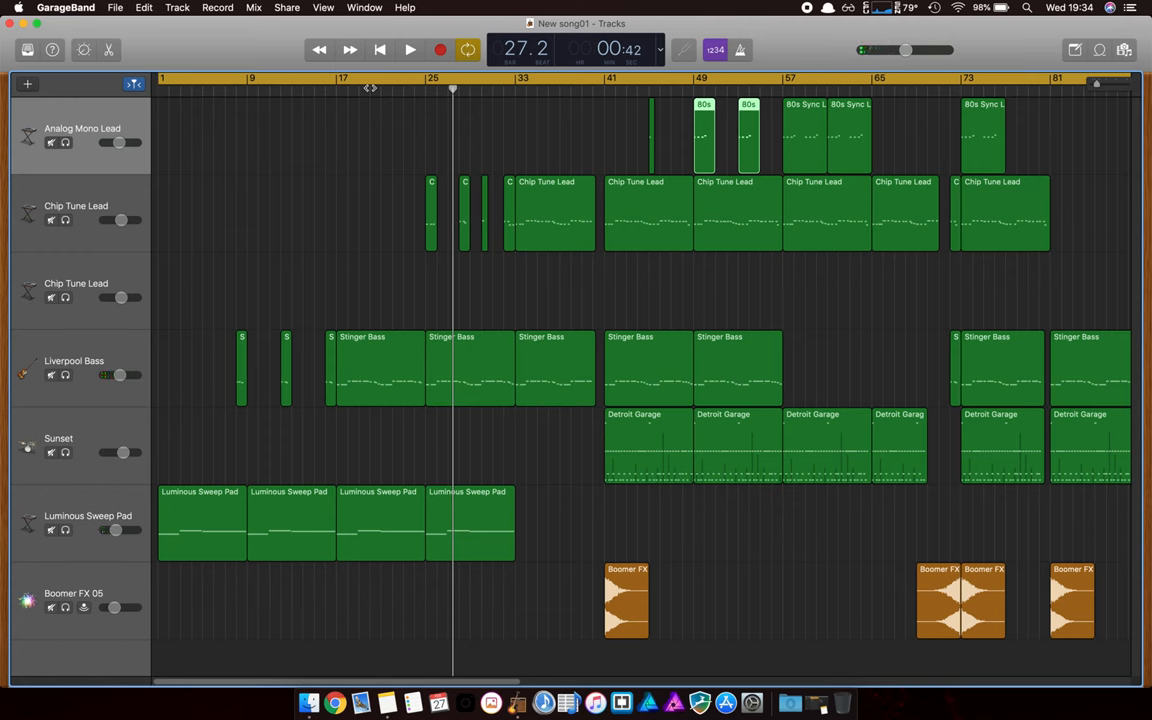
Step: Play the song, jump to around bar 41, then stop playback
left_click(409, 49)
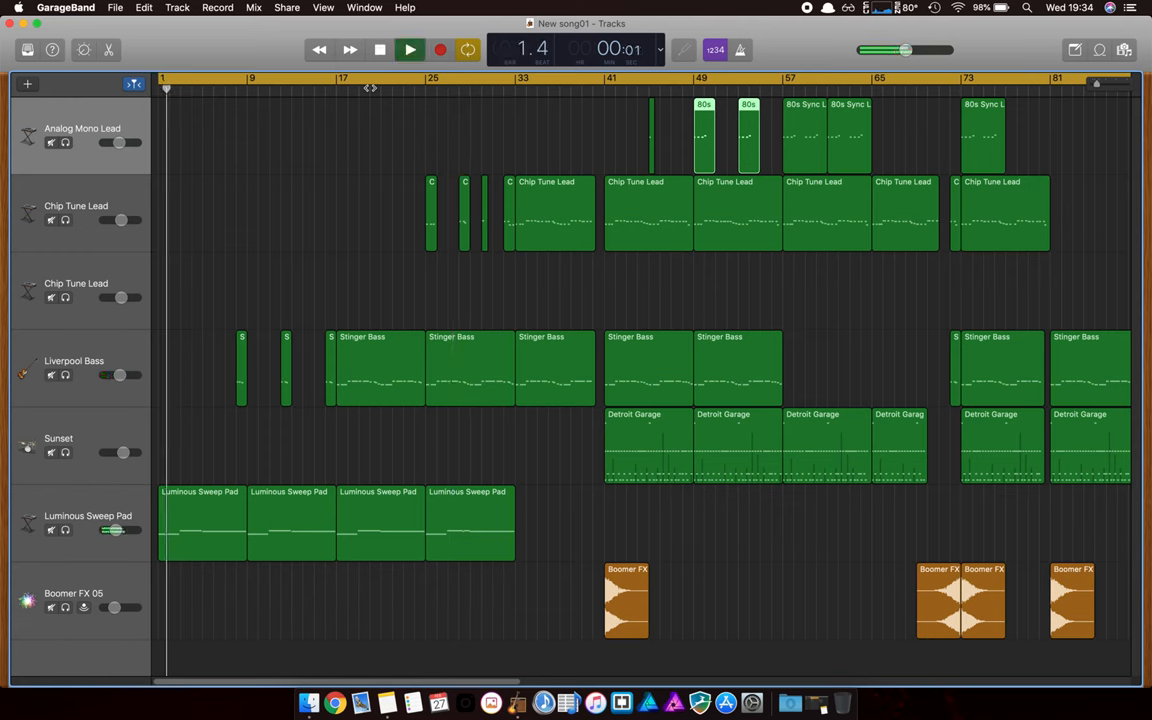
left_click(373, 88)
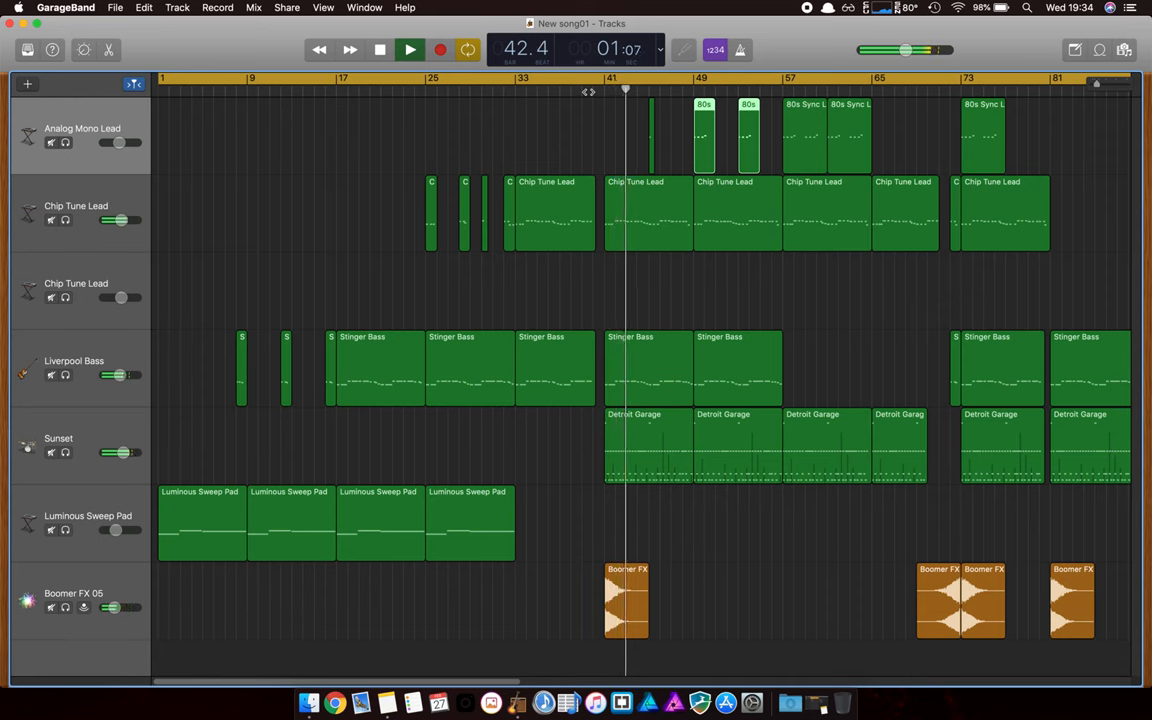
left_click(410, 49)
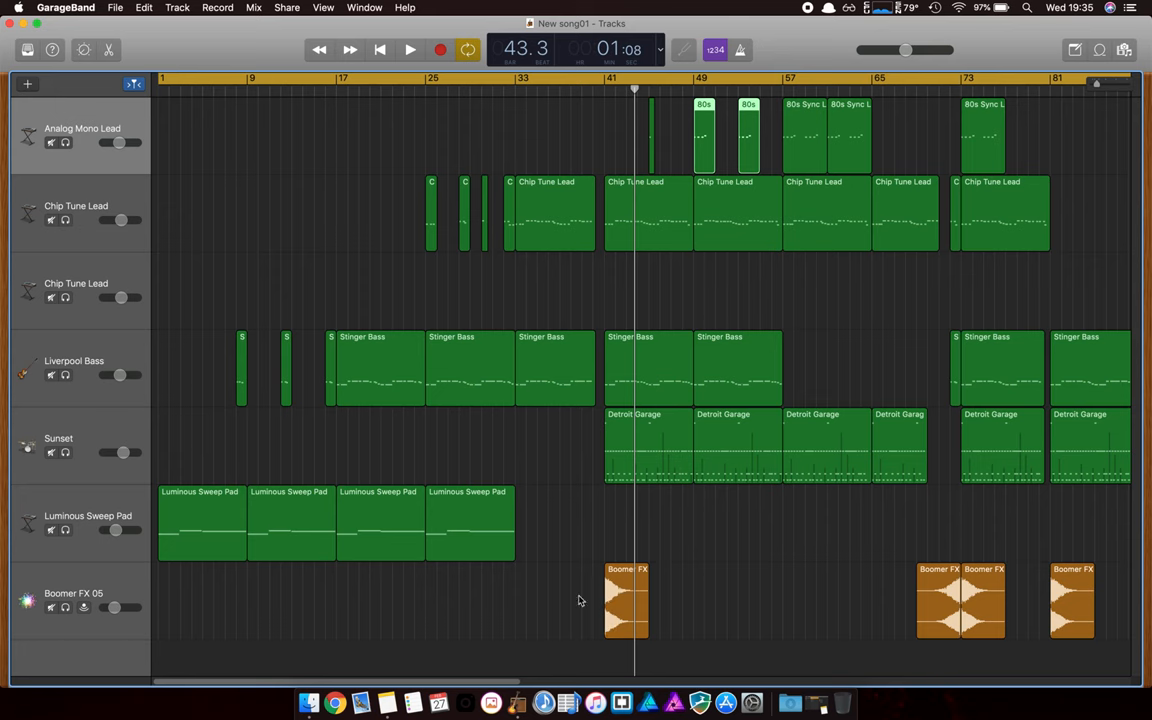
mouse_move(697, 605)
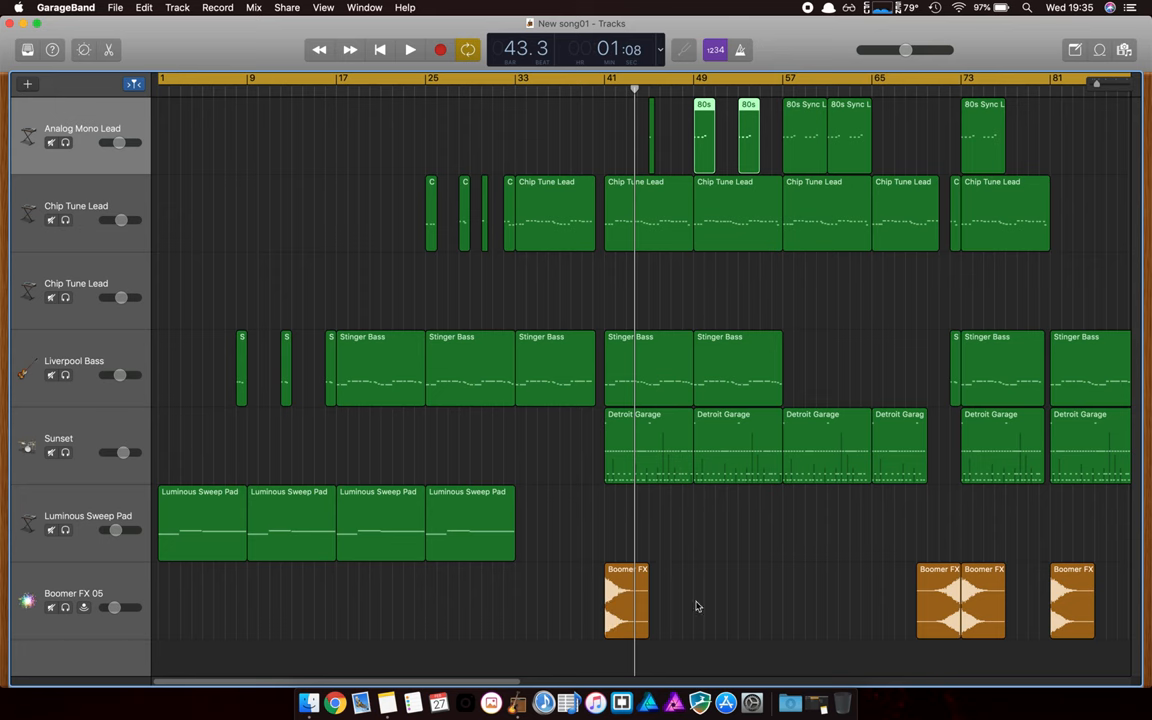
mouse_move(497, 368)
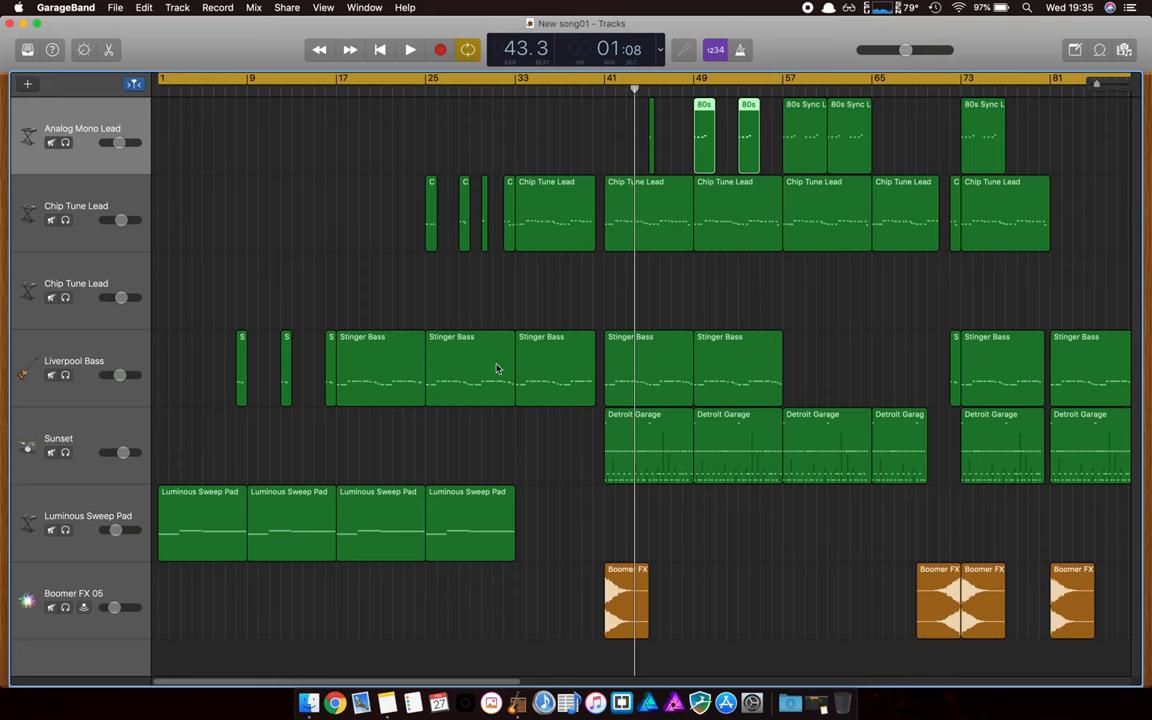
mouse_move(588, 332)
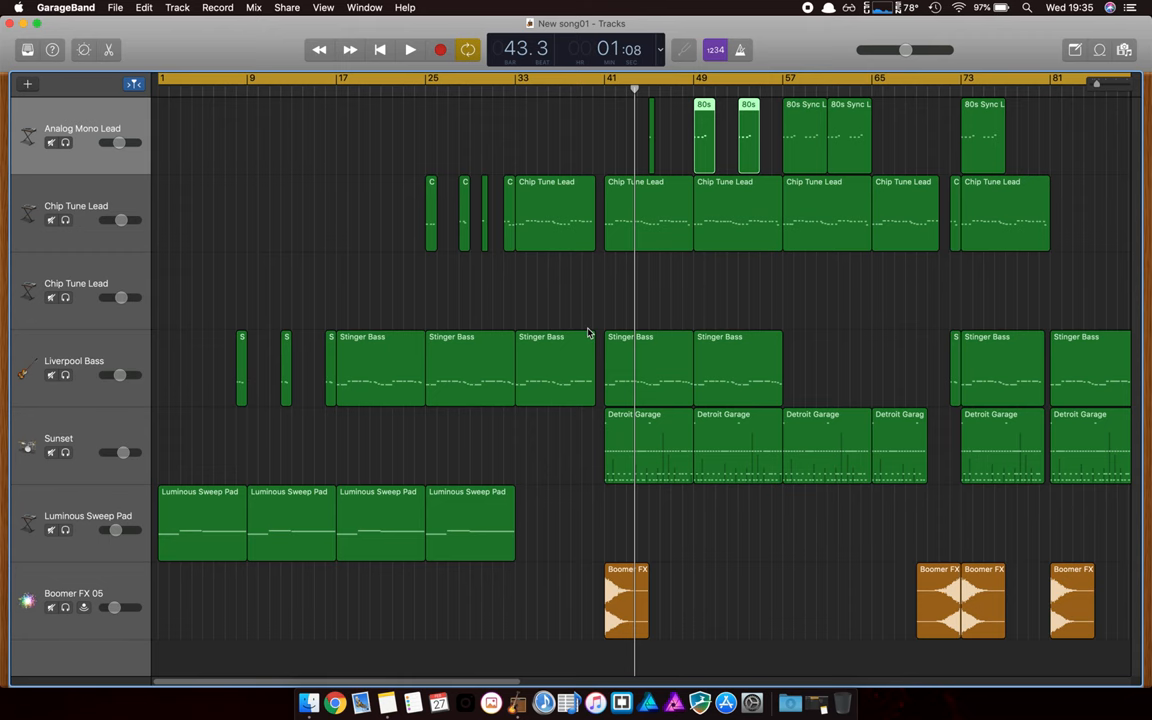
mouse_move(567, 237)
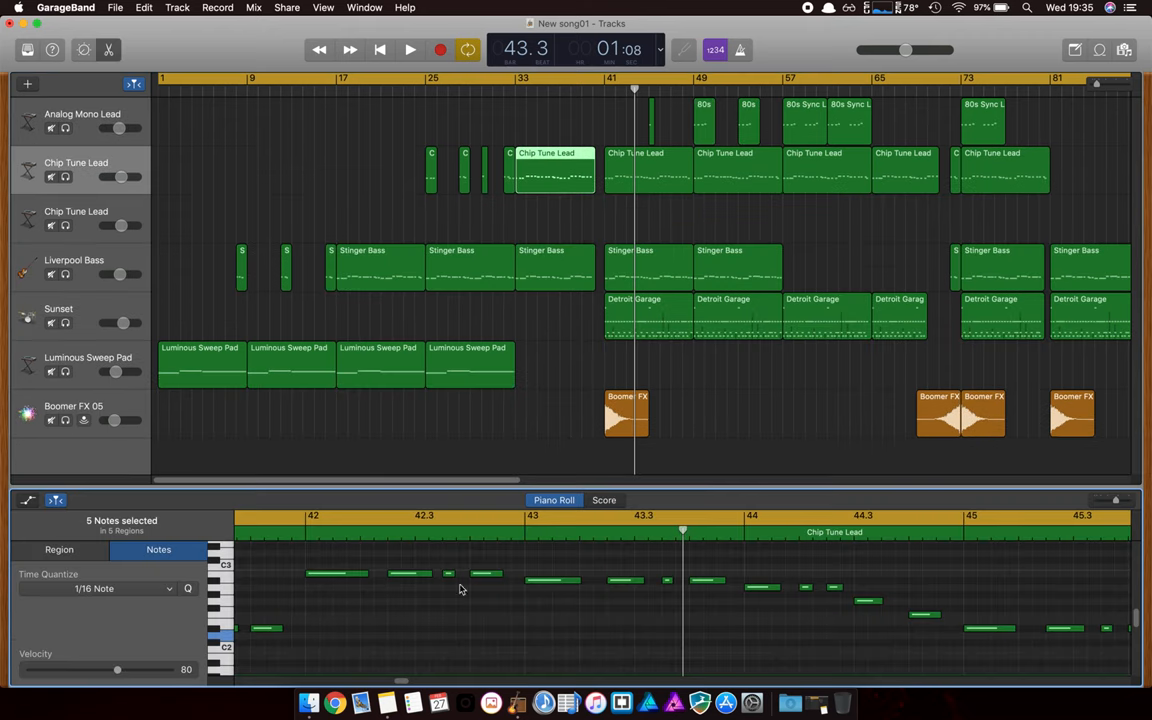
Step: Select a Chip Tune Lead note in the Piano Roll and drag it to a new pitch
left_click(490, 615)
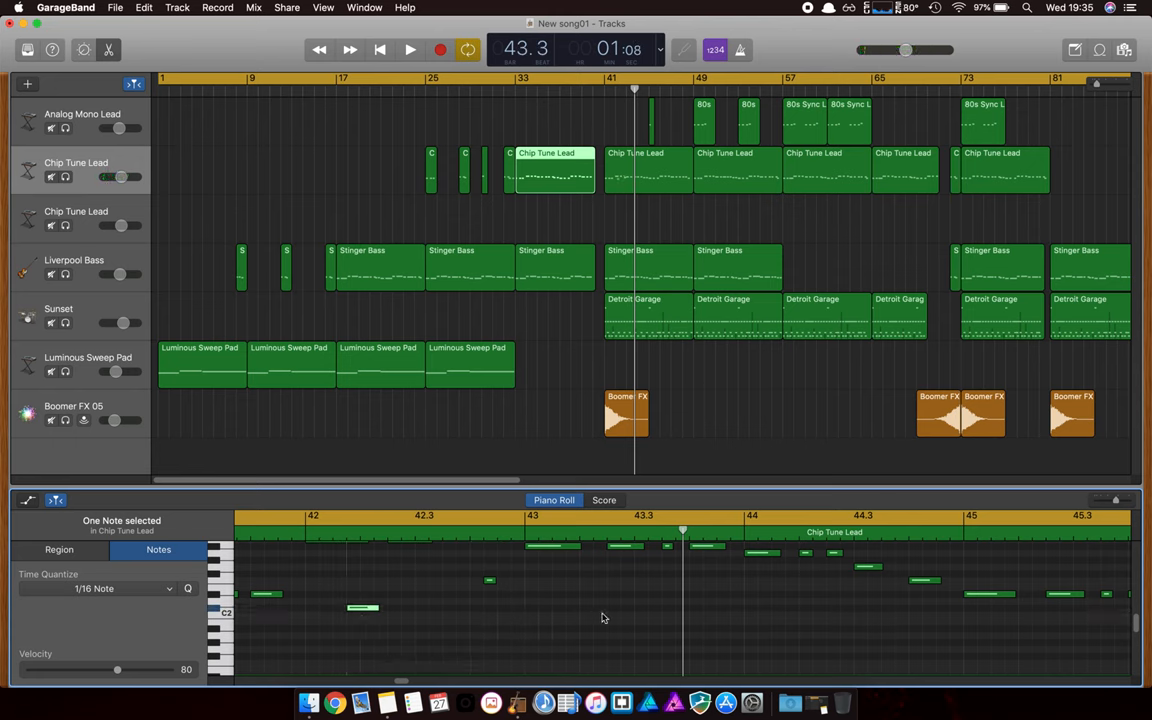
scroll("right", 3)
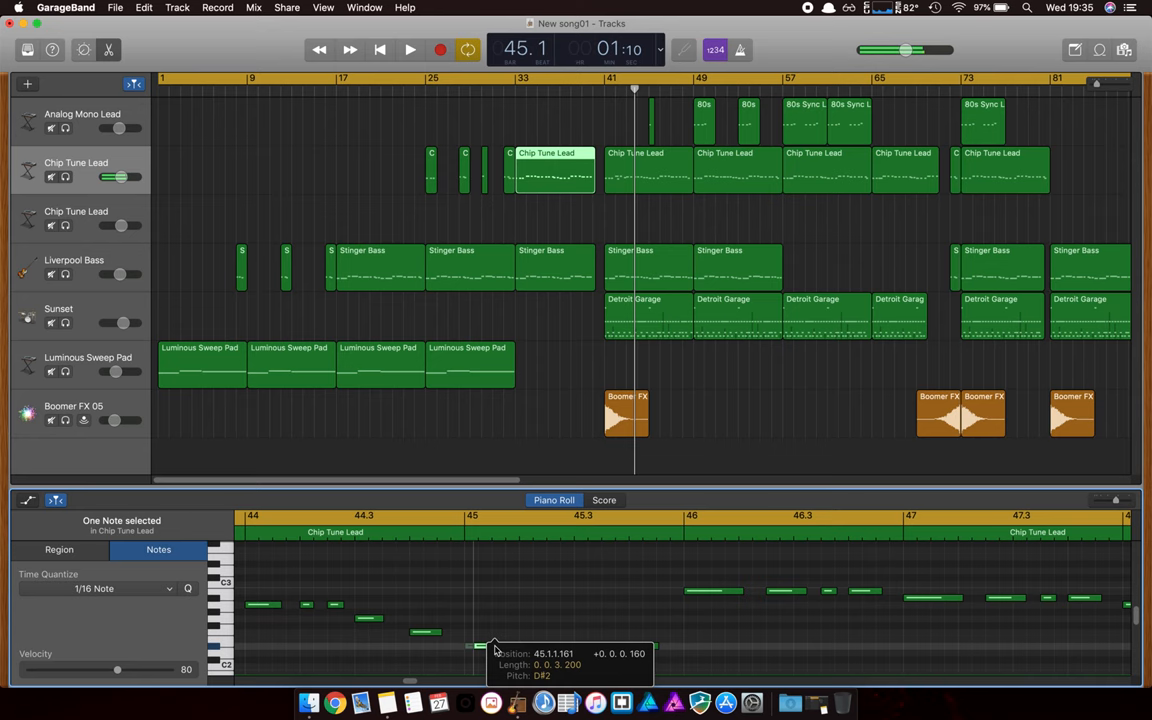
left_click_drag(490, 645, 570, 640)
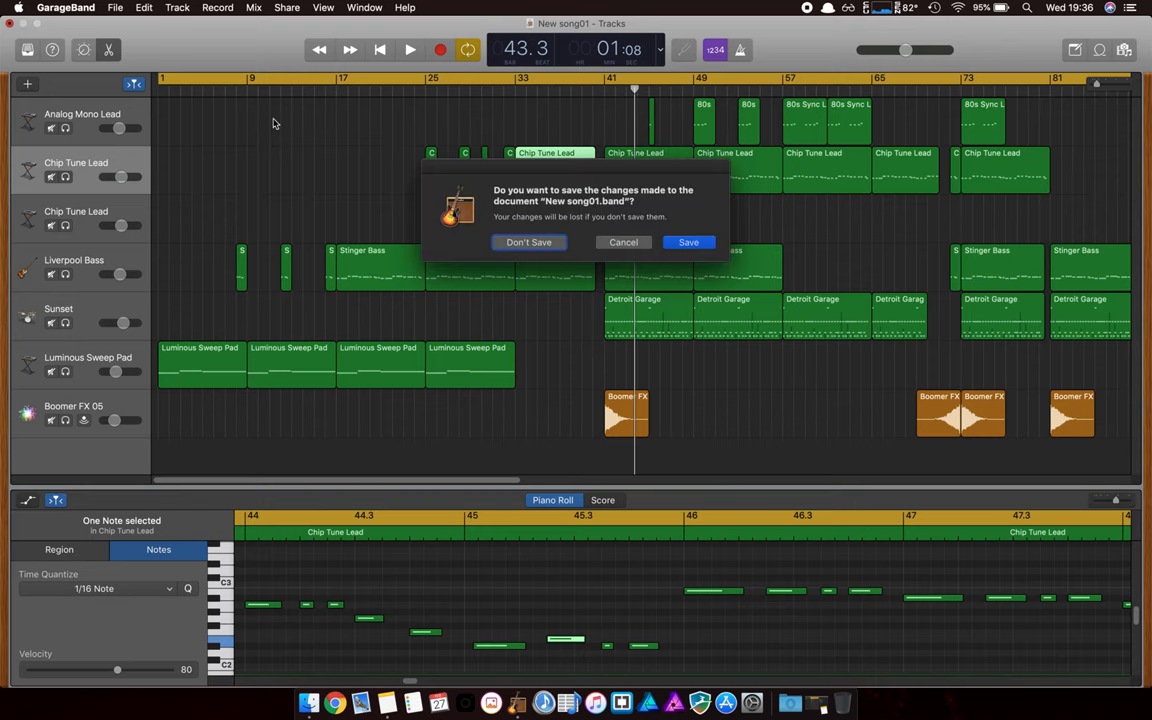
Step: Discard changes to New song01 and open the recent project New song 01
left_click(529, 242)
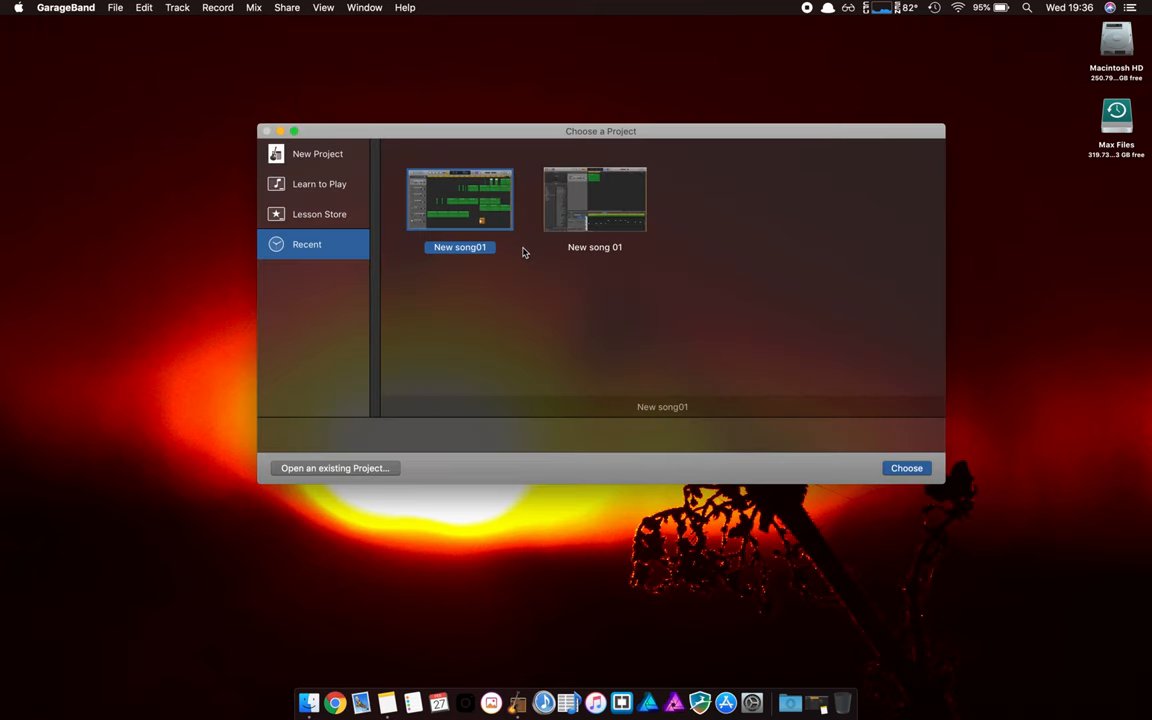
left_click(906, 468)
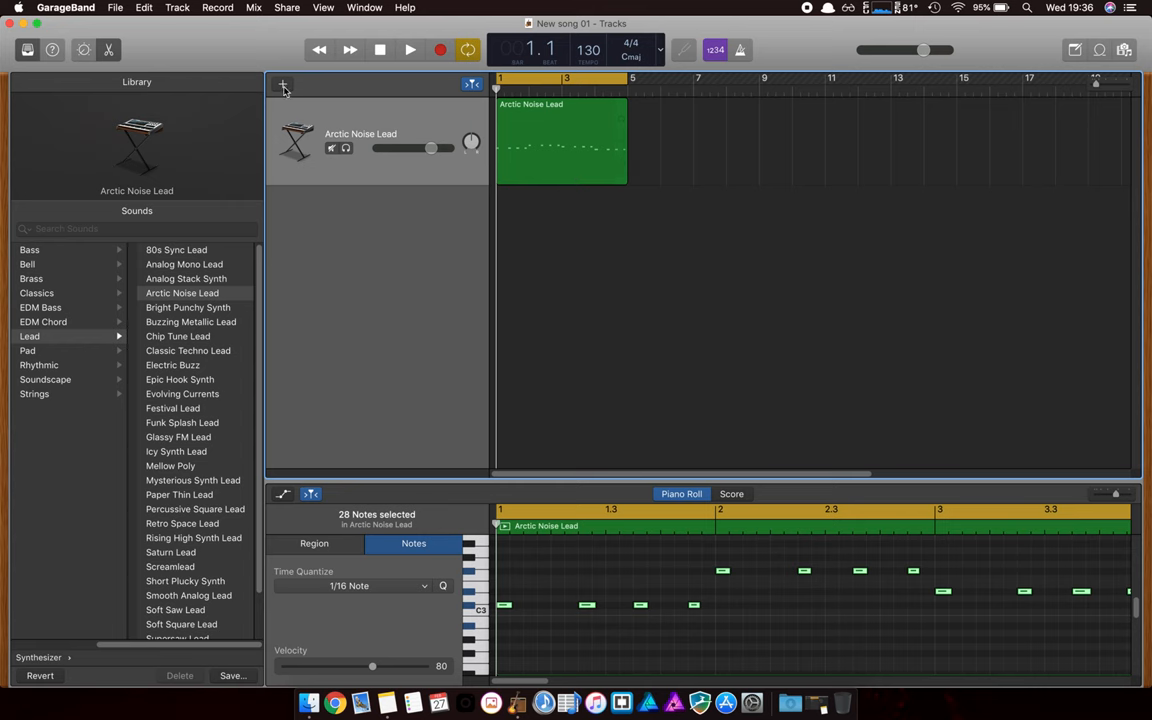
mouse_move(283, 85)
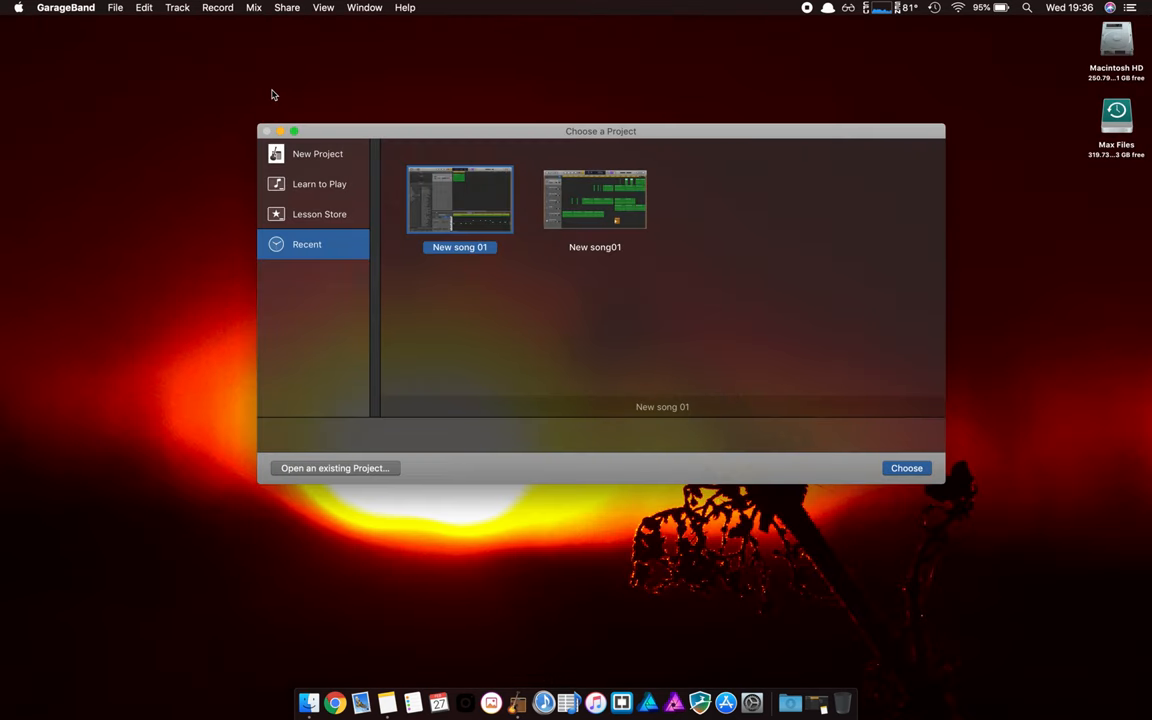
Step: Create an empty project and begin adding its first track
left_click(317, 153)
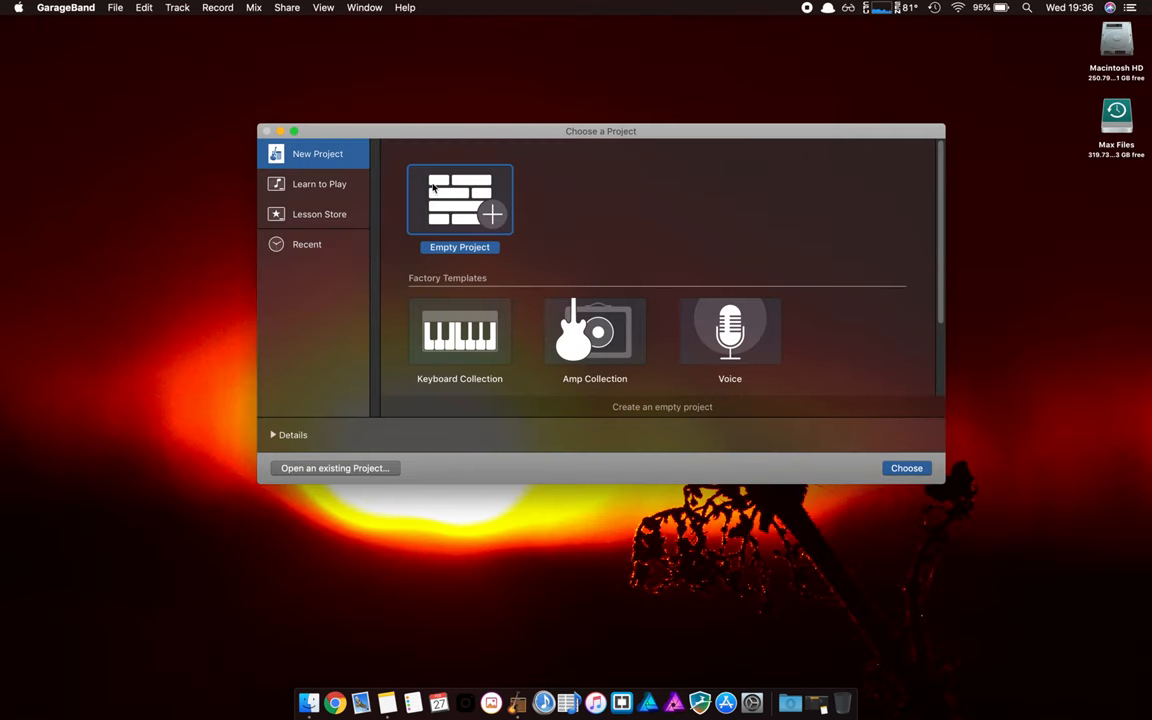
mouse_move(507, 293)
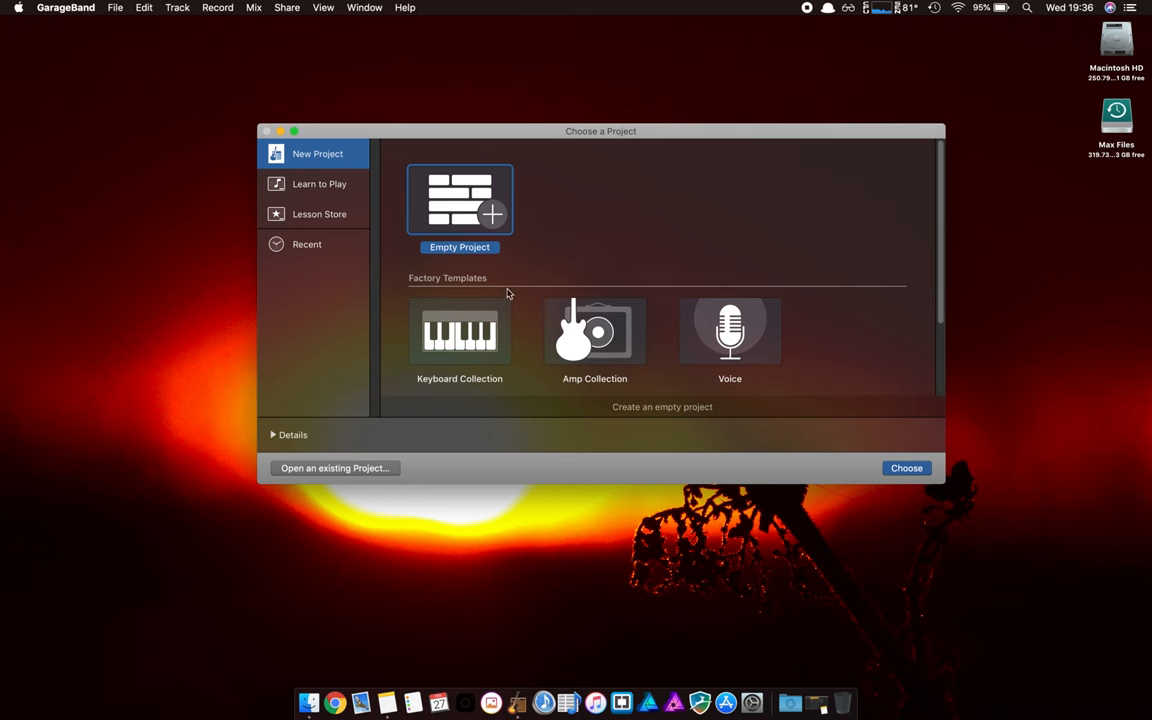
mouse_move(493, 213)
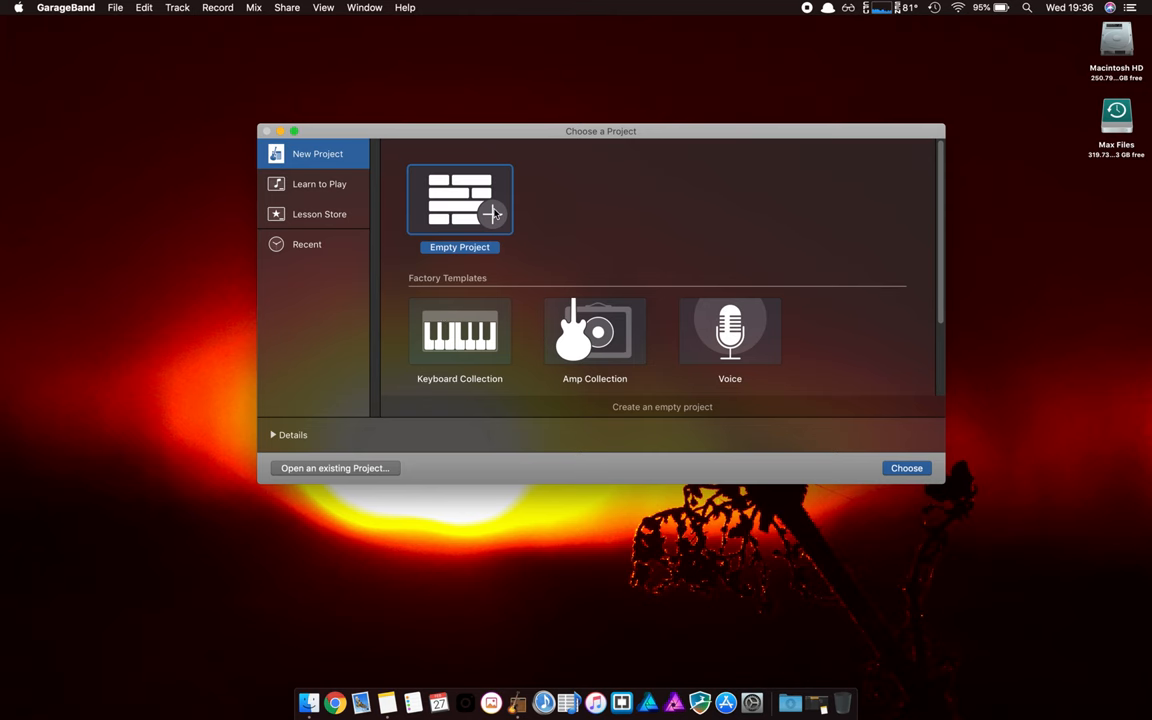
left_click(906, 468)
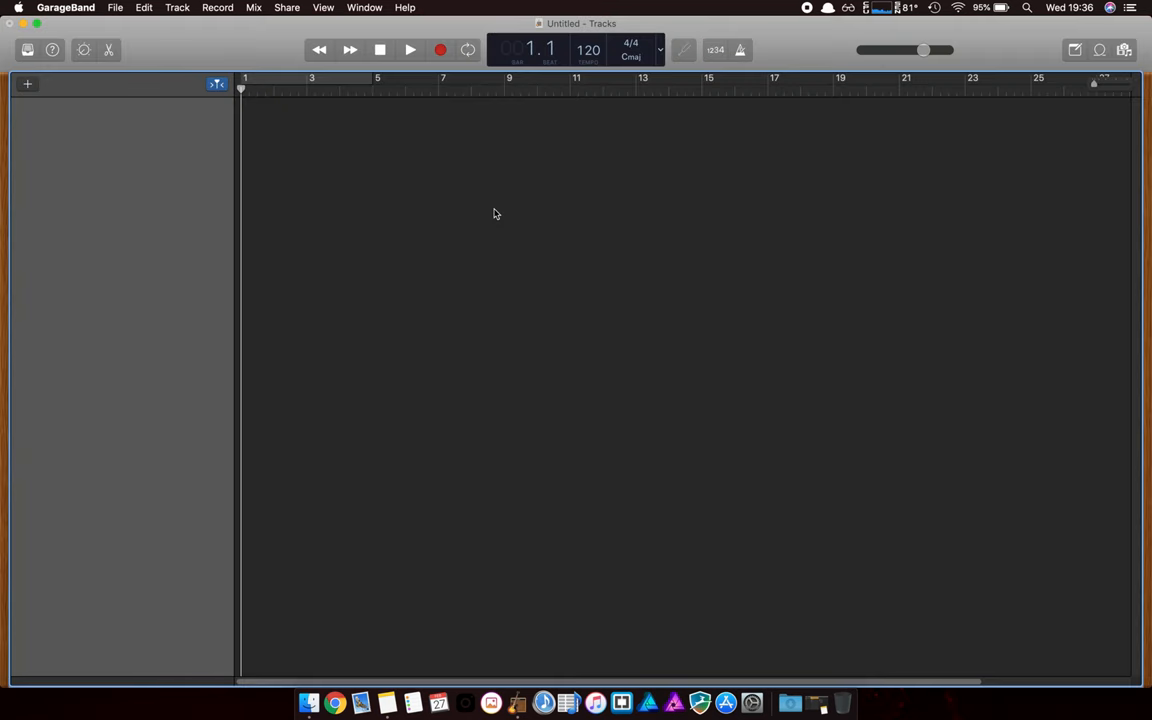
left_click(27, 83)
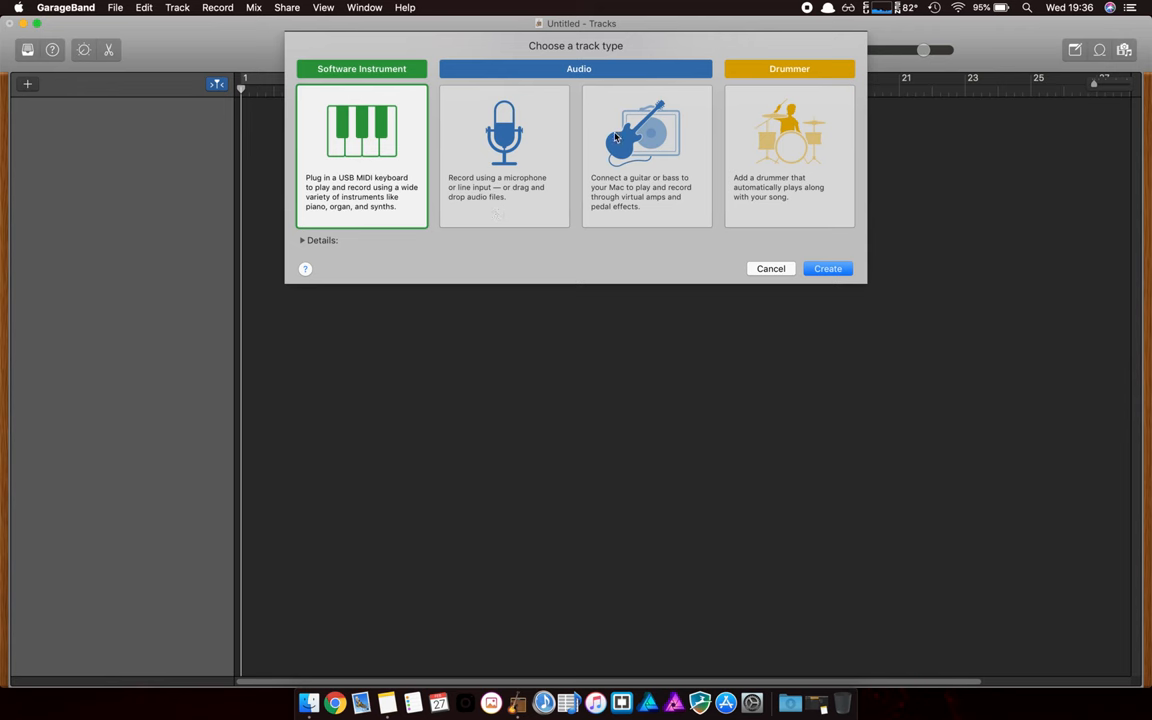
mouse_move(793, 173)
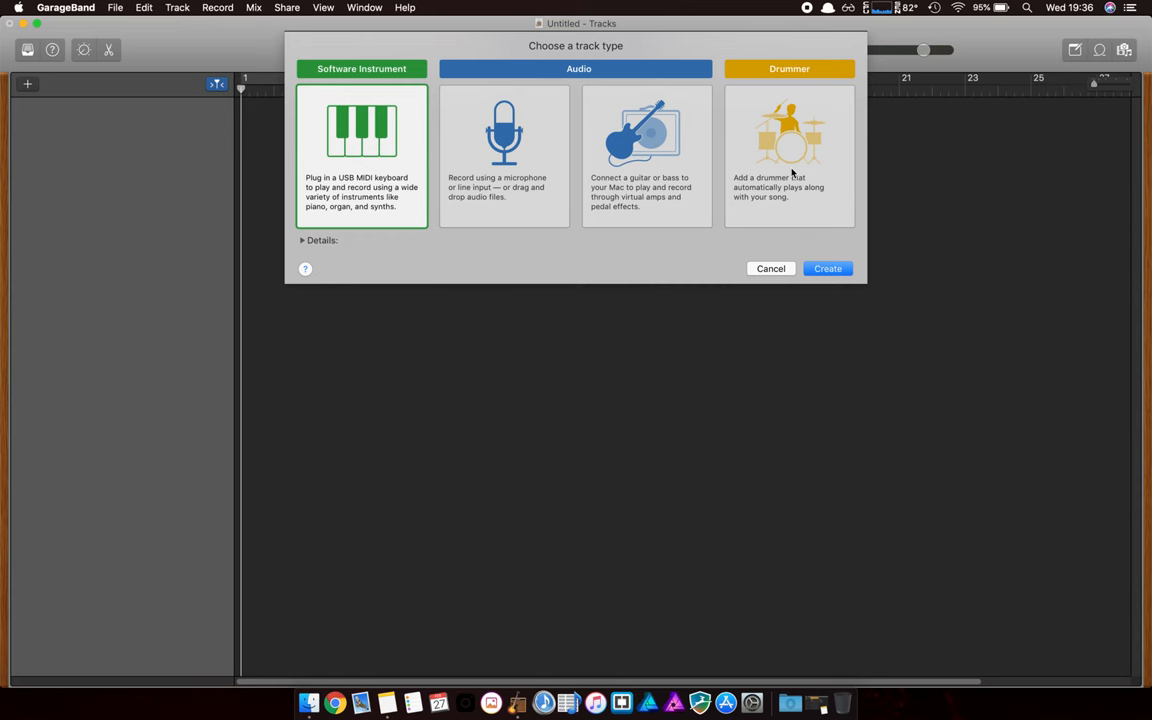
mouse_move(655, 164)
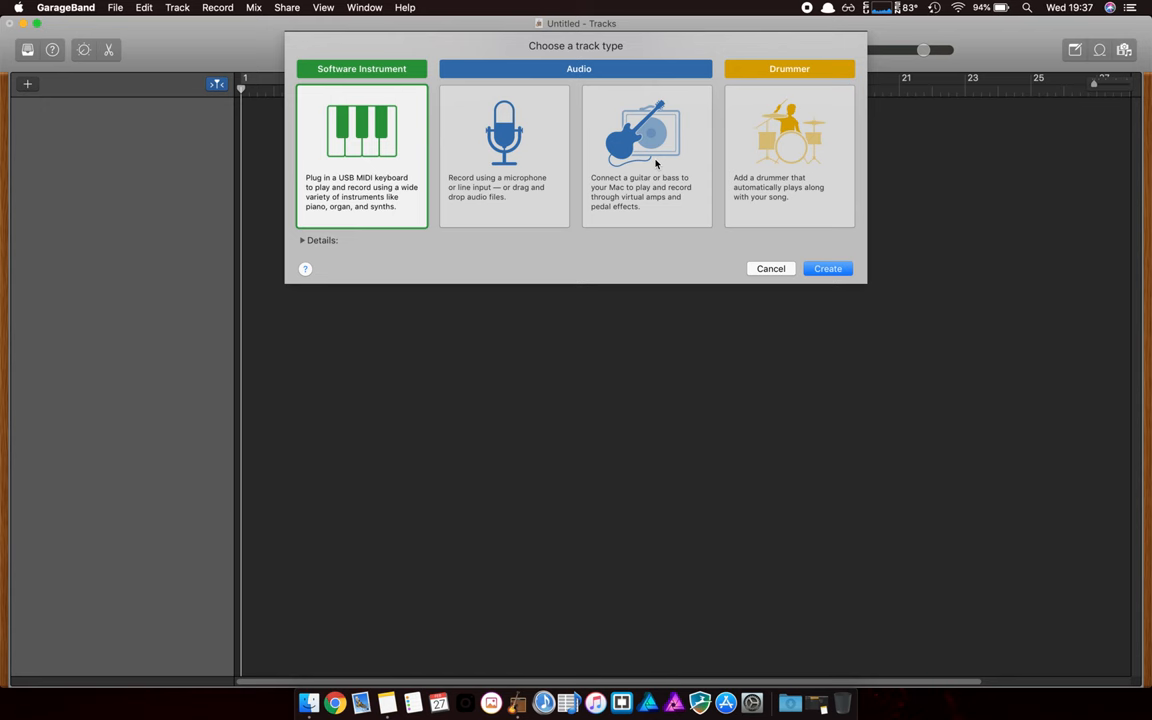
mouse_move(640, 184)
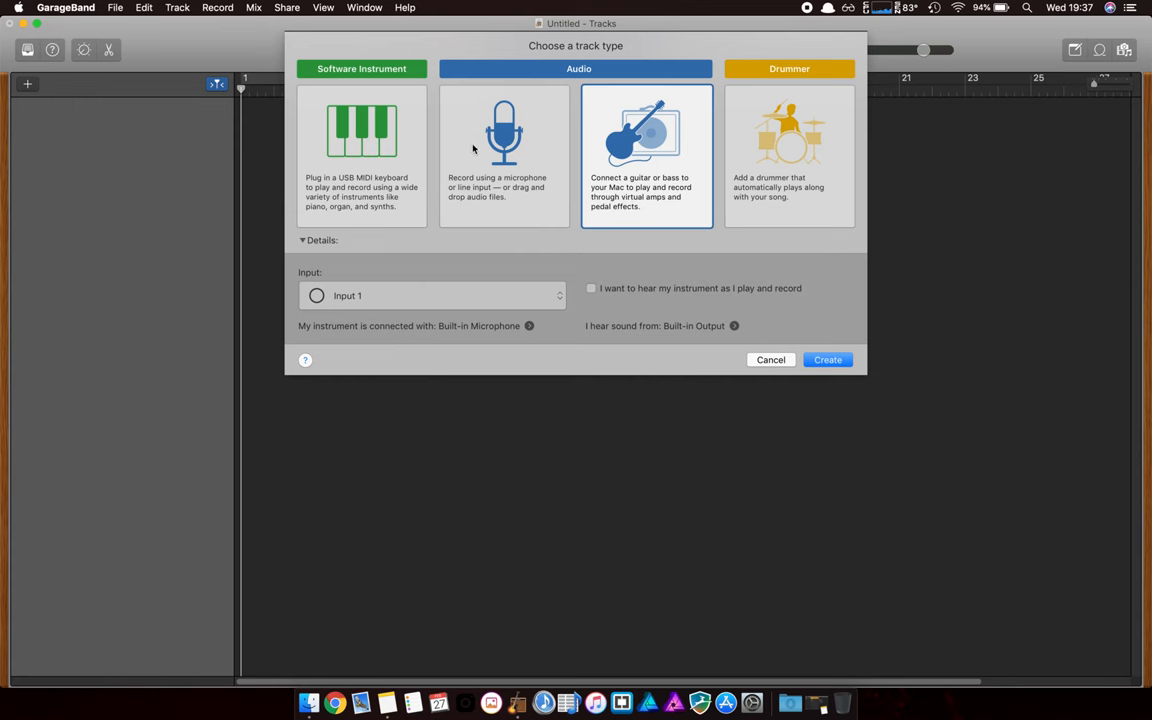
Step: Add a Classic Electric Piano software instrument track, then close the project
left_click(504, 150)
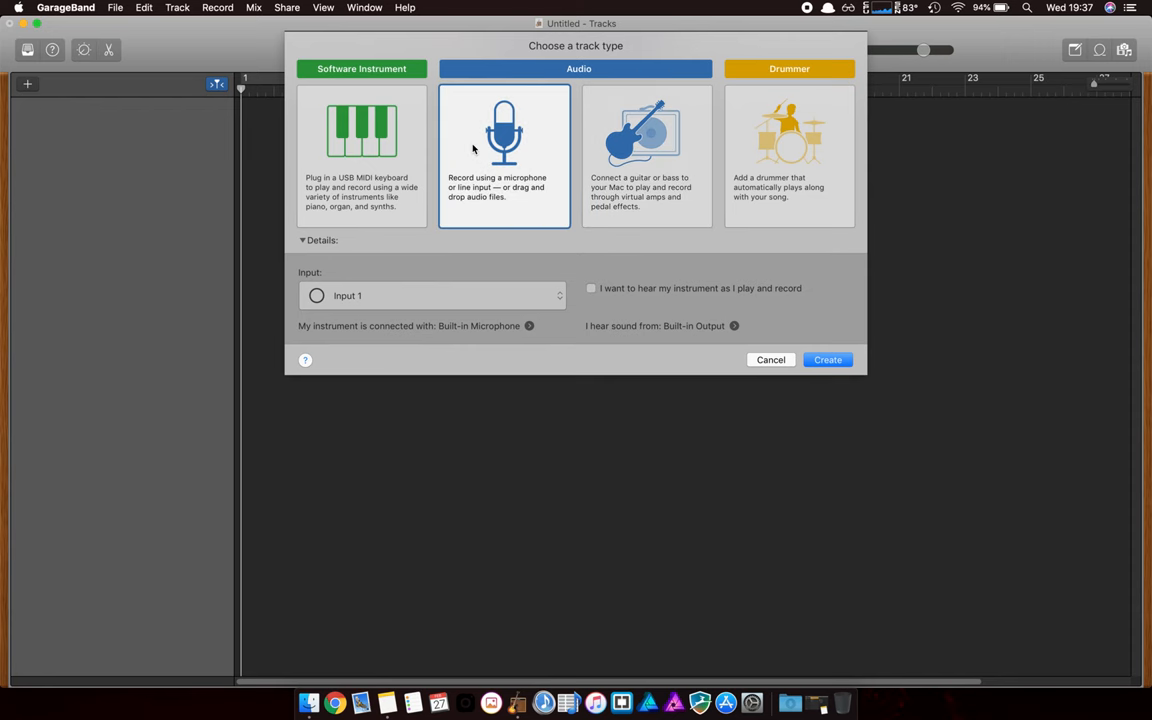
mouse_move(433, 138)
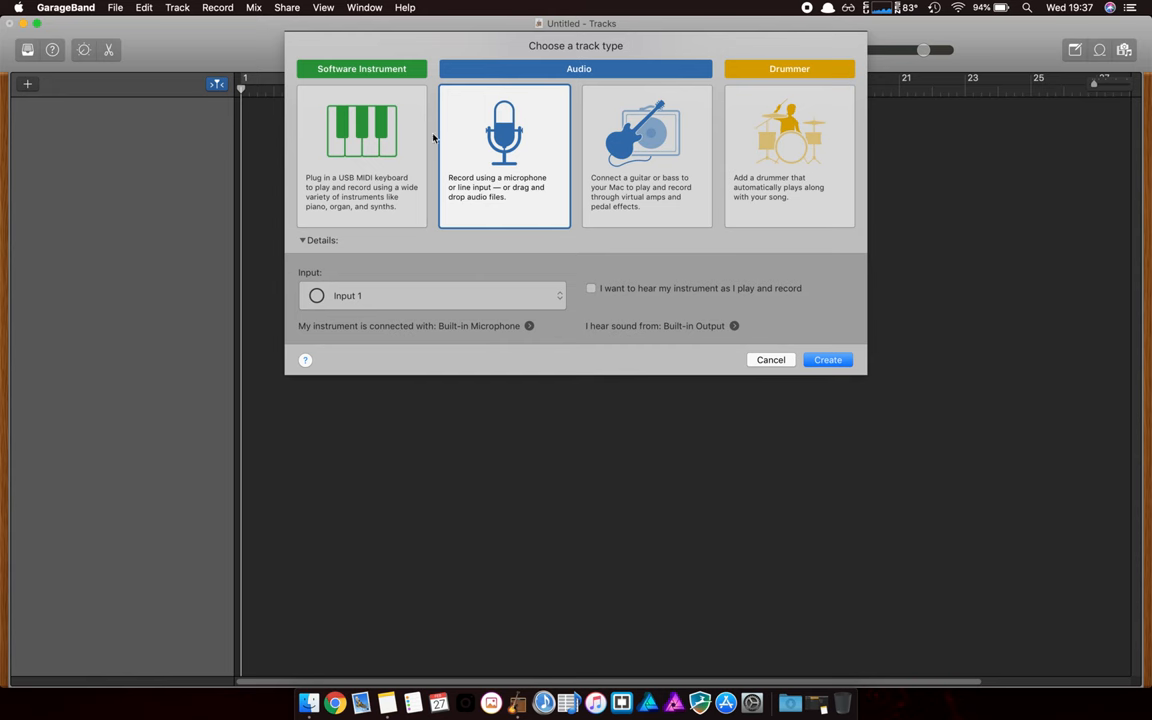
left_click(361, 140)
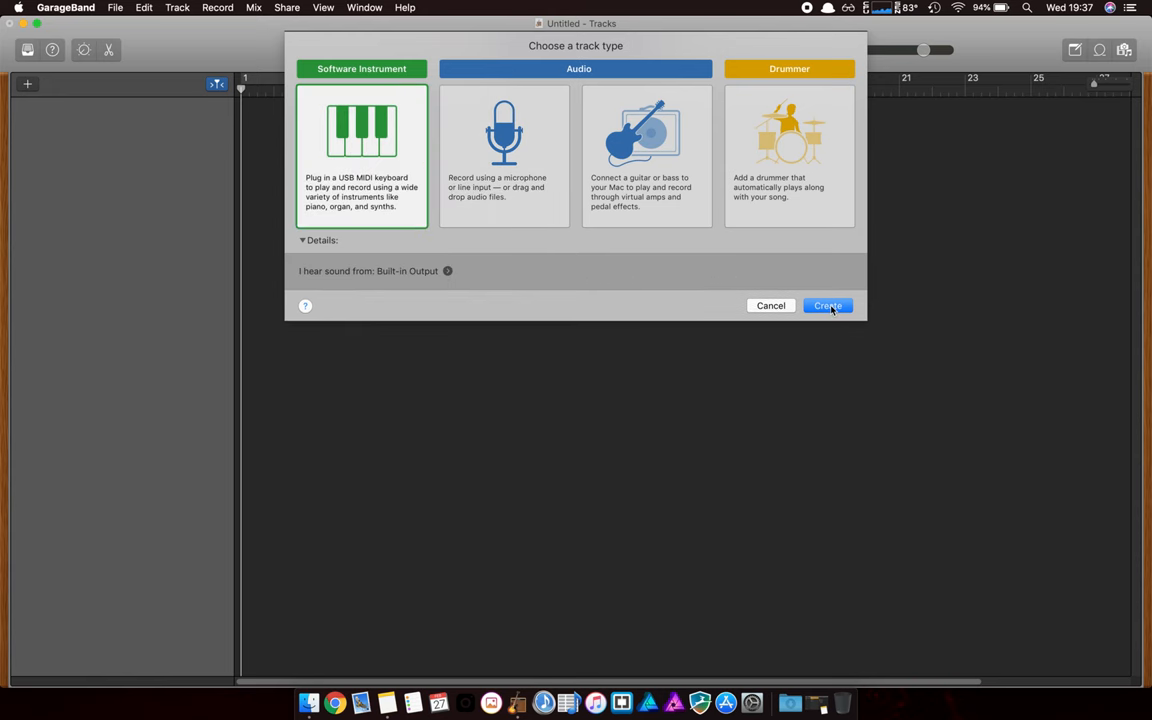
left_click(827, 305)
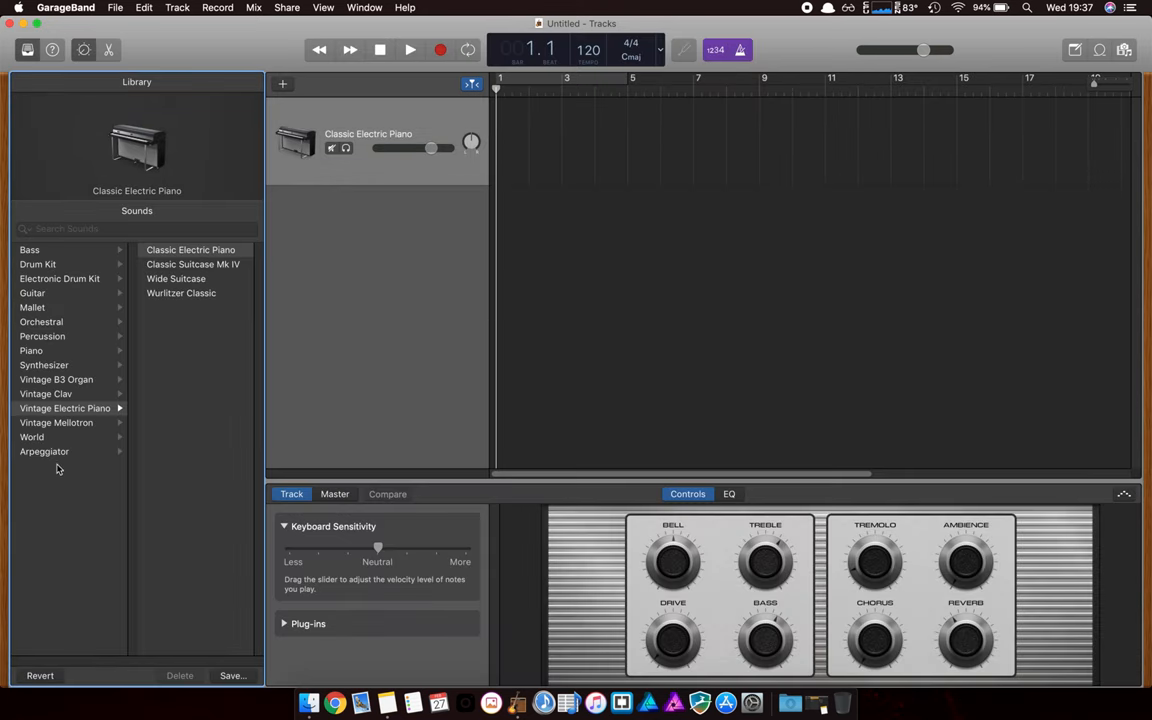
left_click(46, 393)
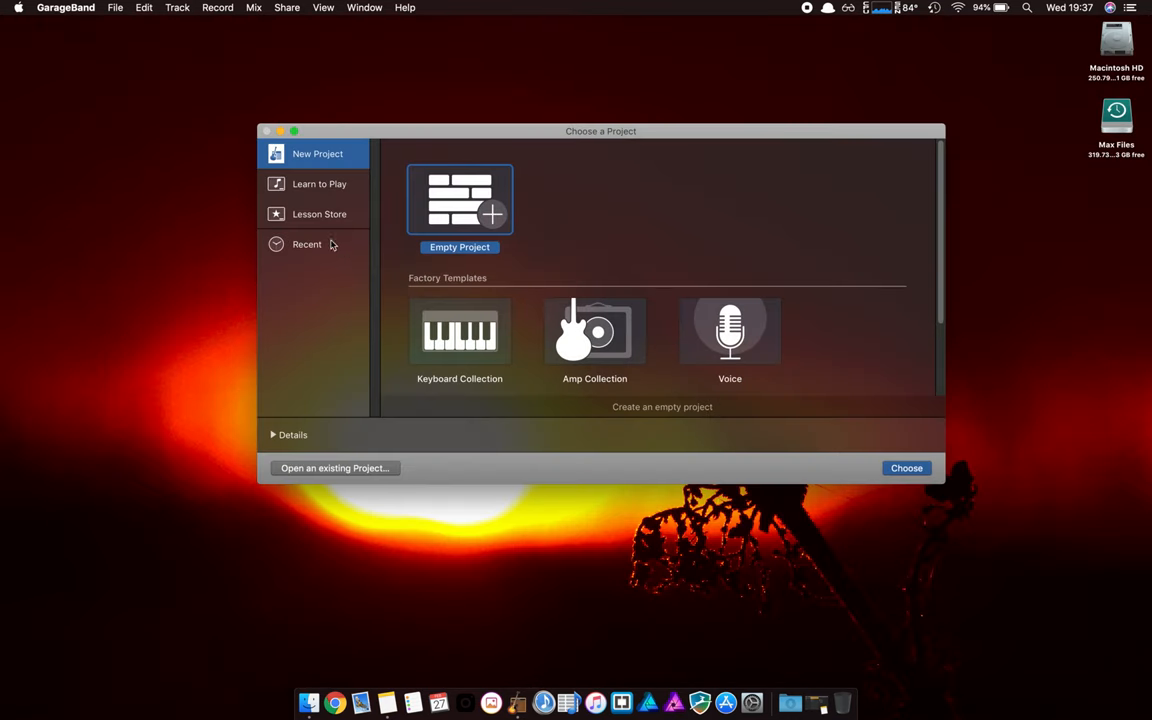
Step: Reopen the Arctic Noise Lead project, turn cycle off, and play the region through
left_click(906, 468)
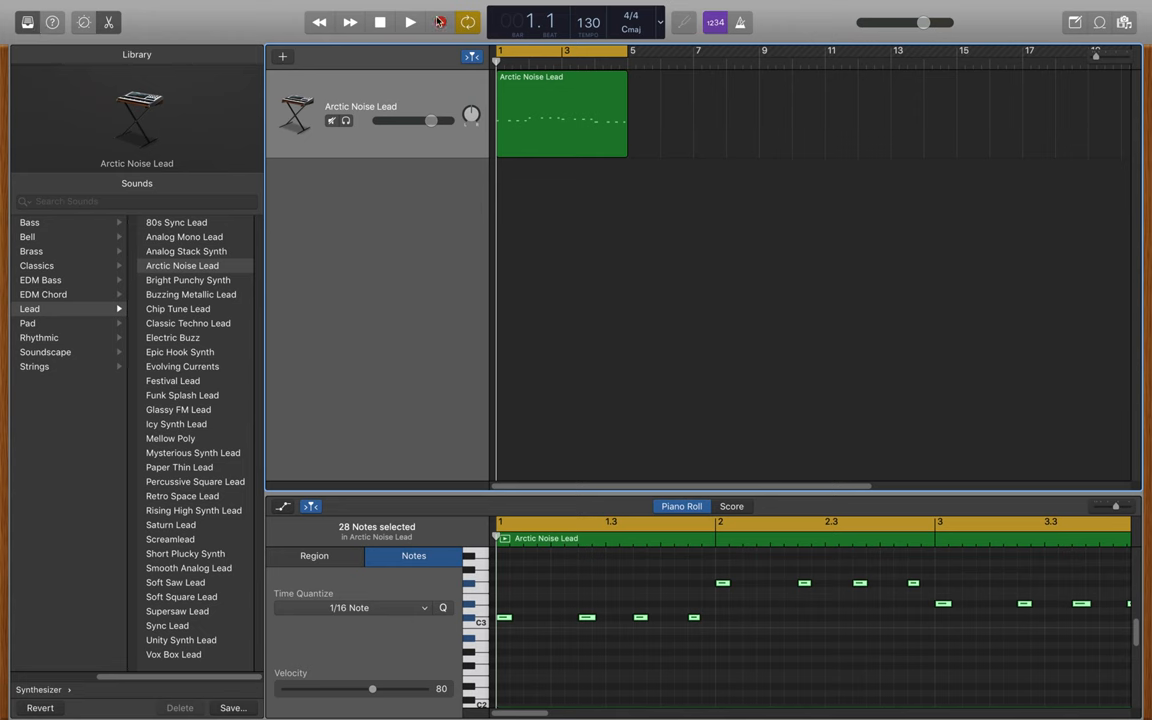
left_click(440, 22)
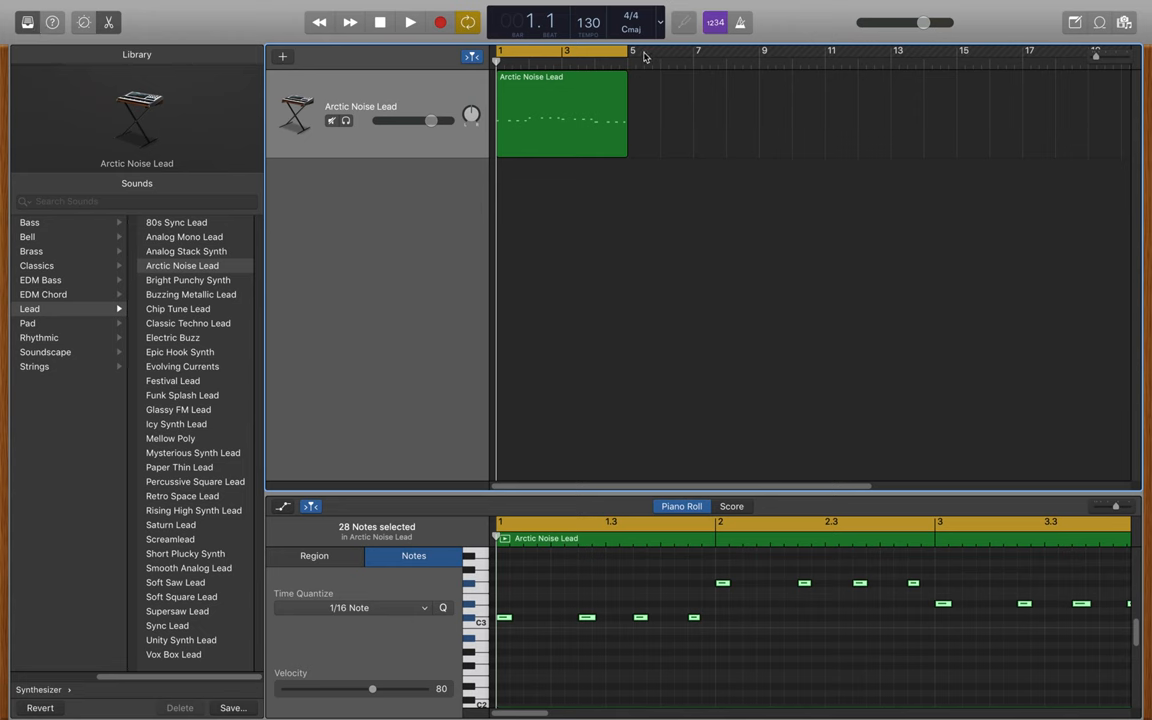
left_click(409, 22)
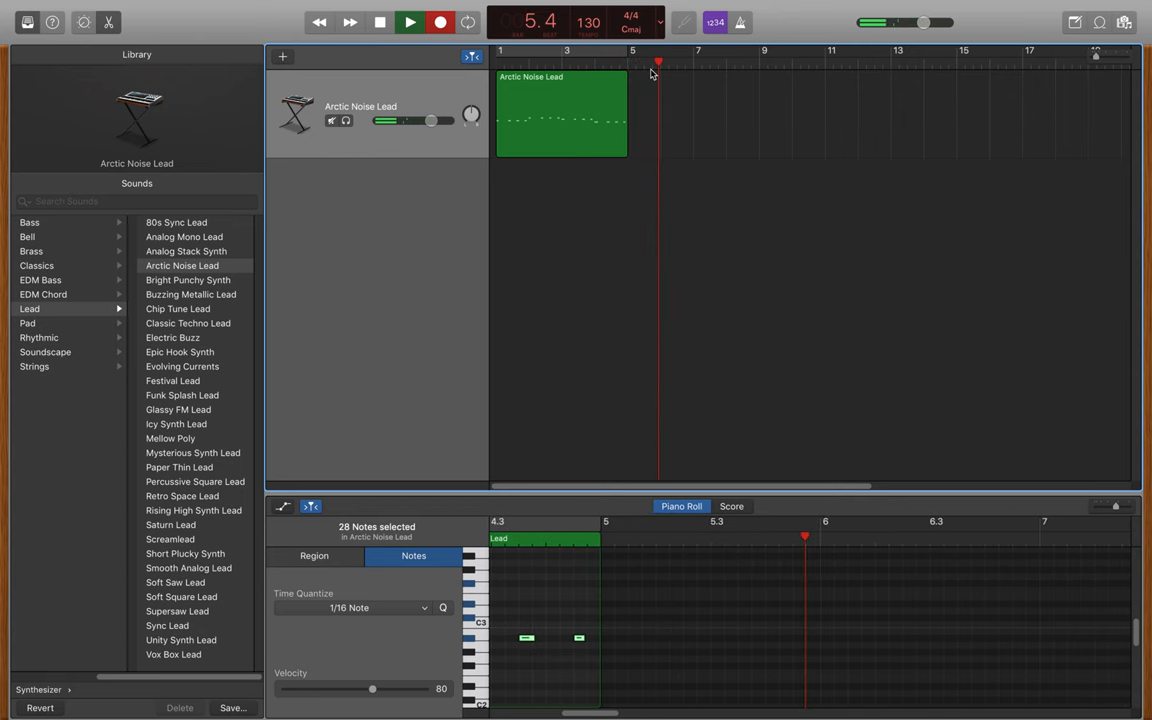
left_click(409, 22)
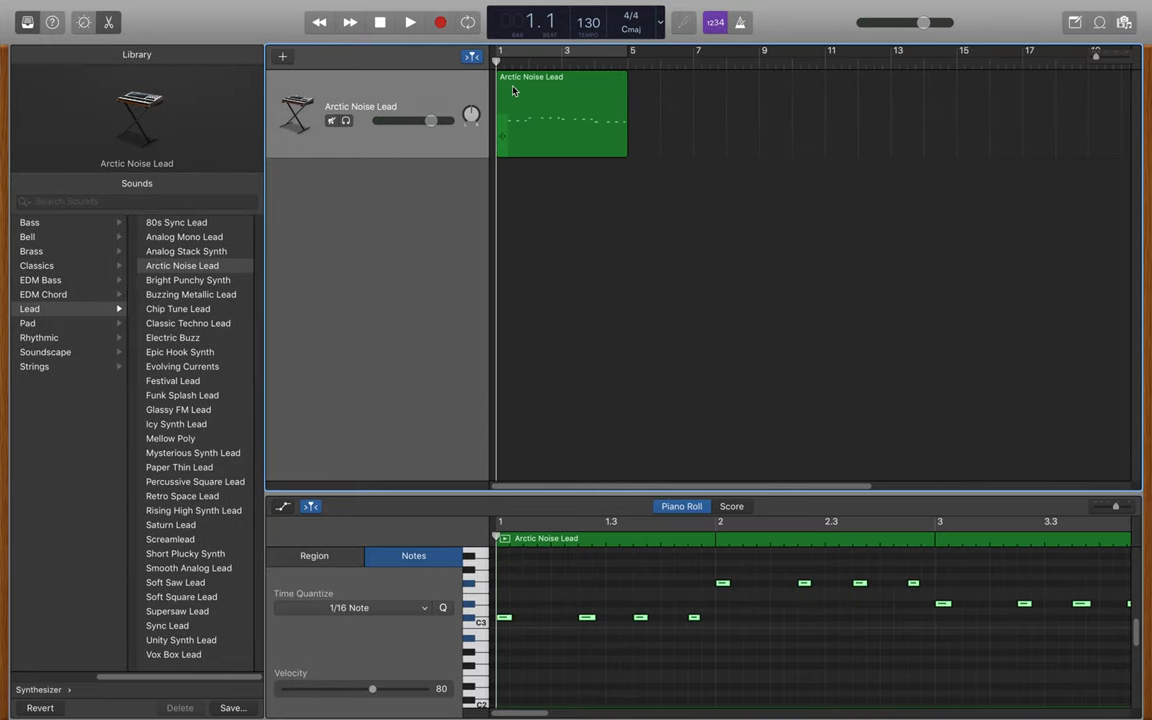
Step: Add a software instrument track and set its sound to Bass > Liverpool Bass
left_click(409, 22)
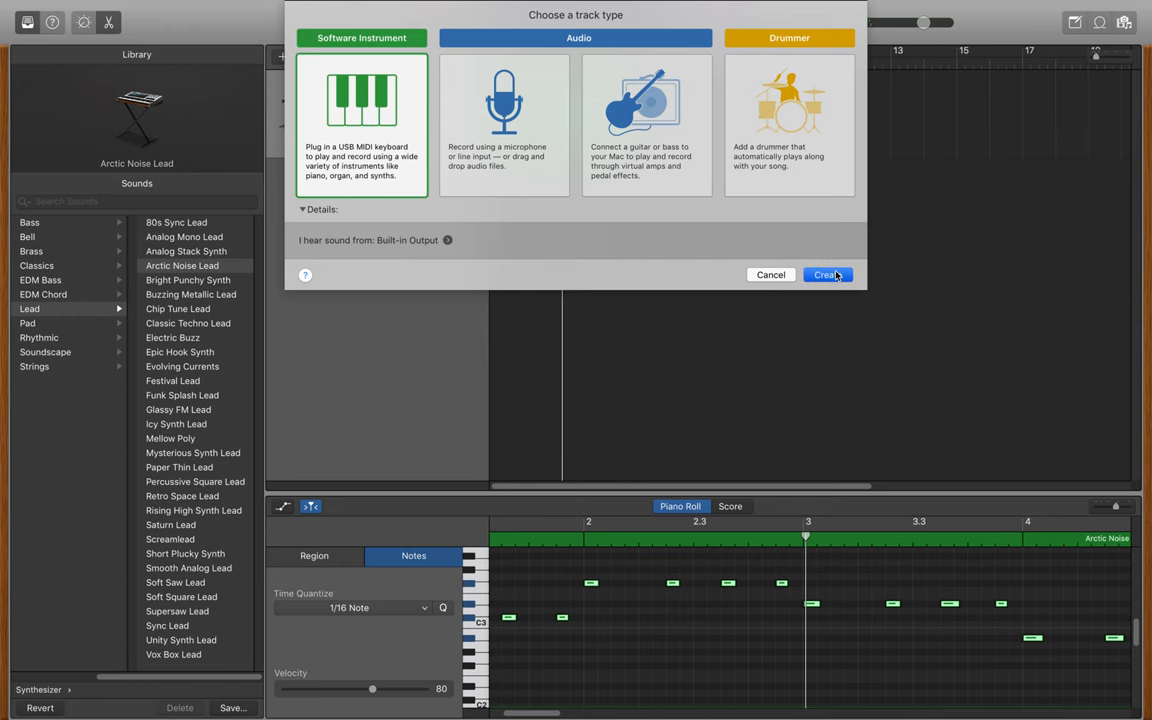
left_click(824, 274)
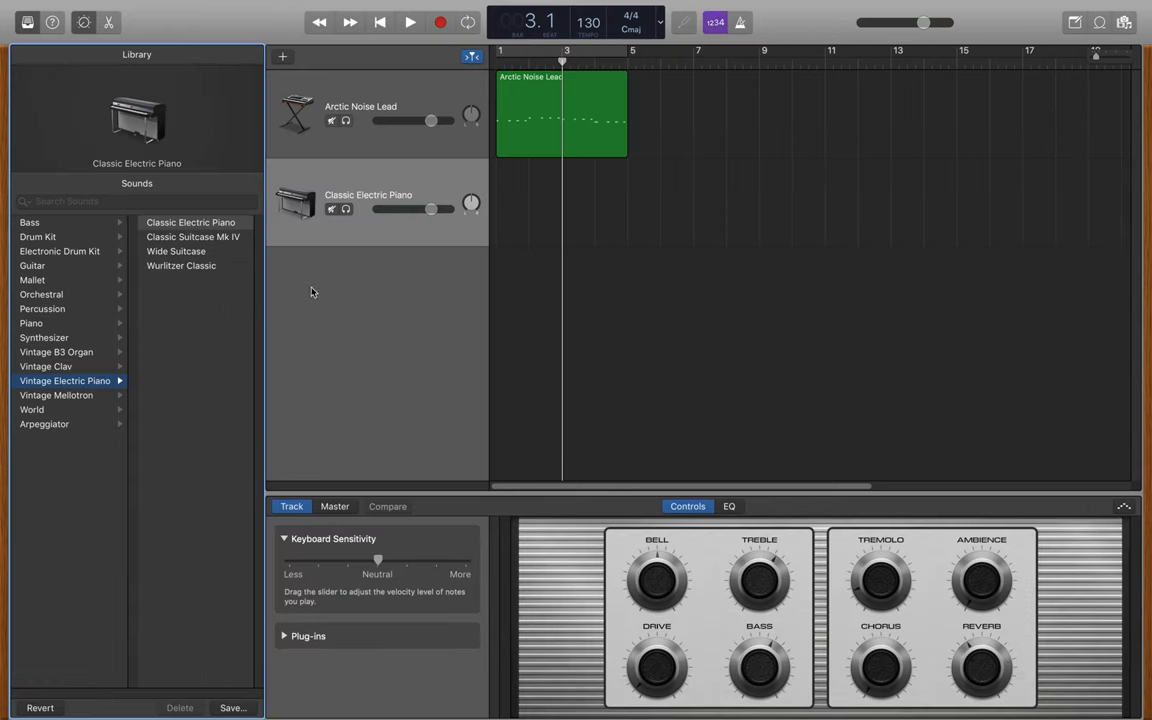
left_click(29, 222)
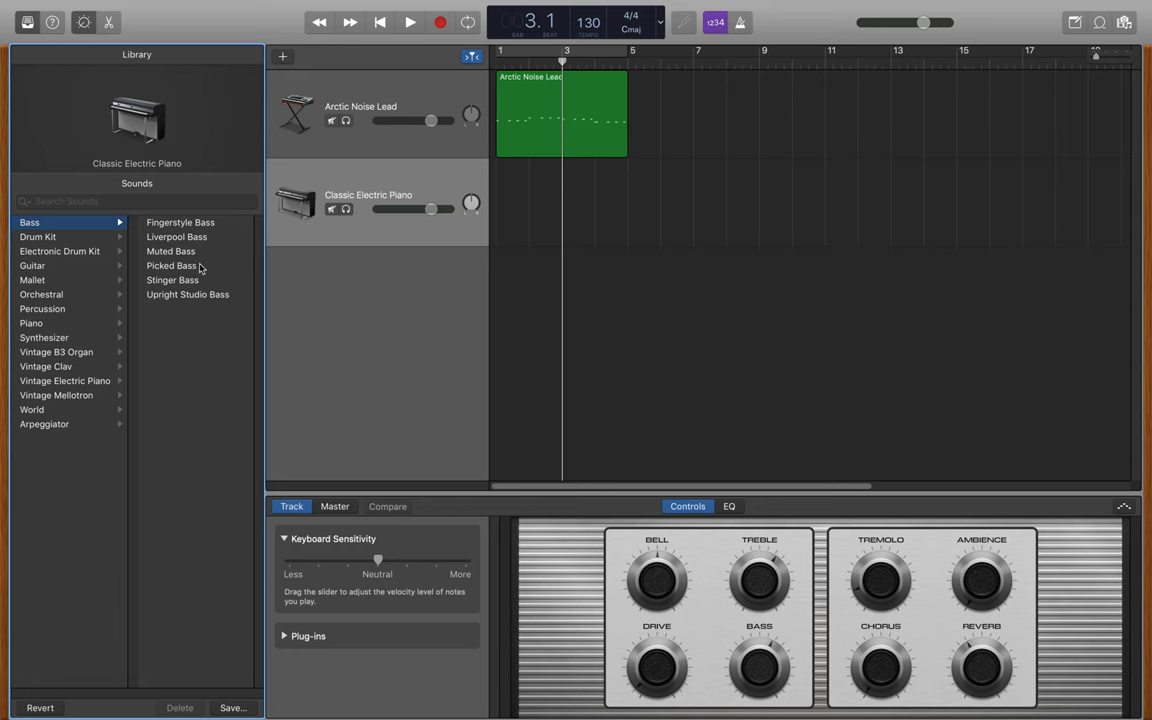
left_click(177, 237)
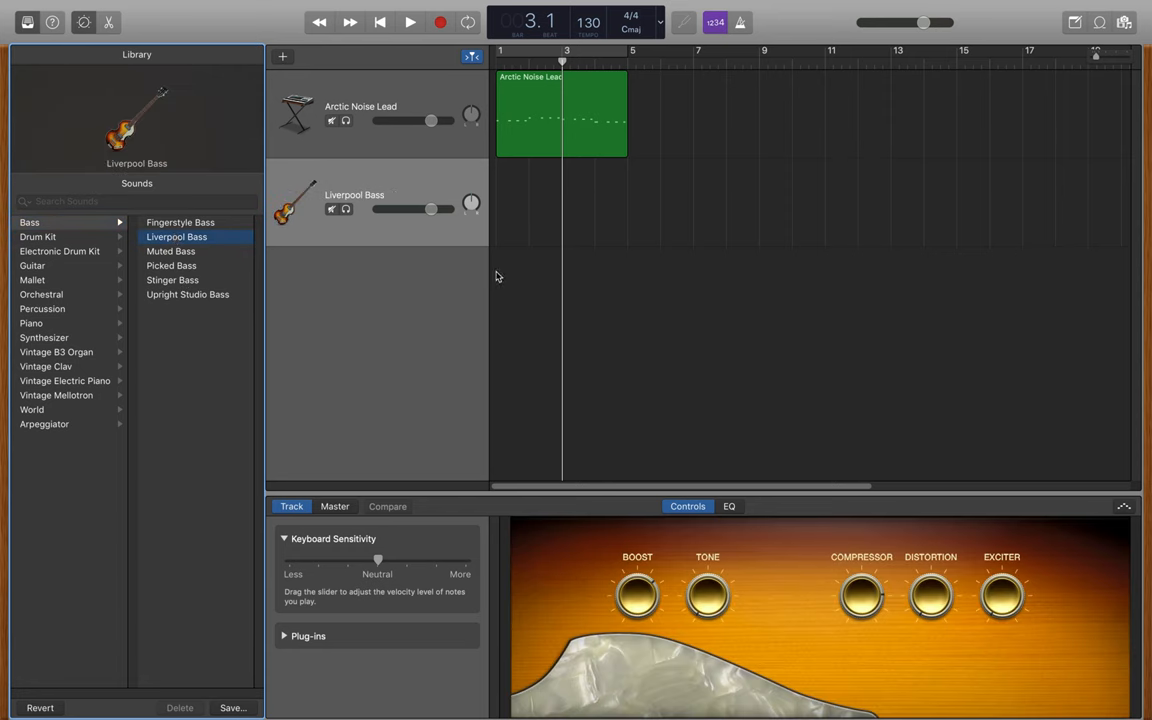
left_click(379, 22)
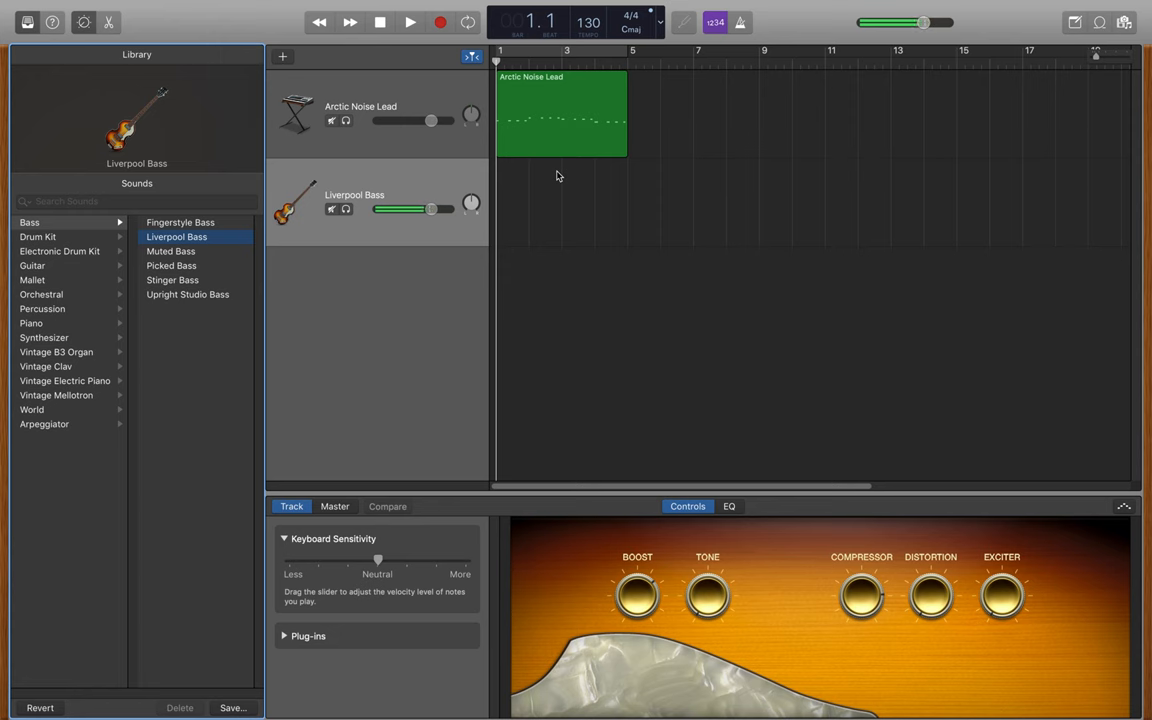
Step: Turn Cycle on for bars 1–5, play the lead and bass together, then stop
left_click(409, 22)
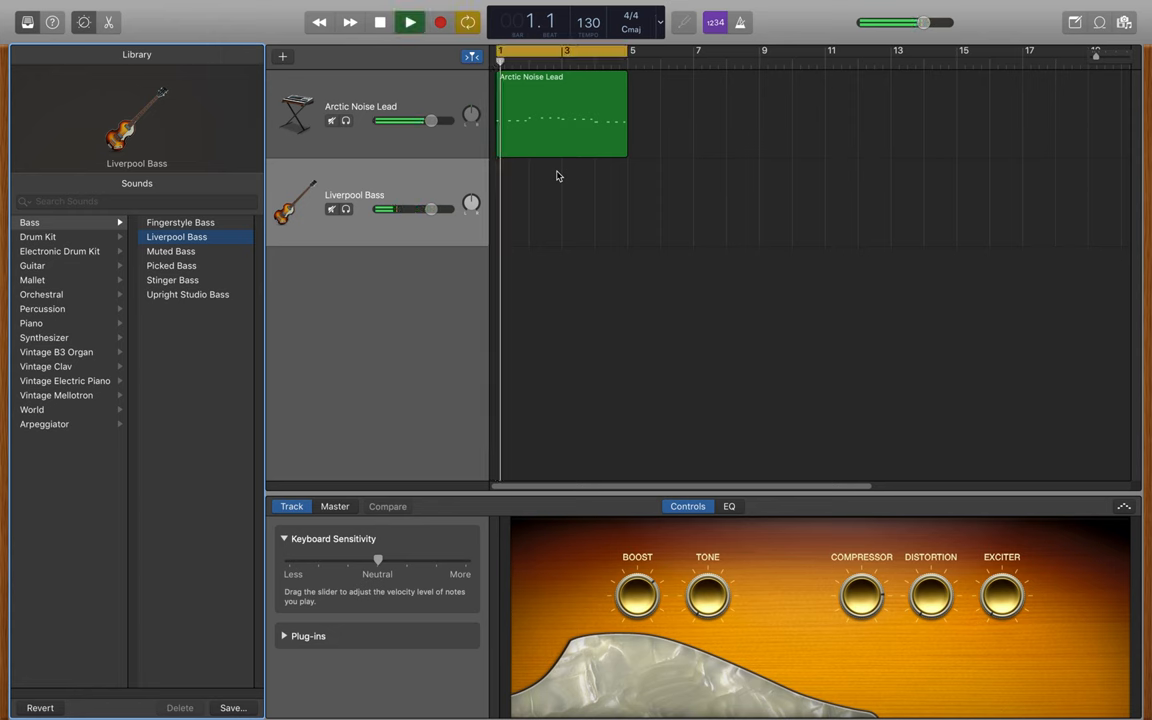
left_click(409, 22)
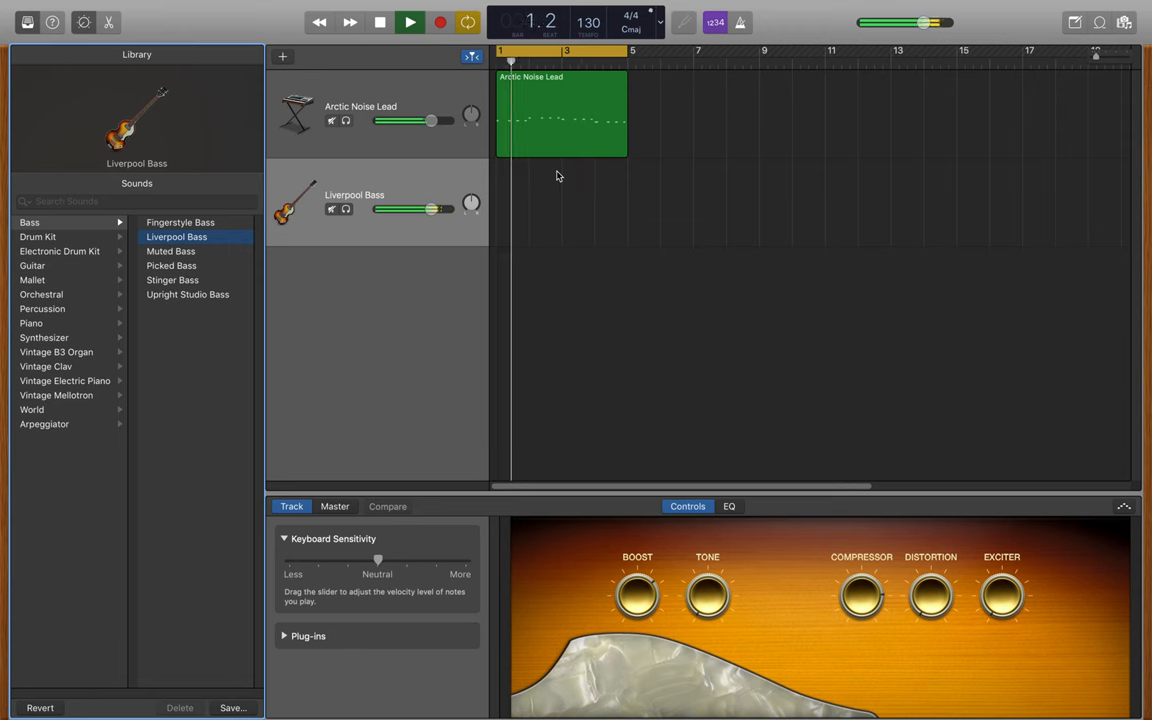
left_click(409, 22)
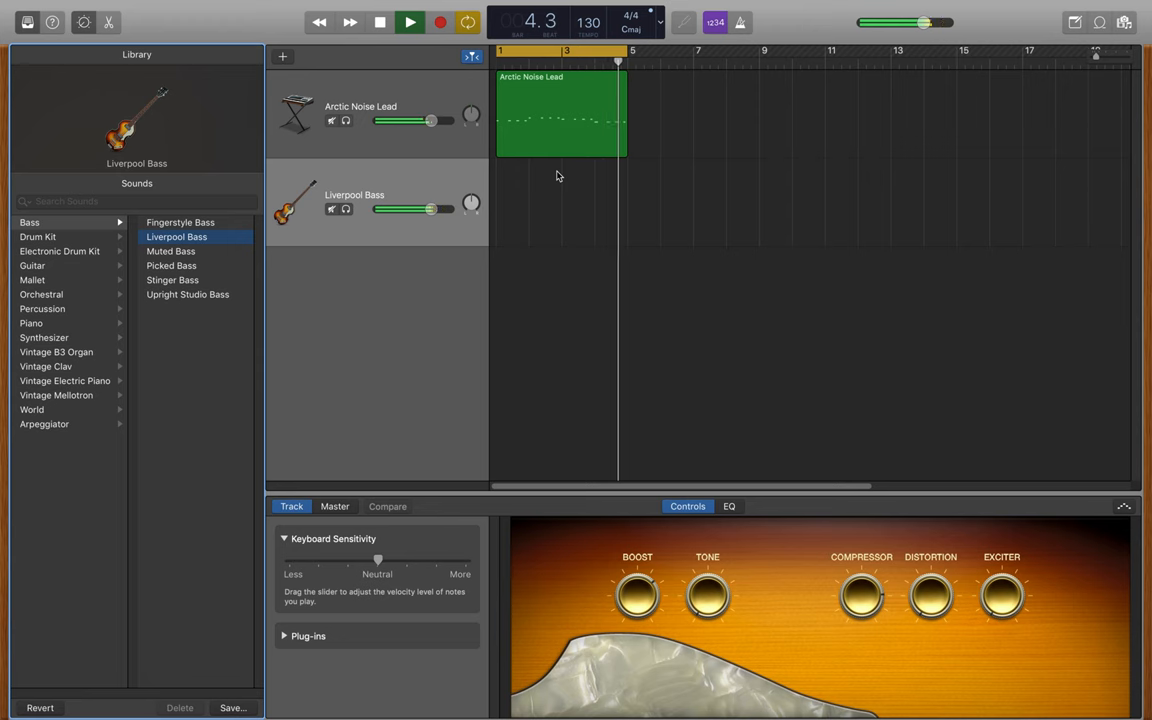
left_click(379, 22)
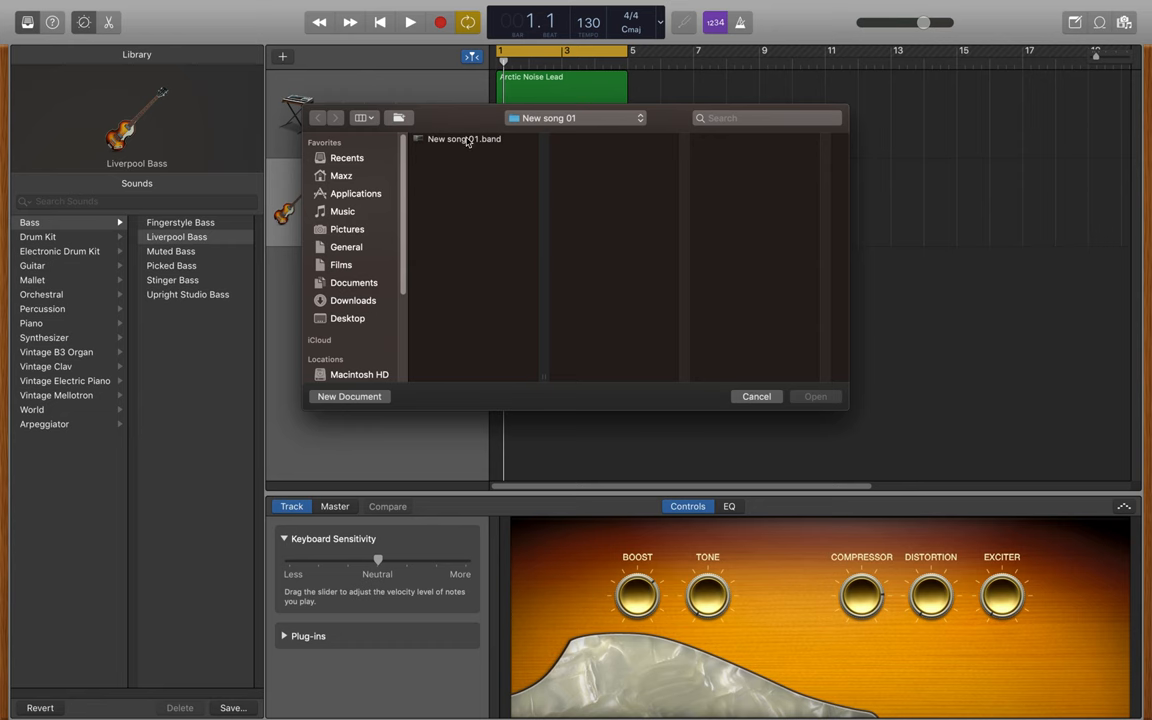
Step: Open New song 01.band from the file browser, discarding the current song's changes
left_click(575, 118)
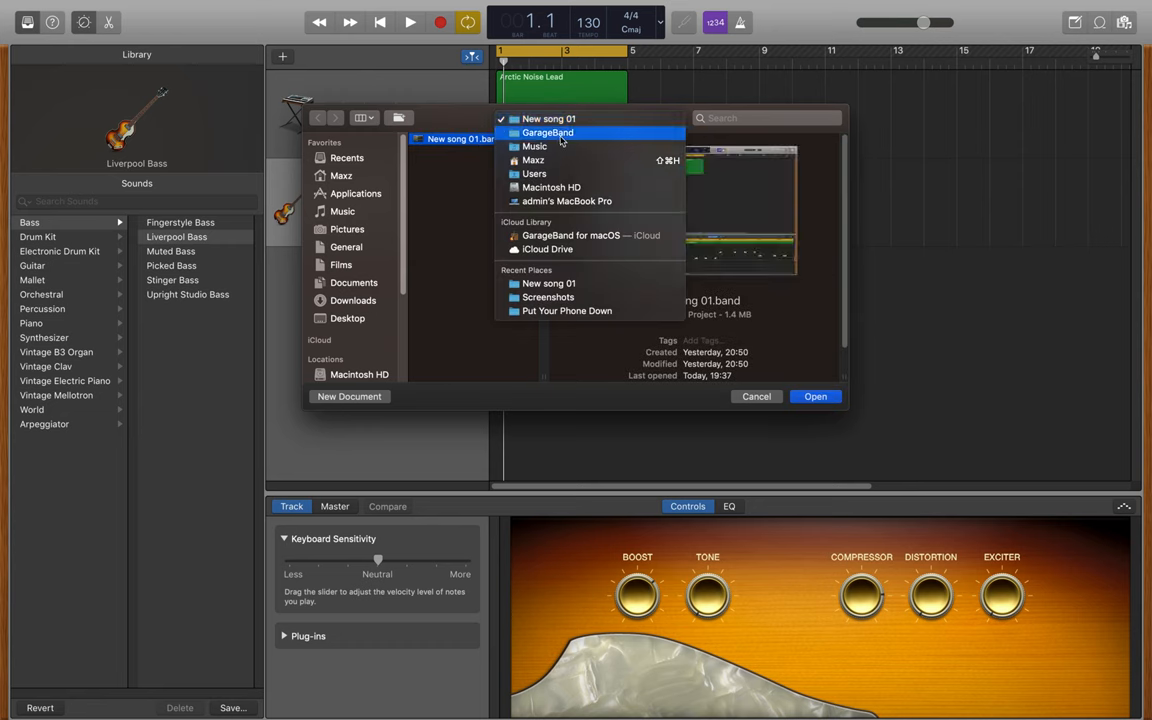
left_click(547, 132)
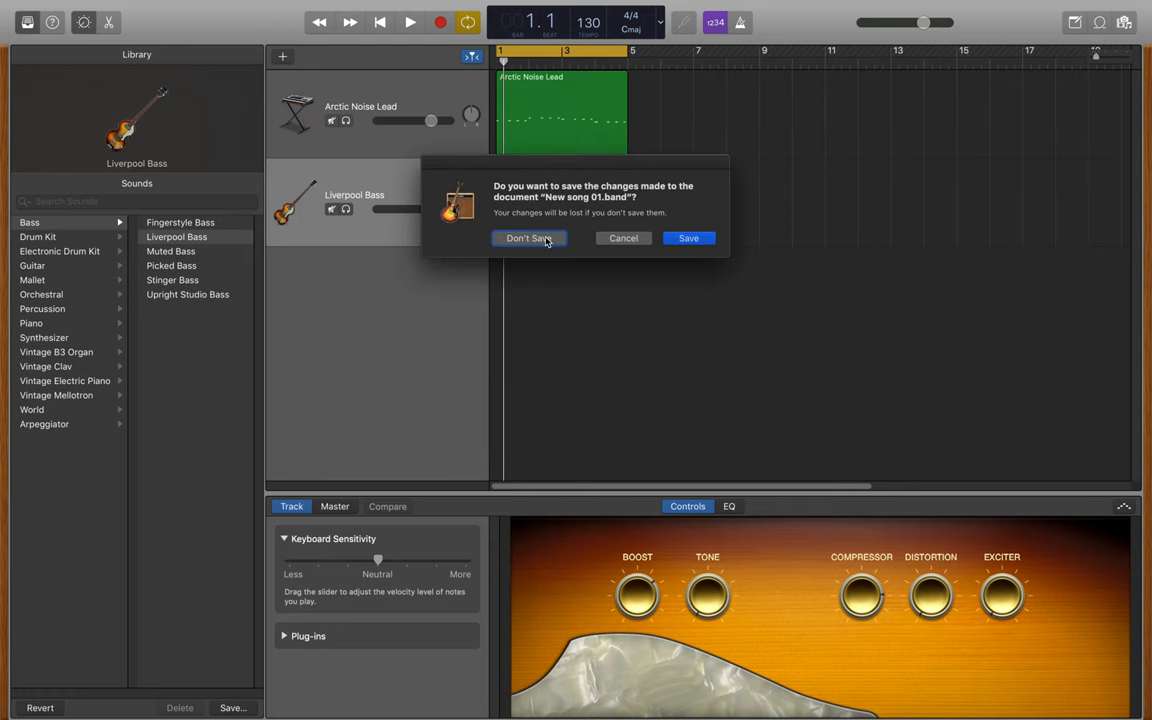
left_click(529, 238)
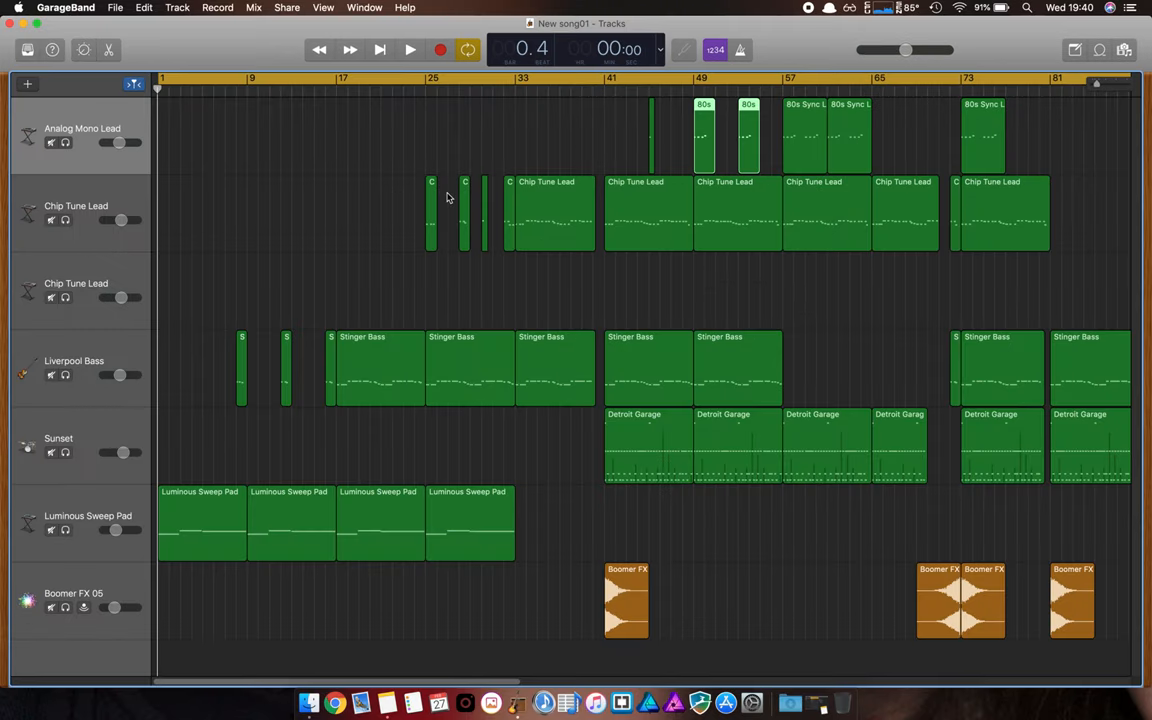
mouse_move(285, 342)
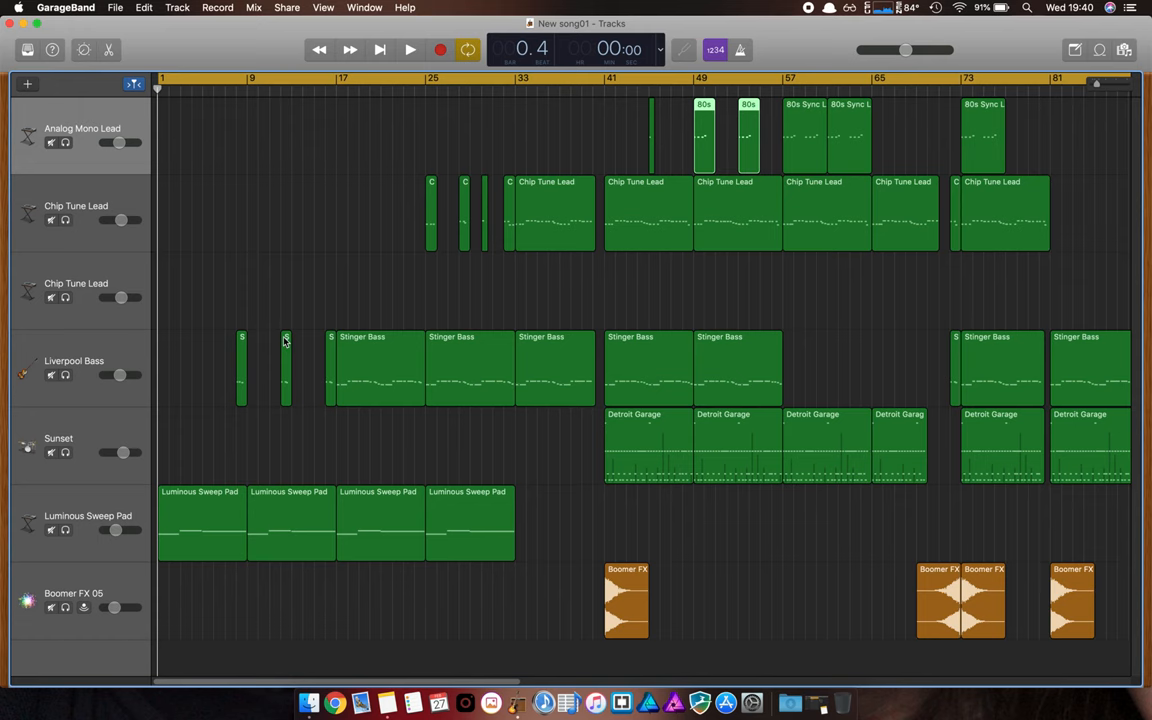
Step: Reposition the playhead and solo both Chip Tune Lead tracks, silencing the rest
scroll("right", 3)
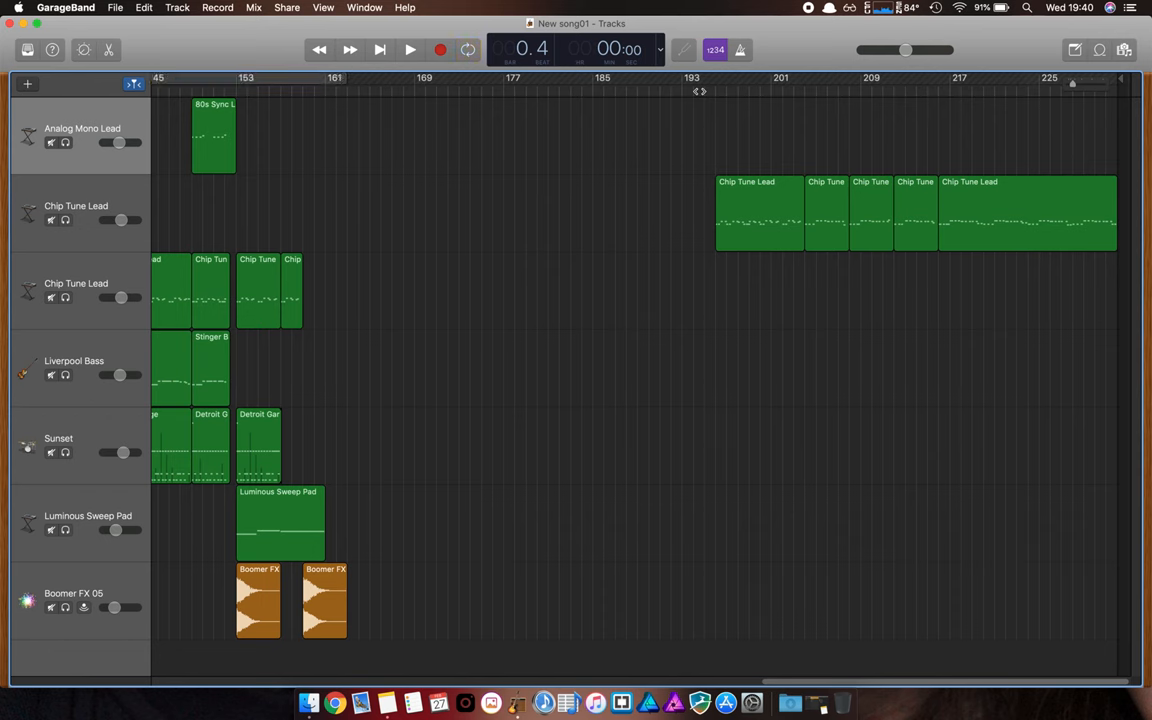
left_click(715, 78)
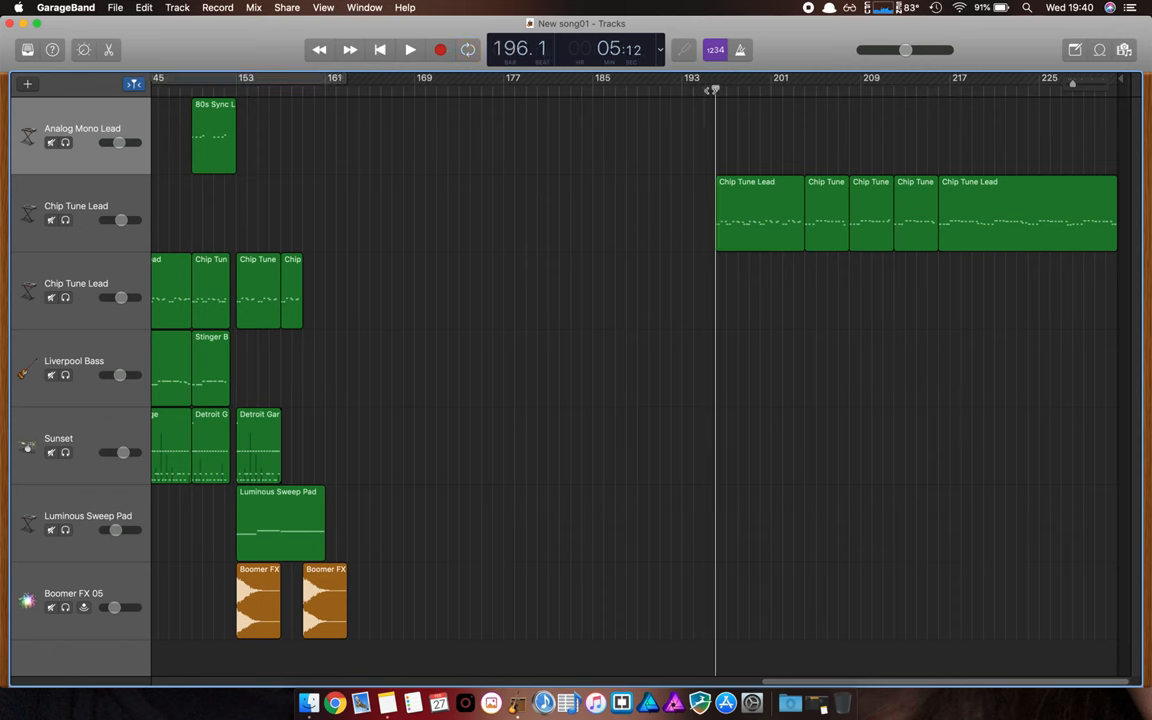
left_click(409, 49)
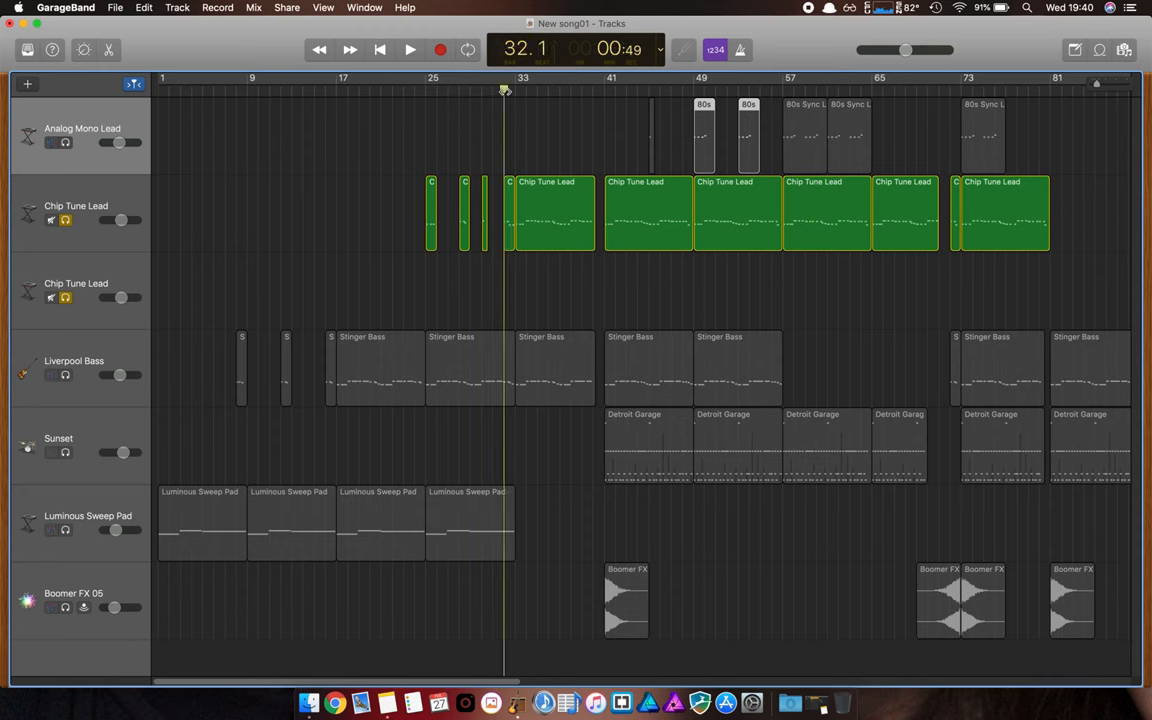
Step: Stop playback, scroll back left, and solo Liverpool Bass with the first Chip Tune Lead
left_click(409, 49)
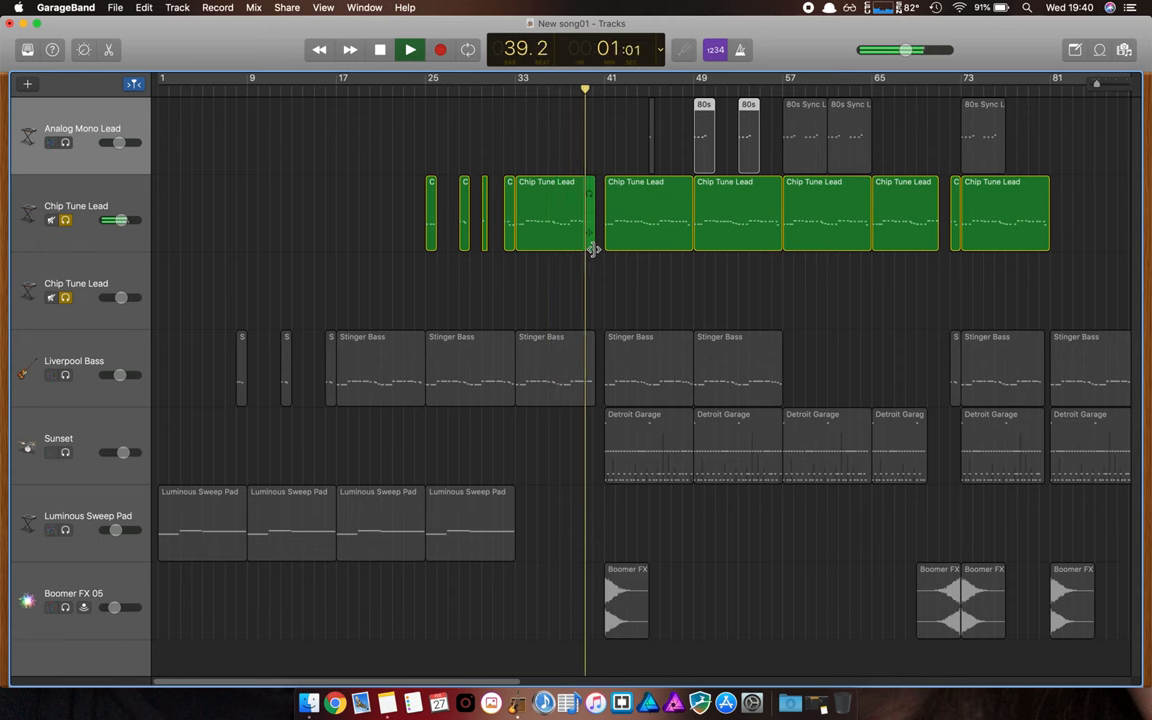
left_click(409, 49)
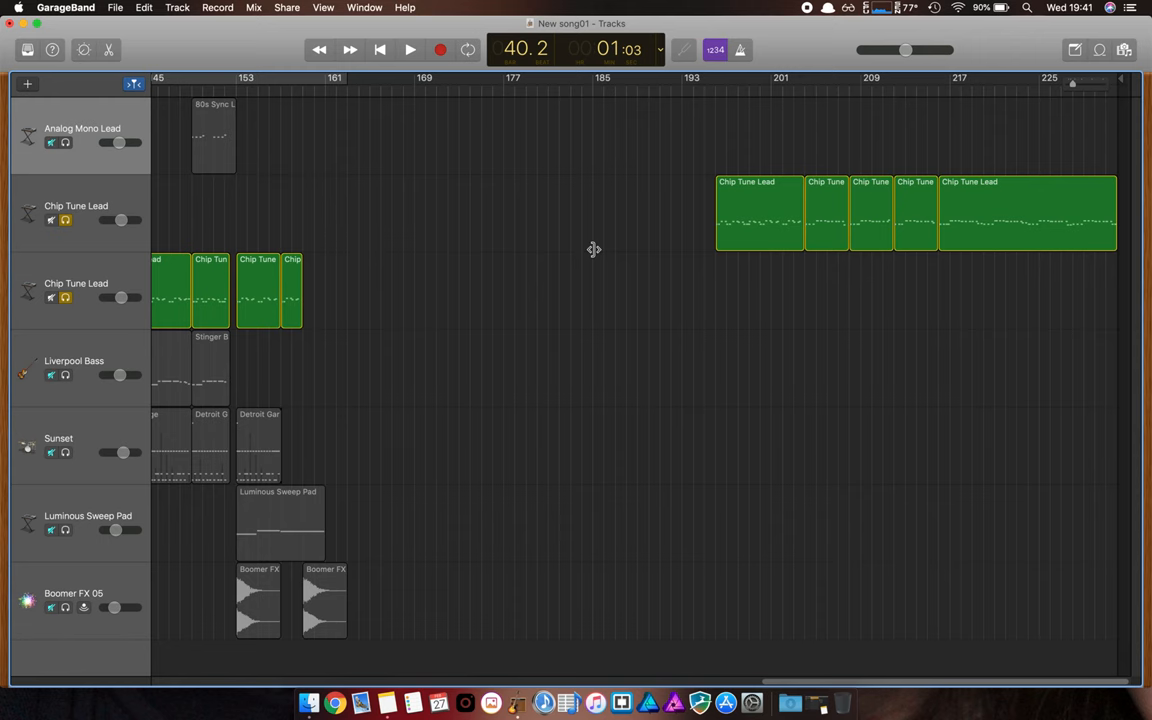
scroll("left", 3)
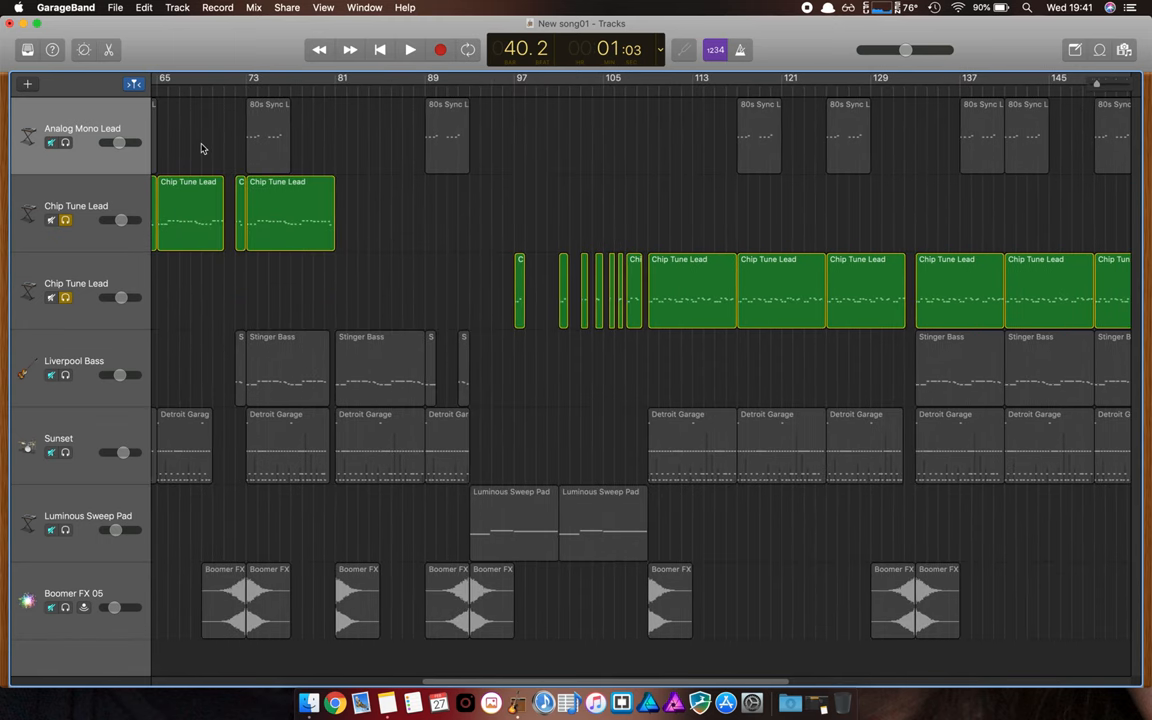
scroll("left", 3)
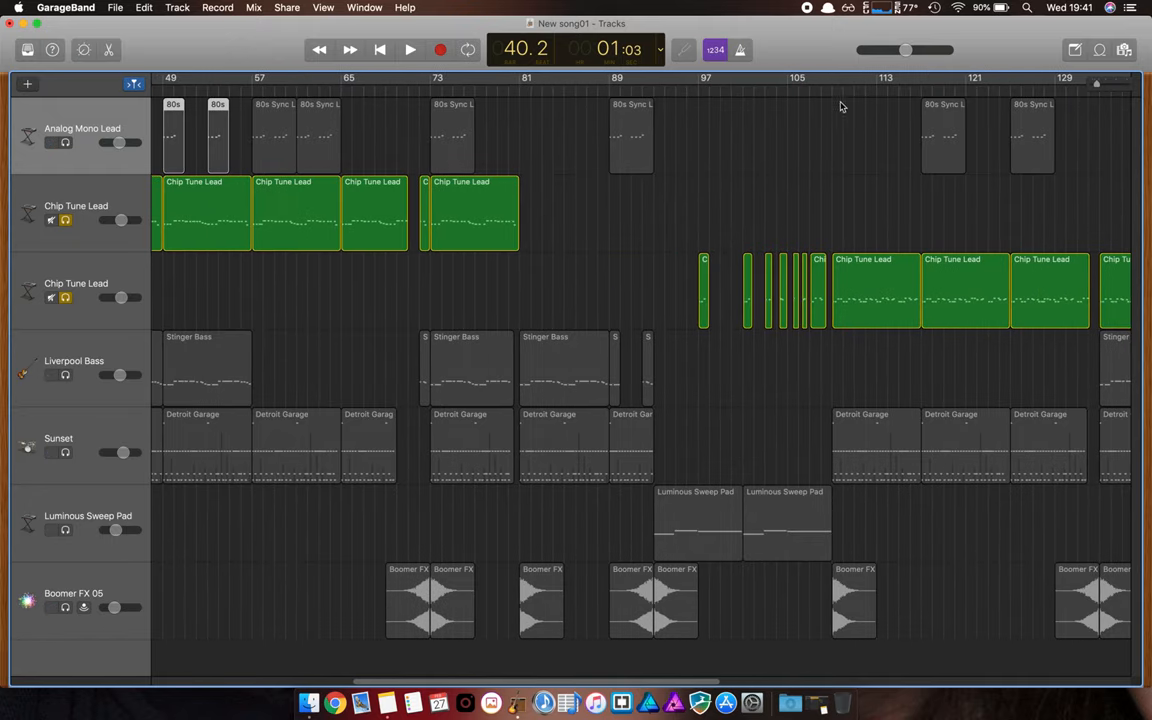
left_click(409, 49)
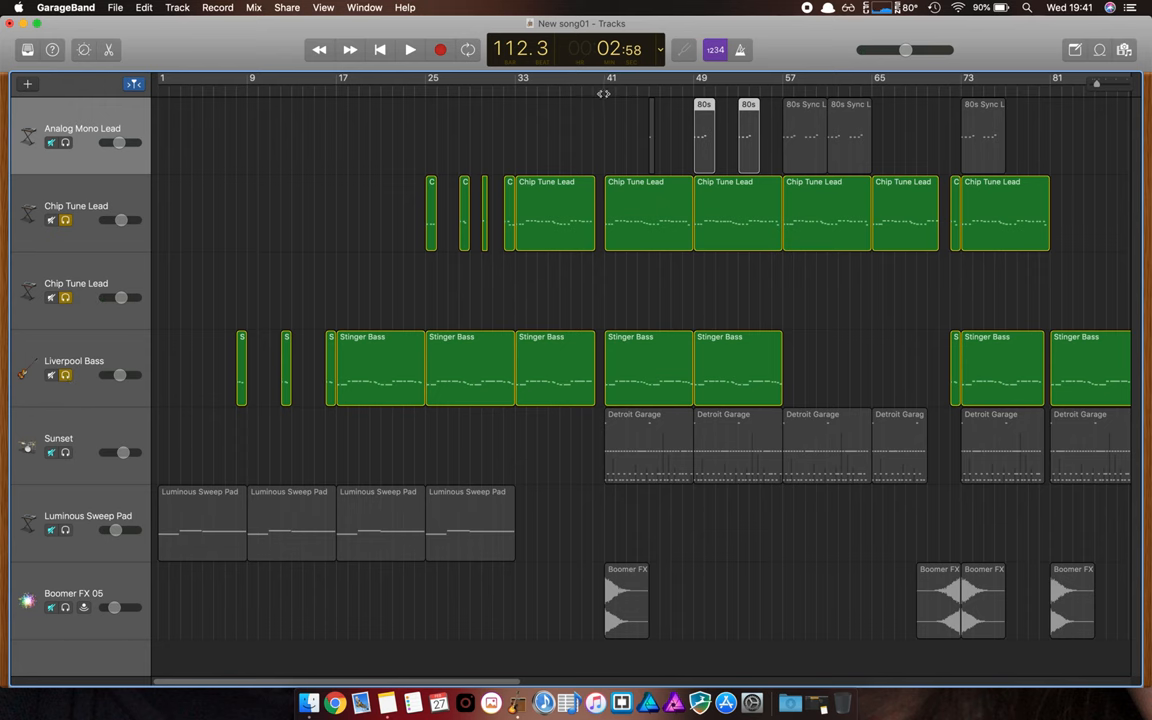
Step: Take Liverpool Bass out of solo and play the Chip Tune Lead alone
left_click(65, 297)
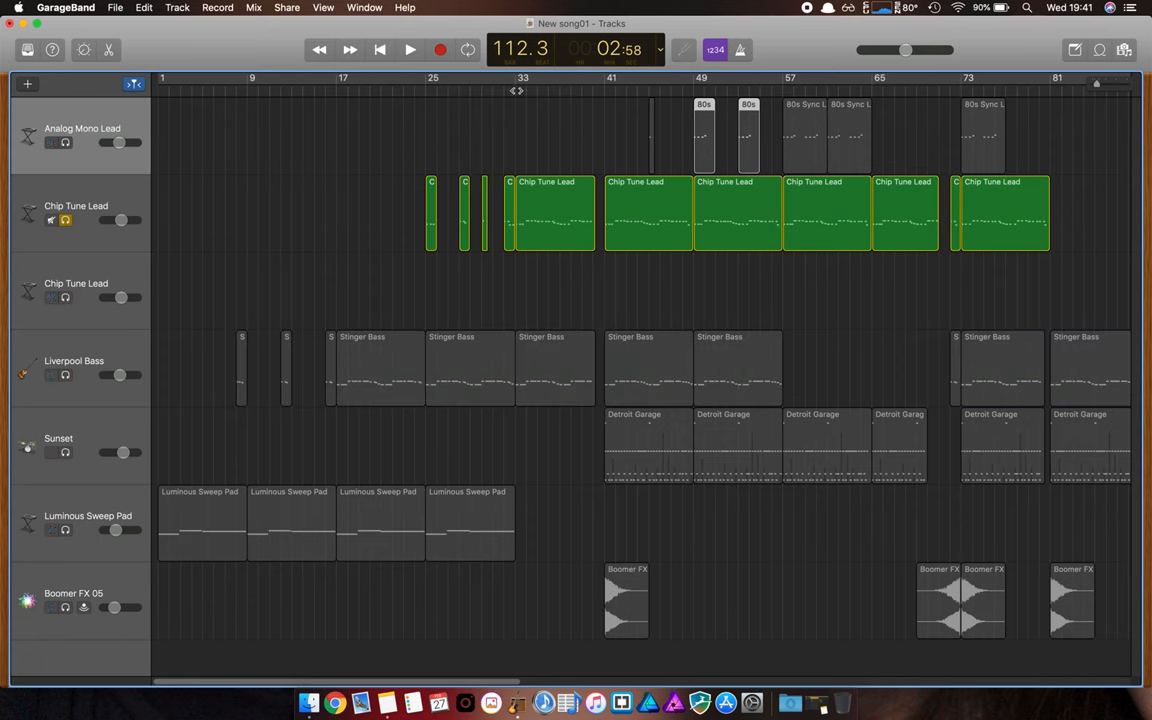
left_click(409, 49)
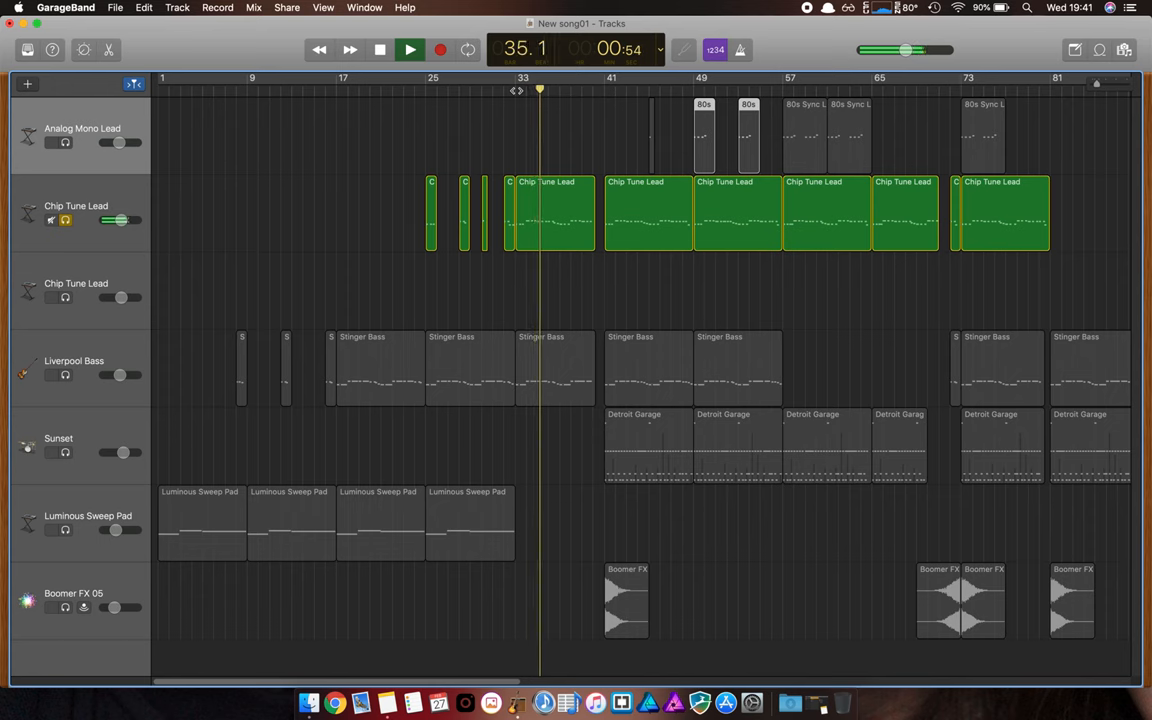
left_click(409, 49)
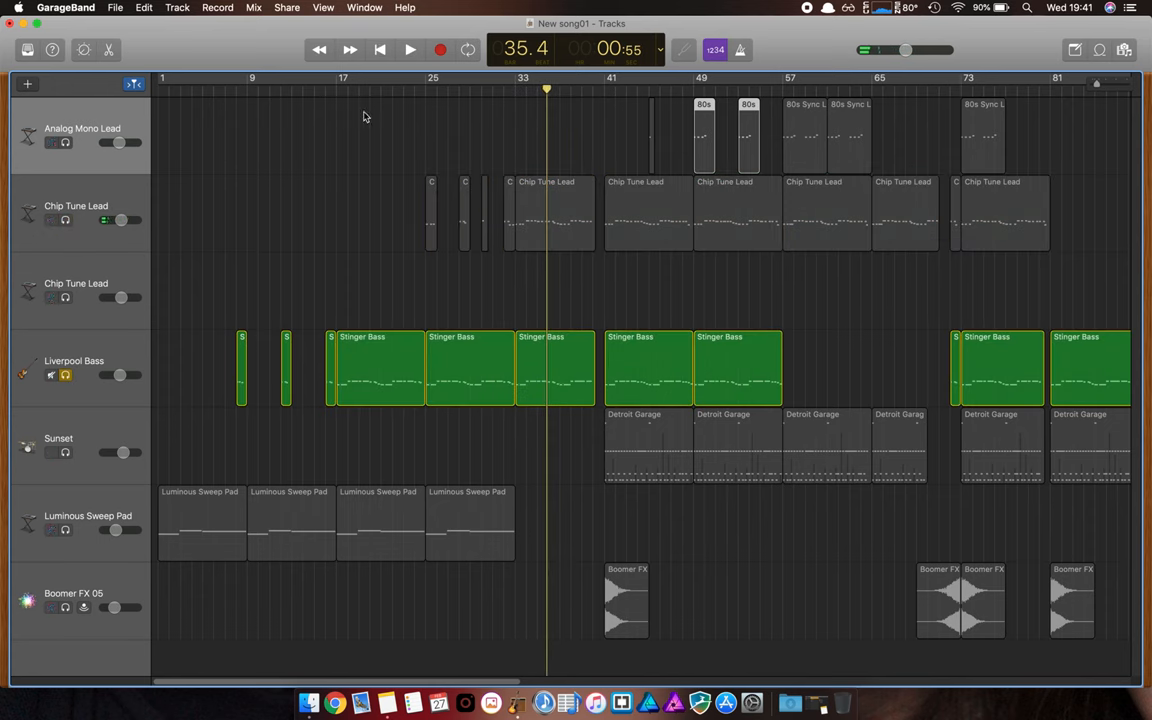
Step: Play Liverpool Bass alone, then solo the lead alongside it and play both
left_click(409, 49)
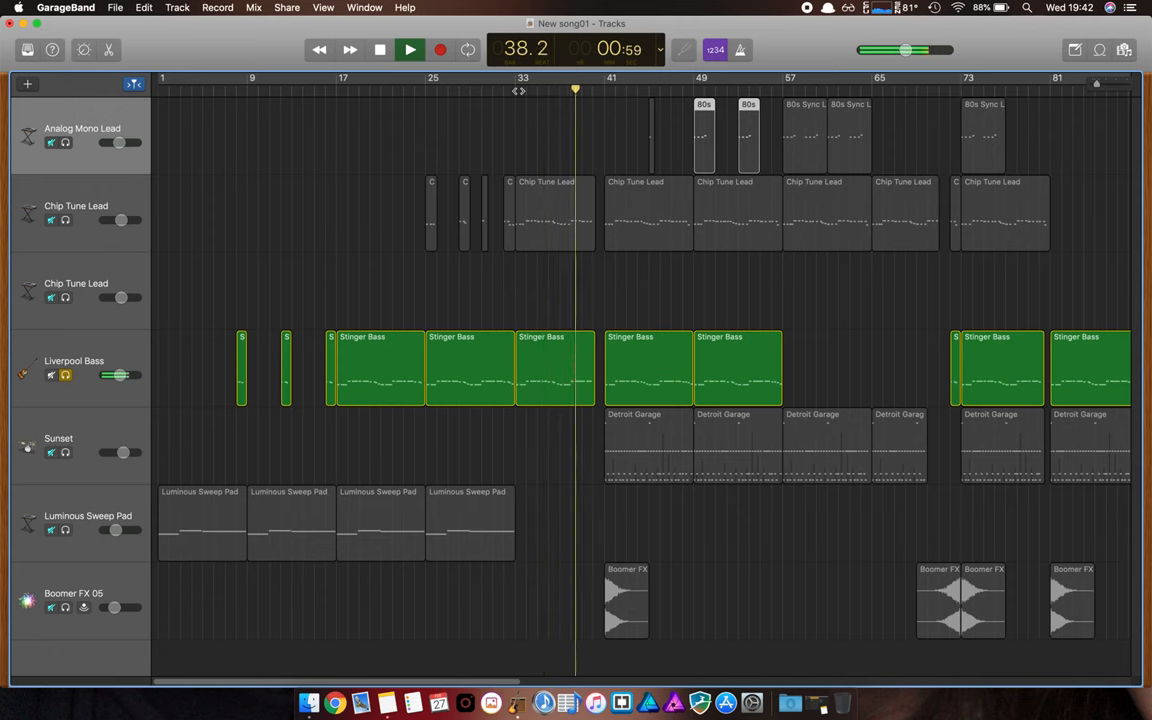
left_click(439, 50)
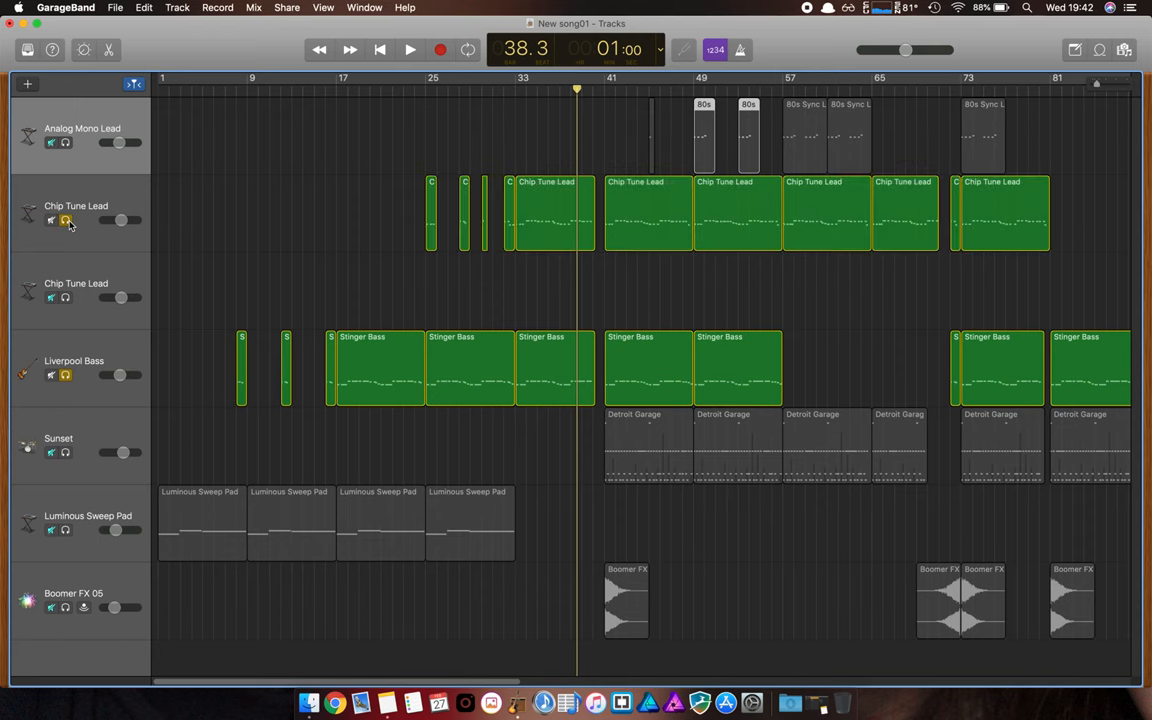
left_click(410, 49)
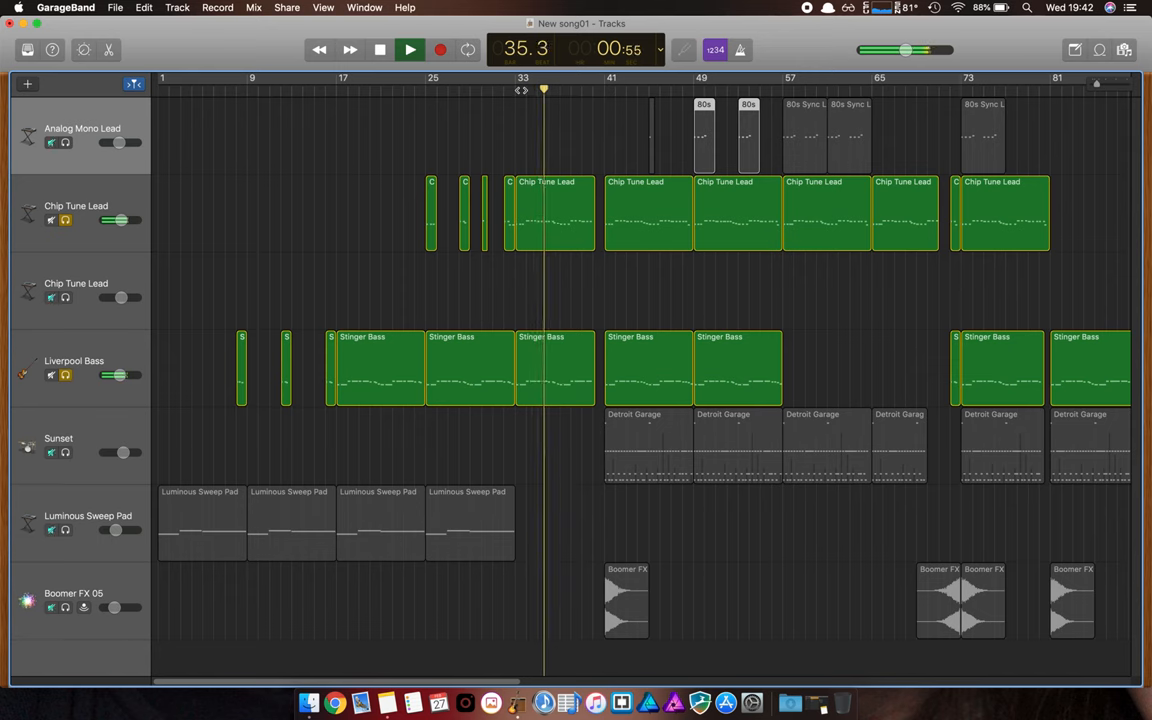
left_click(409, 49)
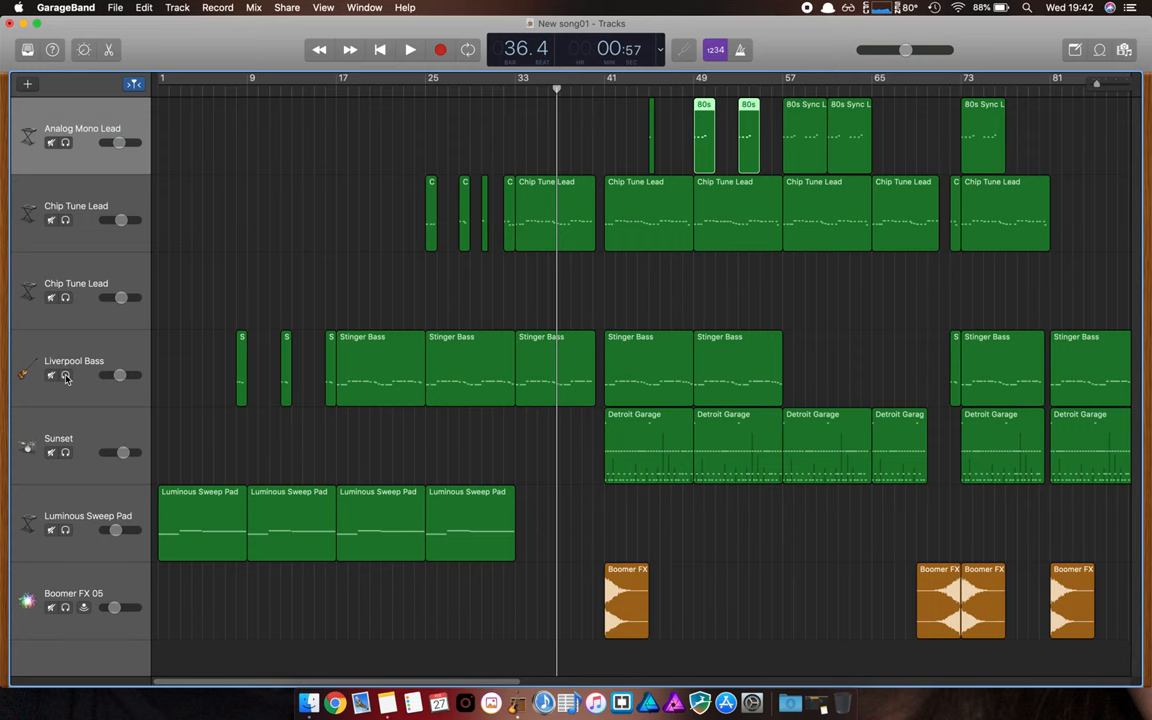
Step: Scroll the timeline to the right
scroll("right", 3)
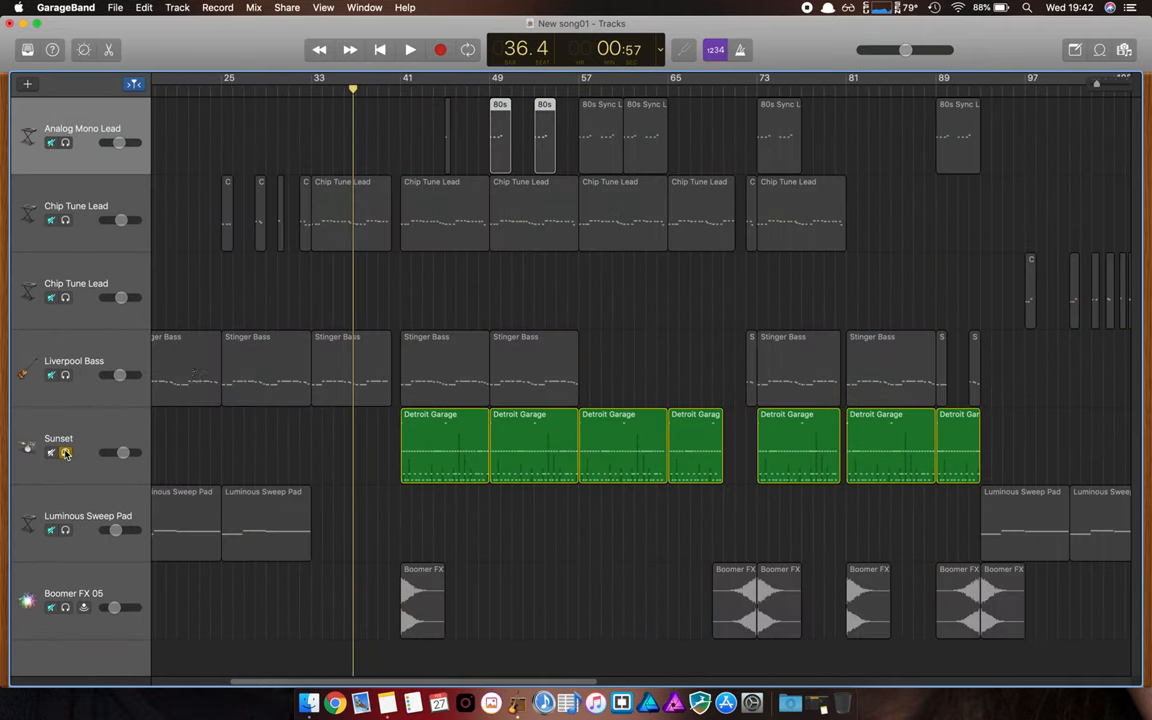
Step: Solo the Sunset drum track alongside the Chip Tune Lead
left_click(409, 49)
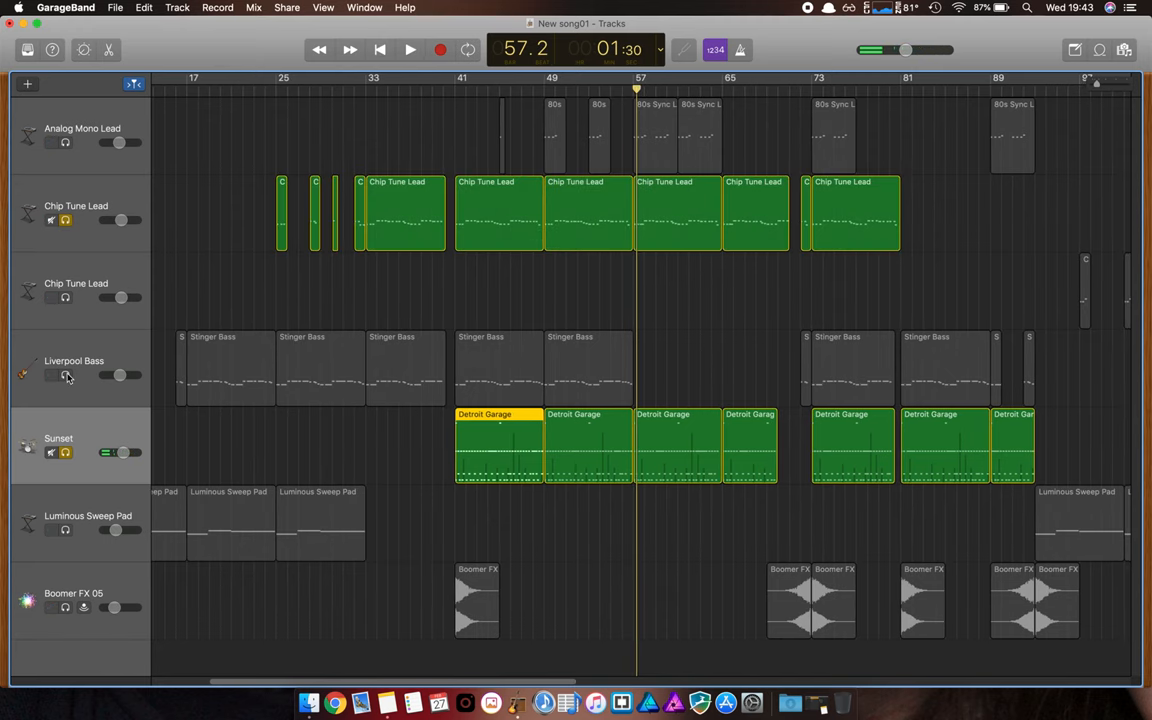
Step: Add Liverpool Bass to the solos, play lead, bass and drums together, then stop
left_click(50, 375)
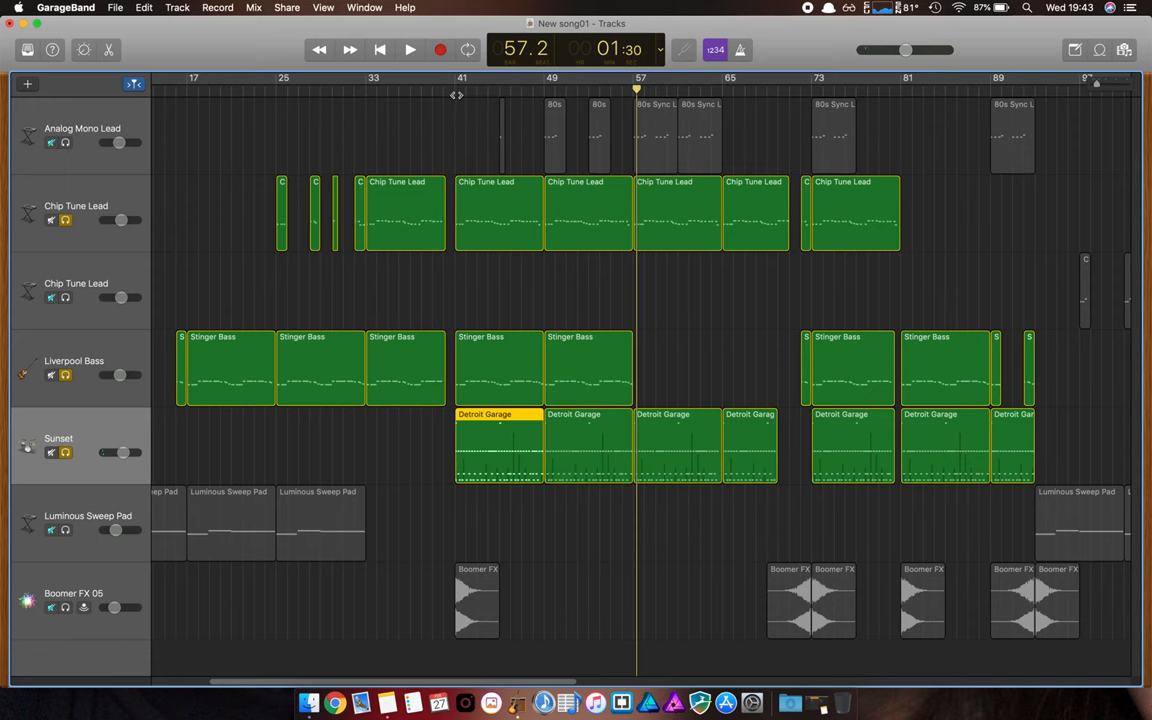
left_click(455, 90)
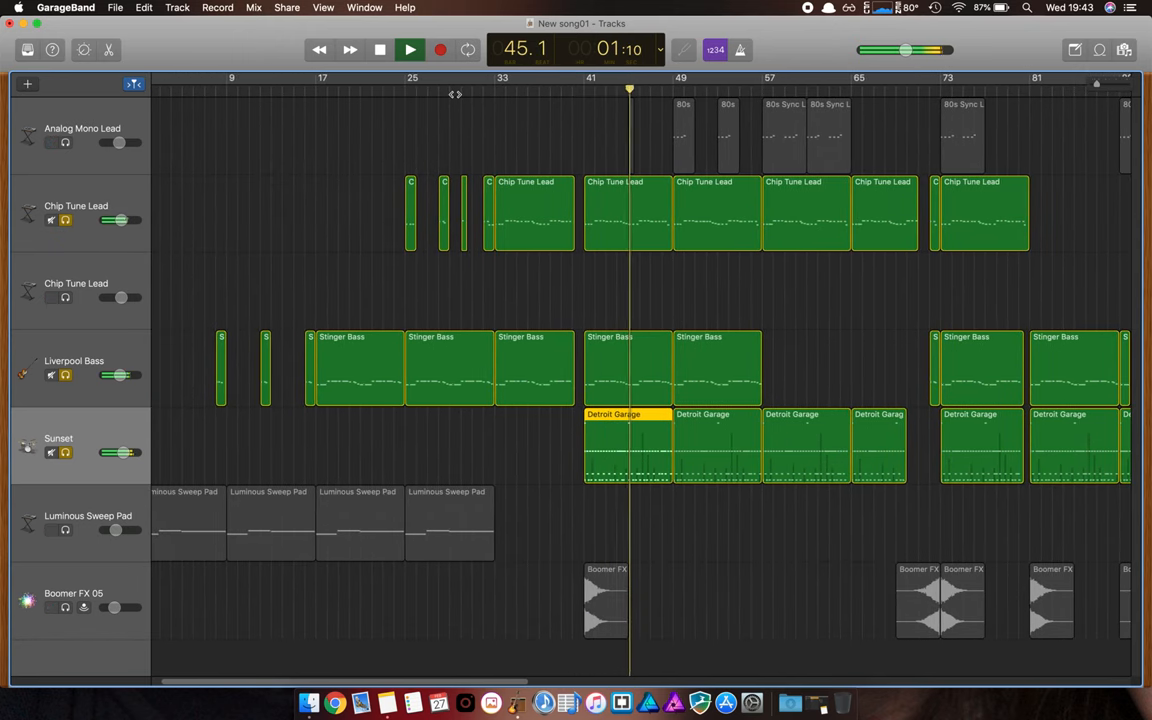
left_click(409, 49)
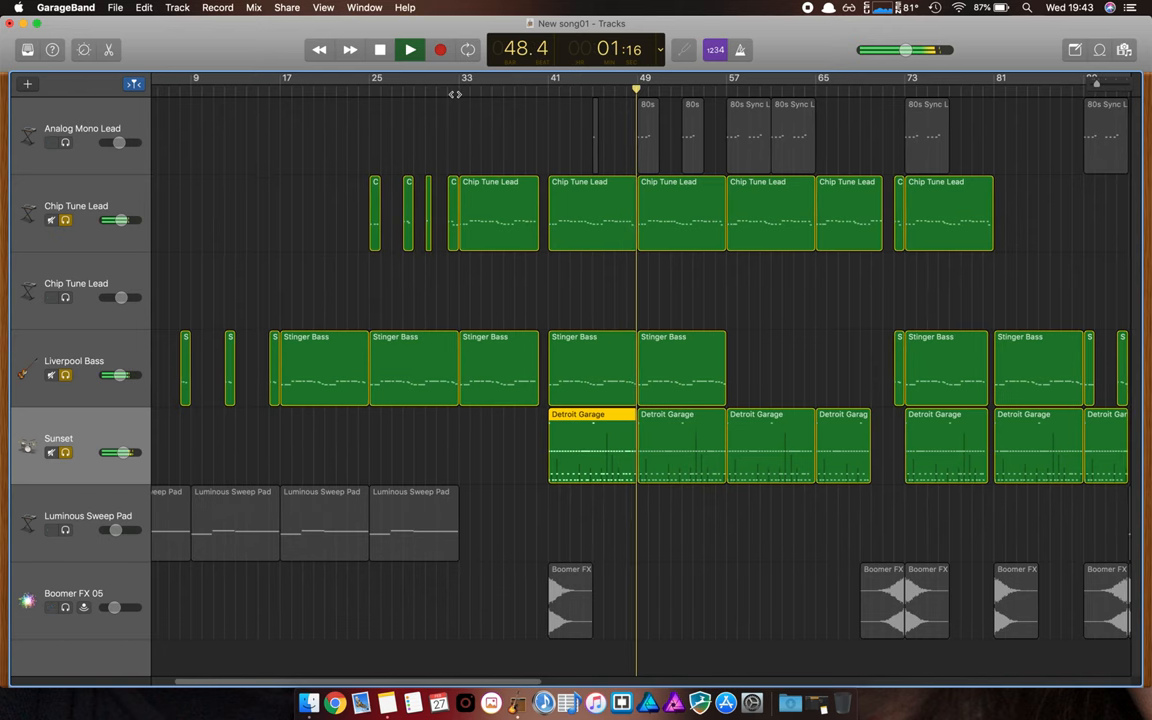
left_click(379, 50)
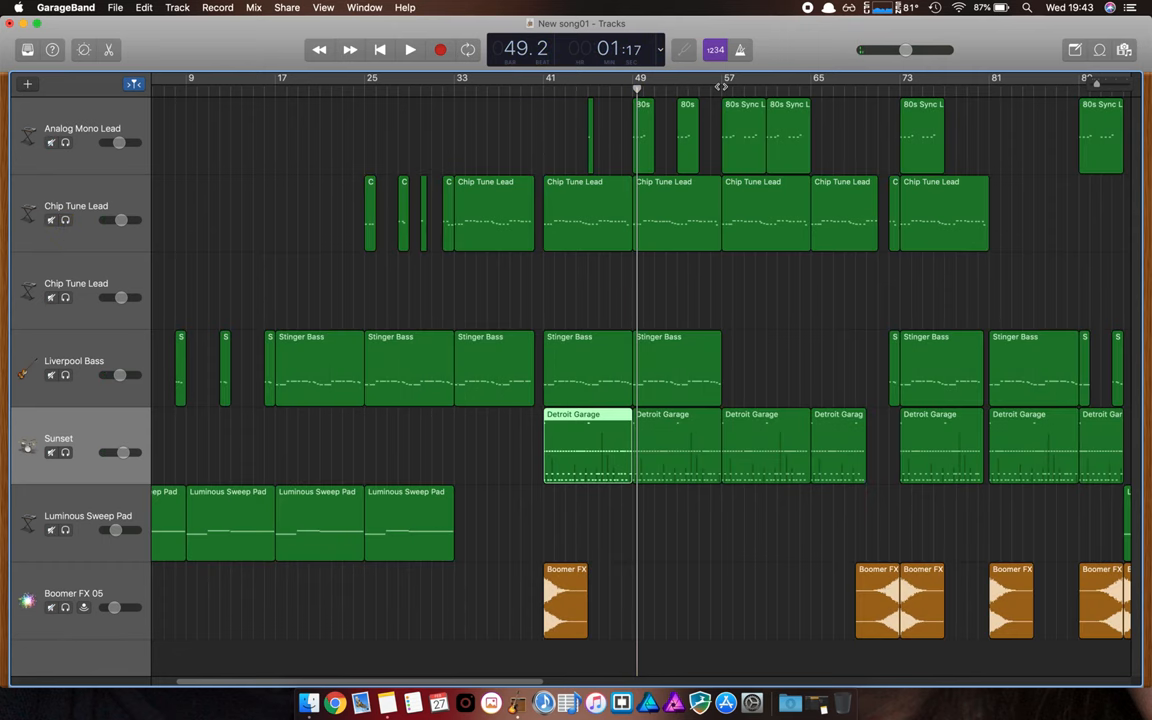
Step: Play the full arrangement with every track to around bar 63, then stop
left_click_drag(637, 88, 722, 88)
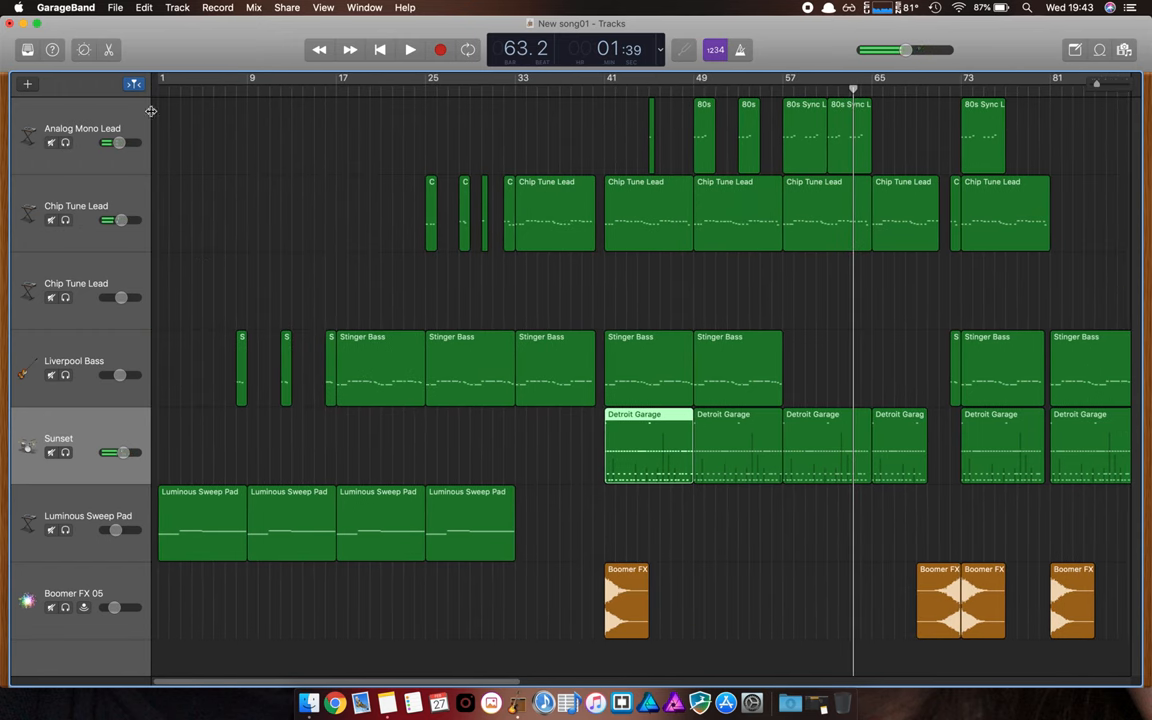
left_click(380, 49)
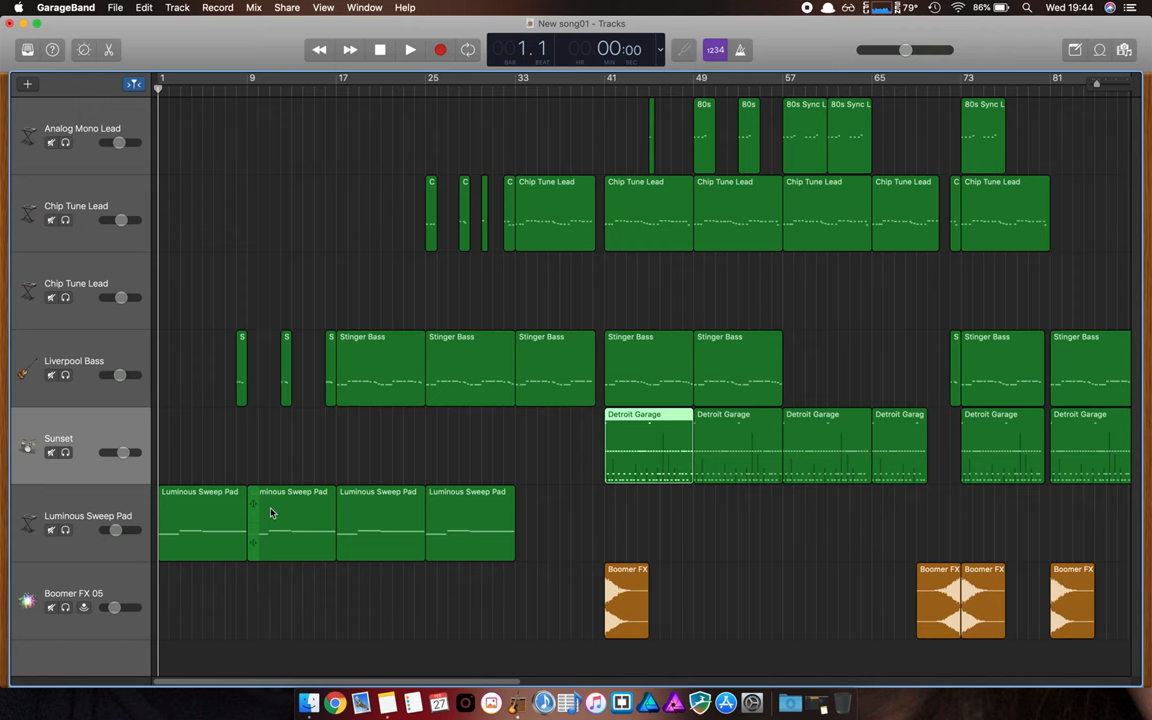
Step: Start the full song playing with all tracks sounding, reaching around bar 45
left_click(409, 49)
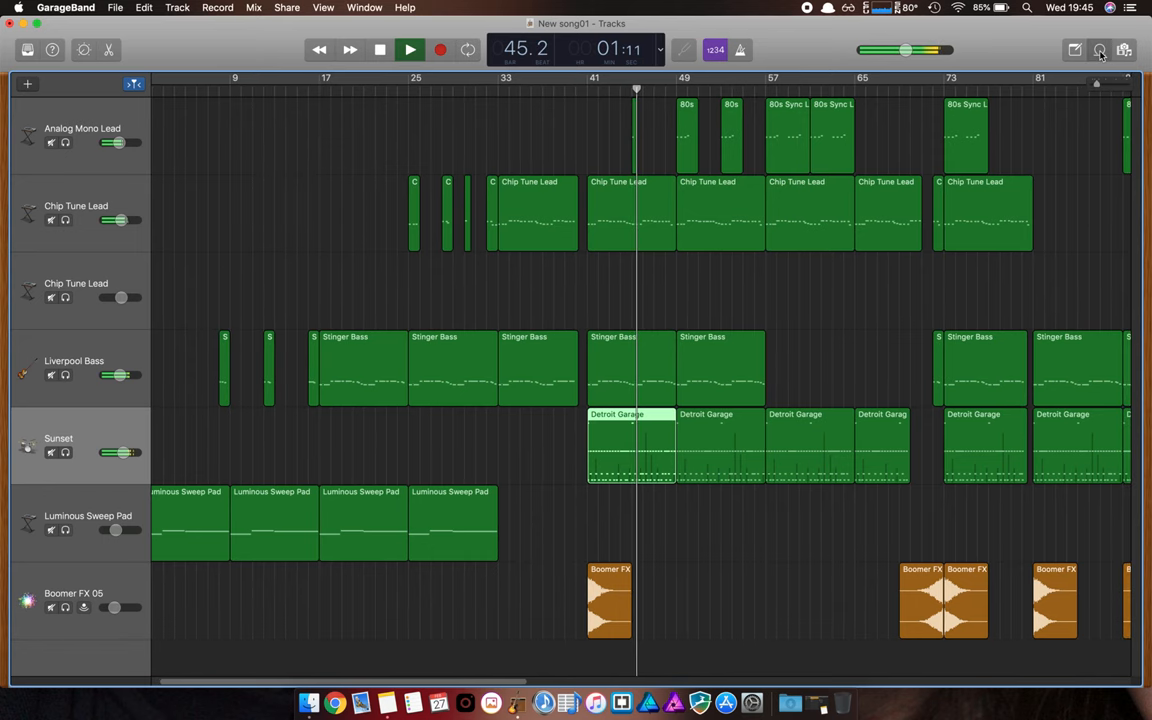
left_click(1099, 50)
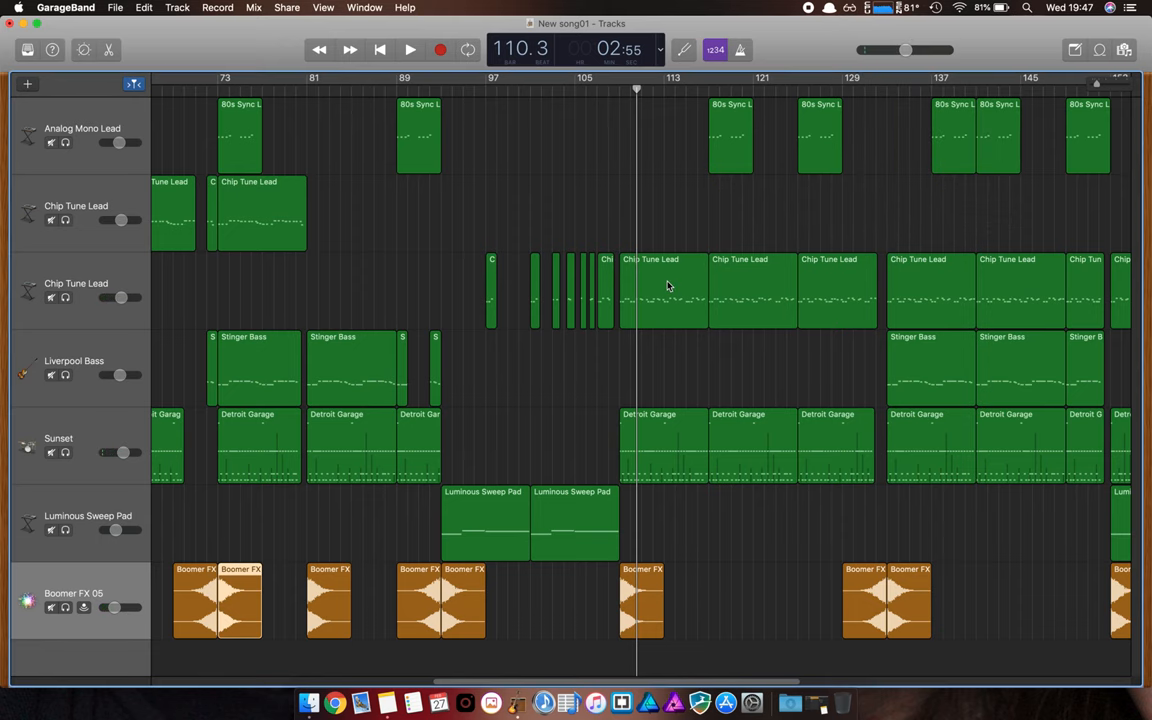
left_click(409, 49)
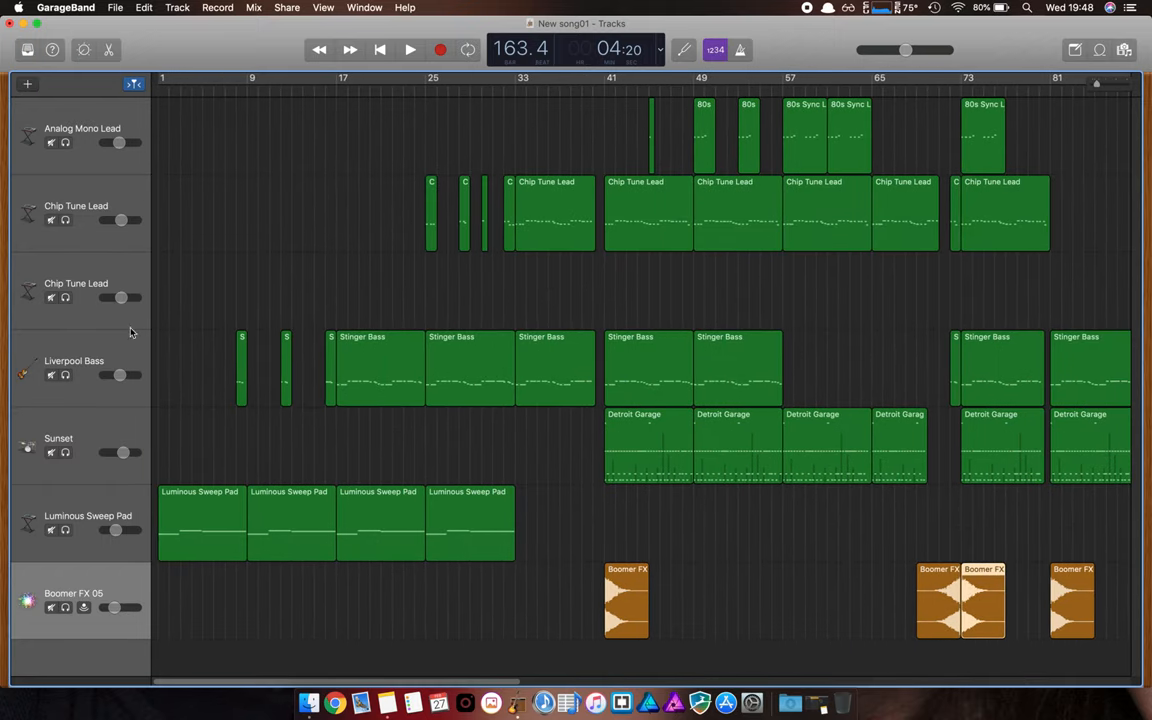
mouse_move(100, 303)
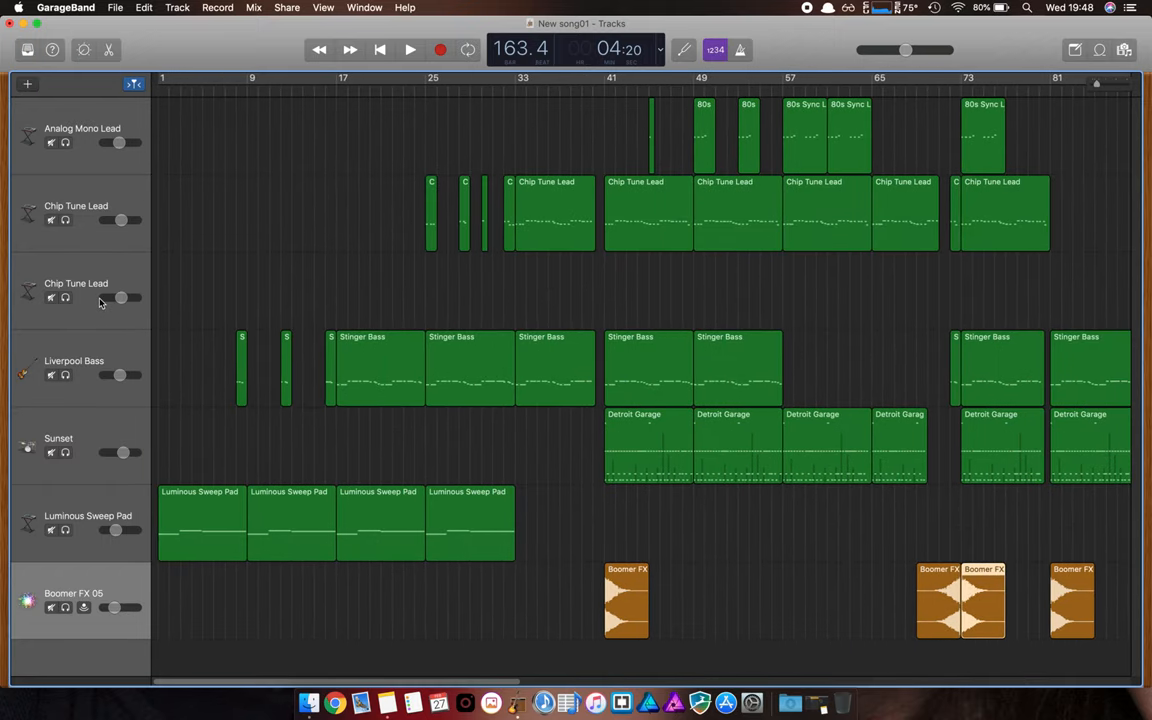
mouse_move(105, 297)
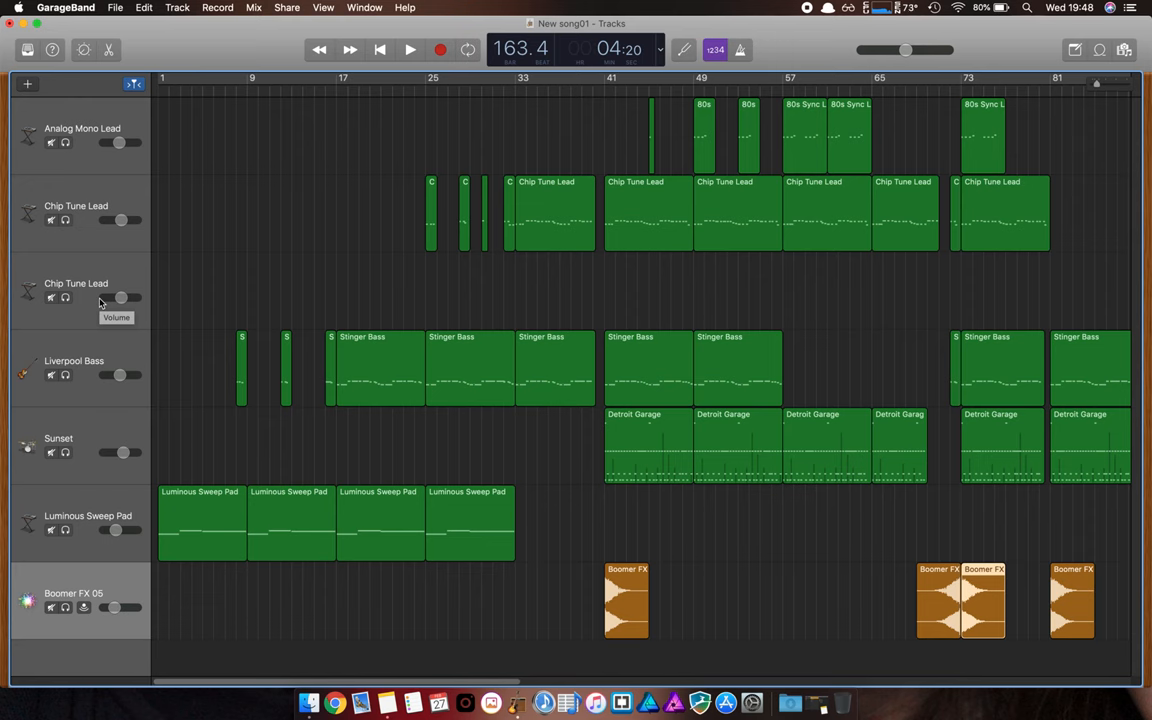
mouse_move(110, 270)
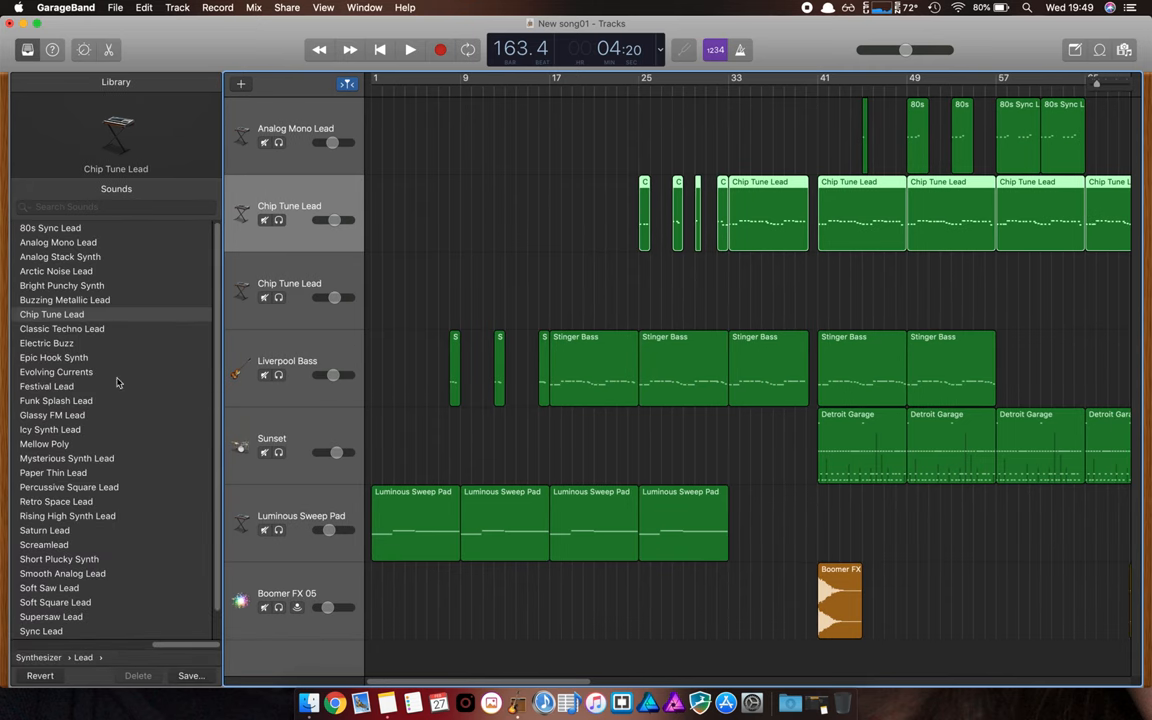
left_click(83, 657)
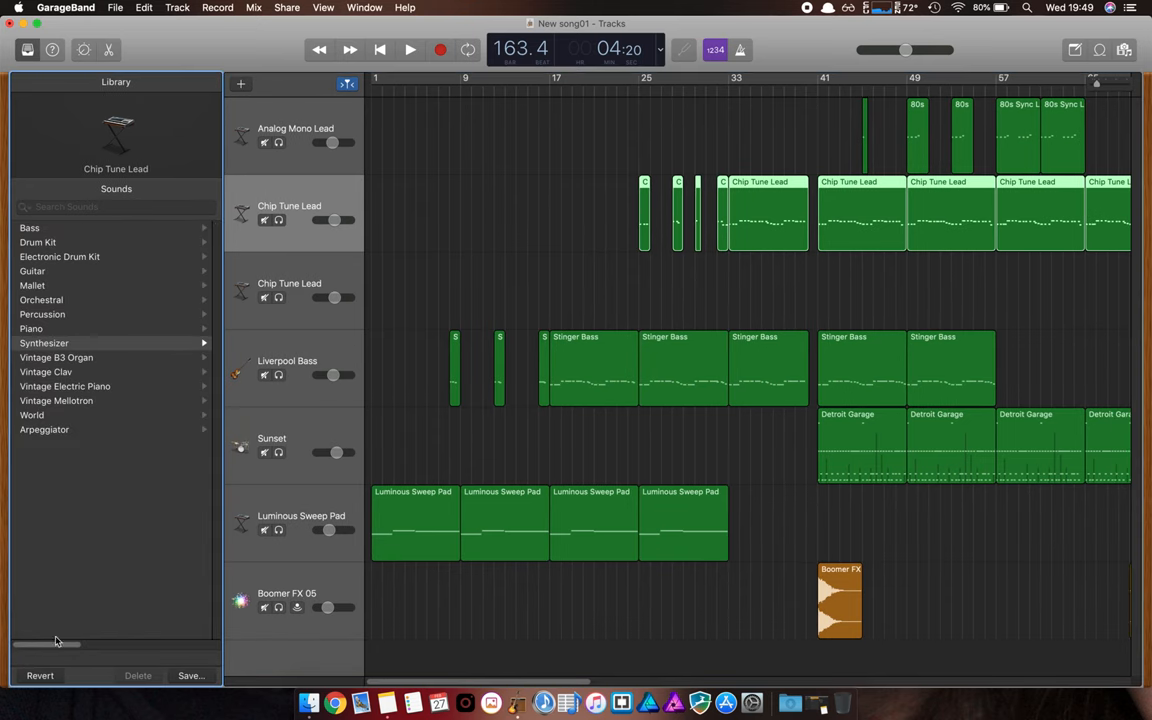
left_click(44, 343)
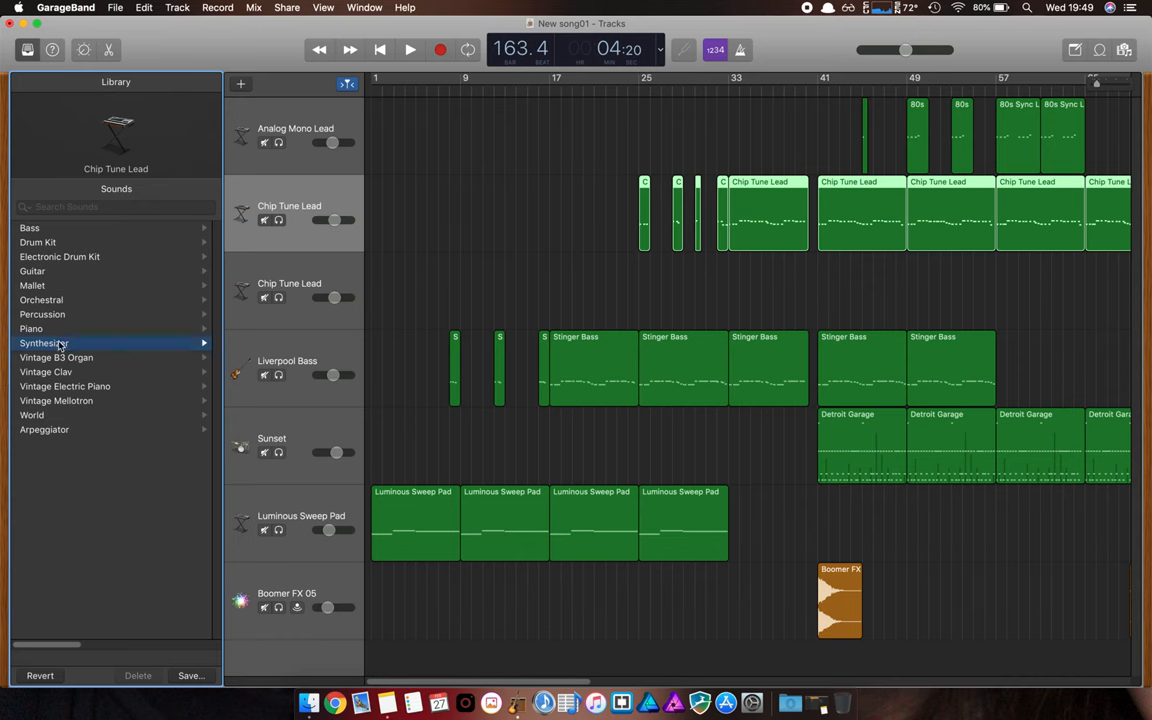
left_click(44, 343)
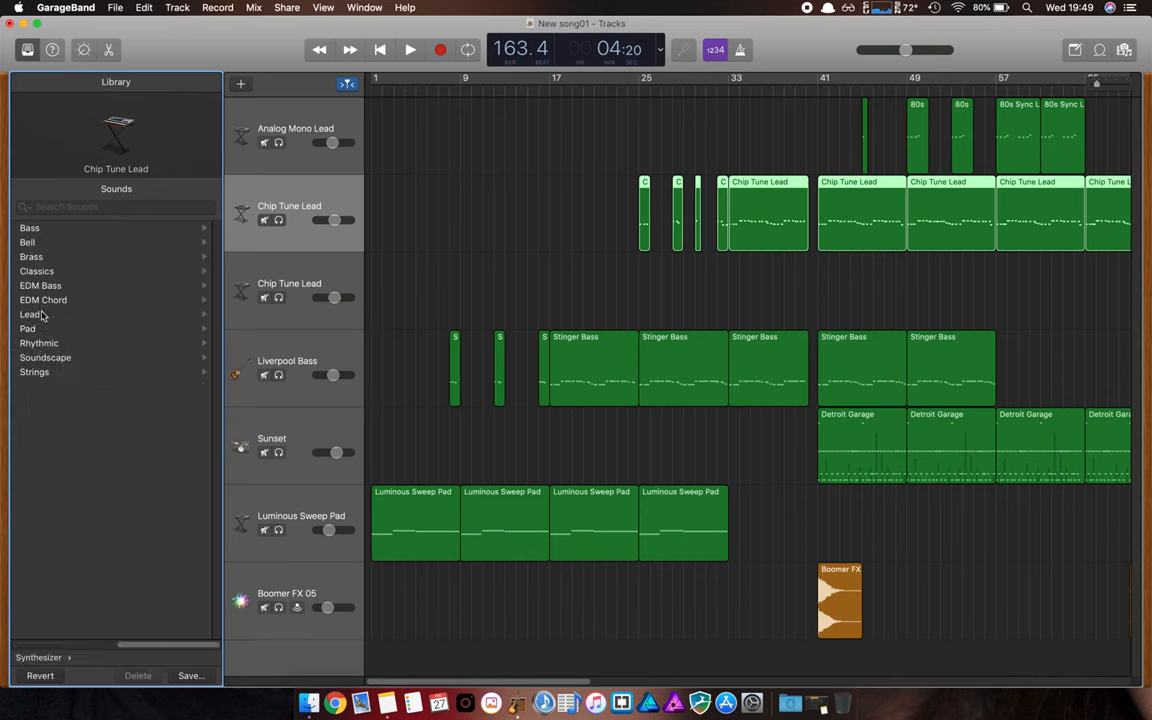
mouse_move(32, 314)
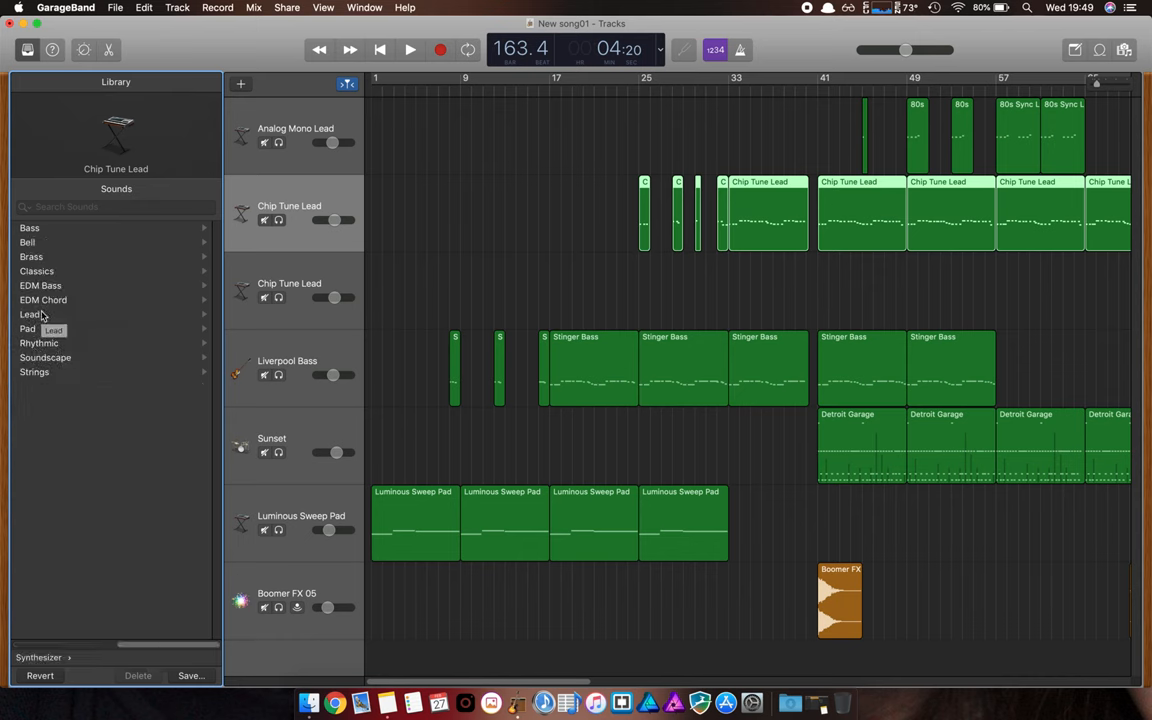
left_click(31, 314)
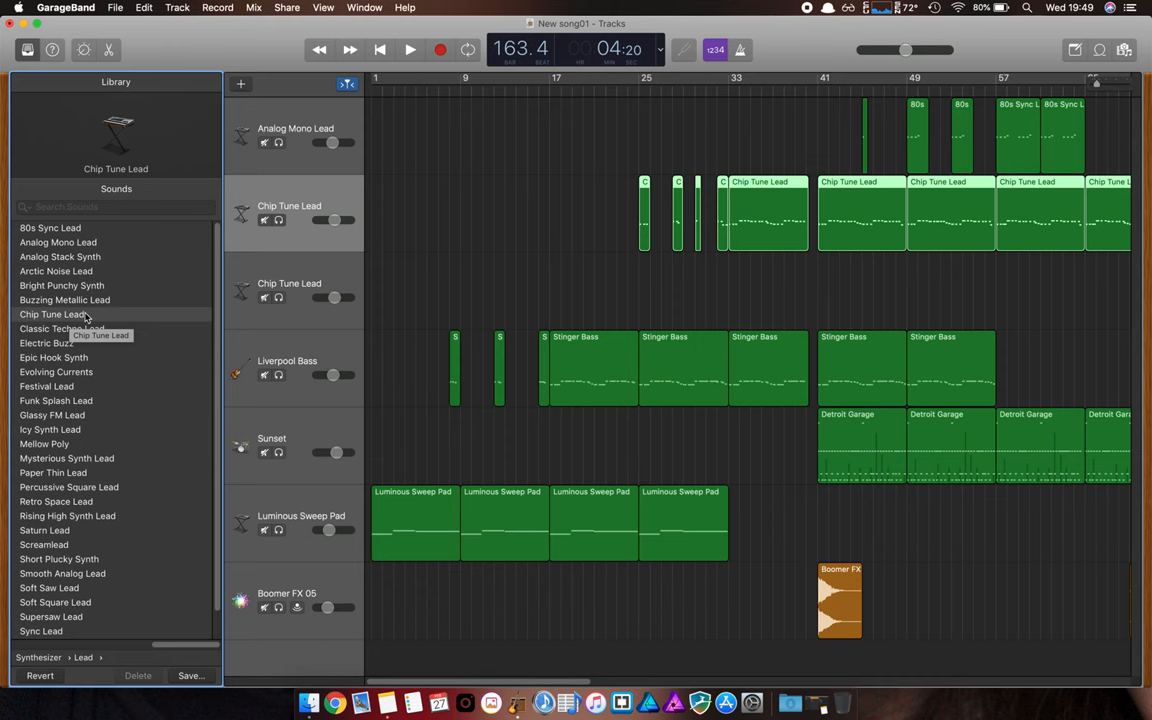
mouse_move(540, 180)
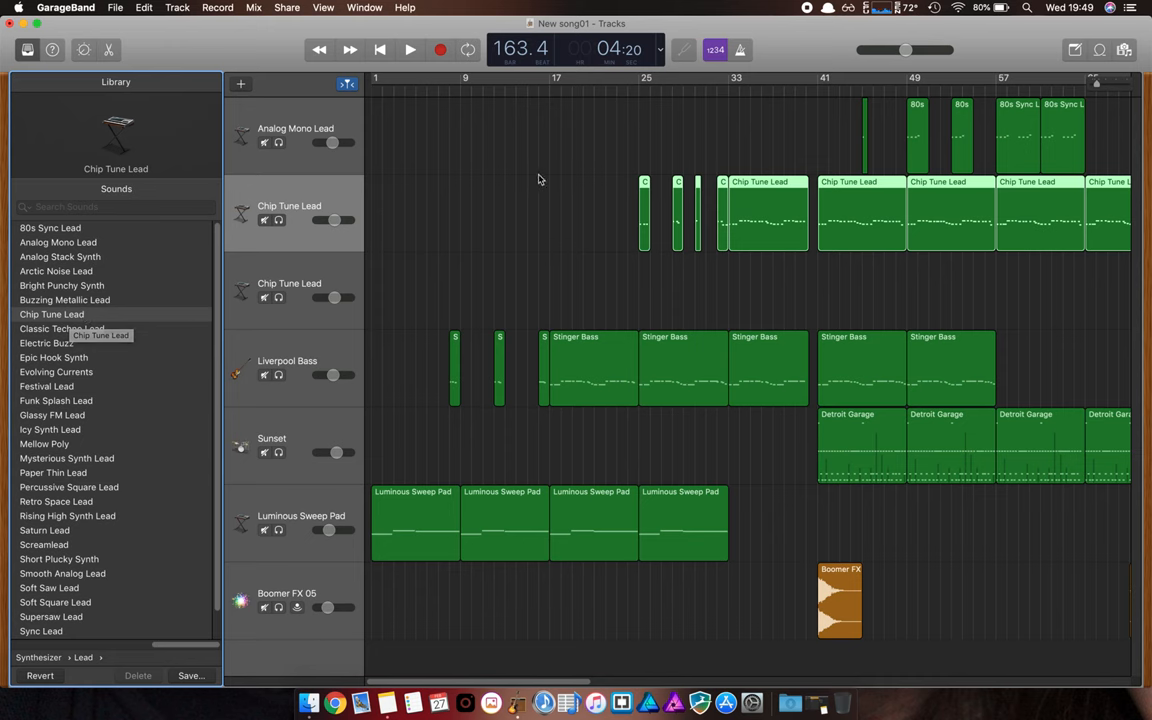
mouse_move(428, 236)
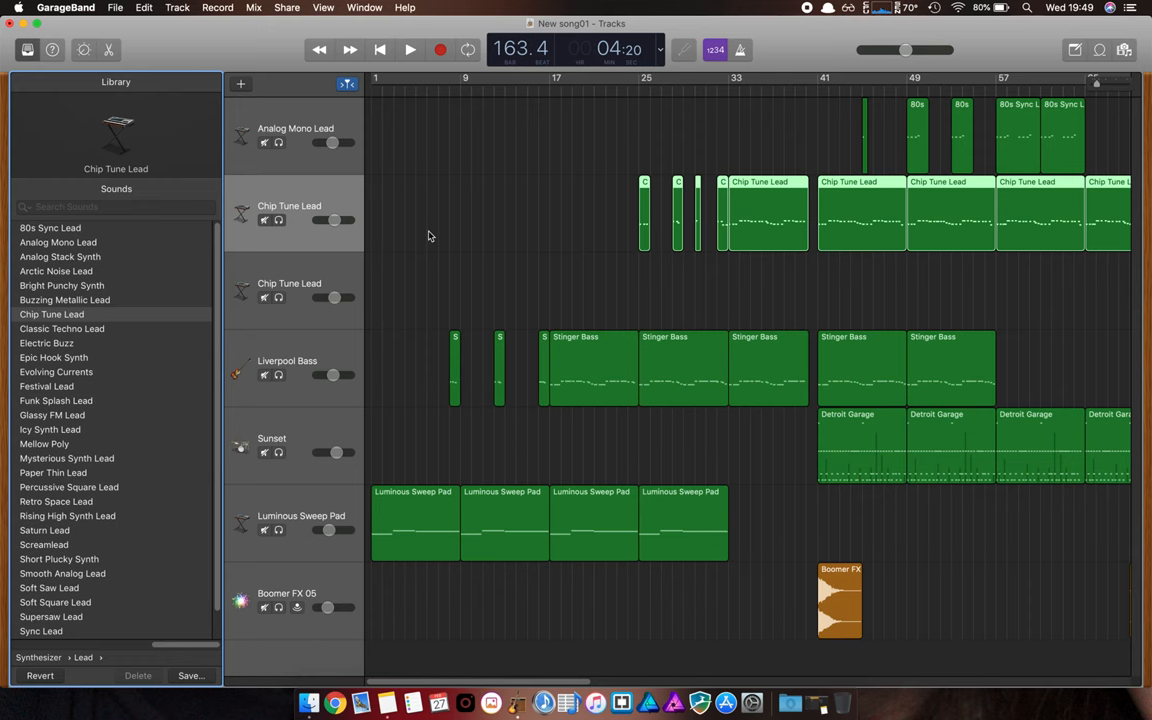
mouse_move(380, 110)
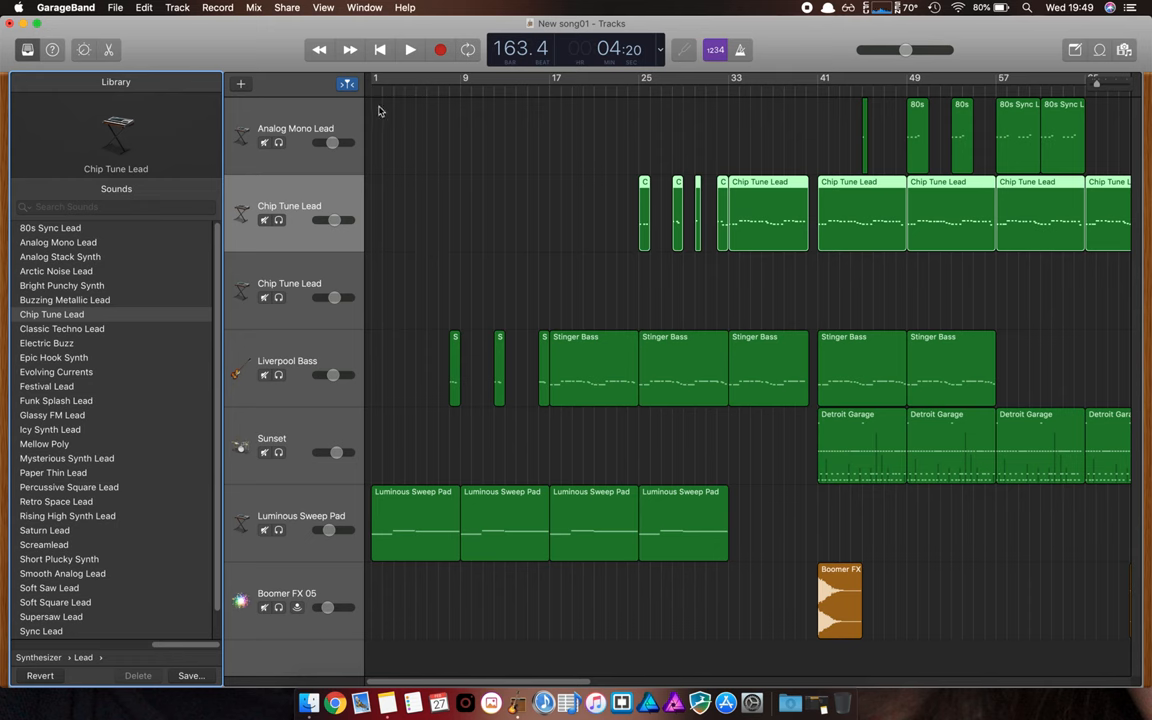
mouse_move(437, 87)
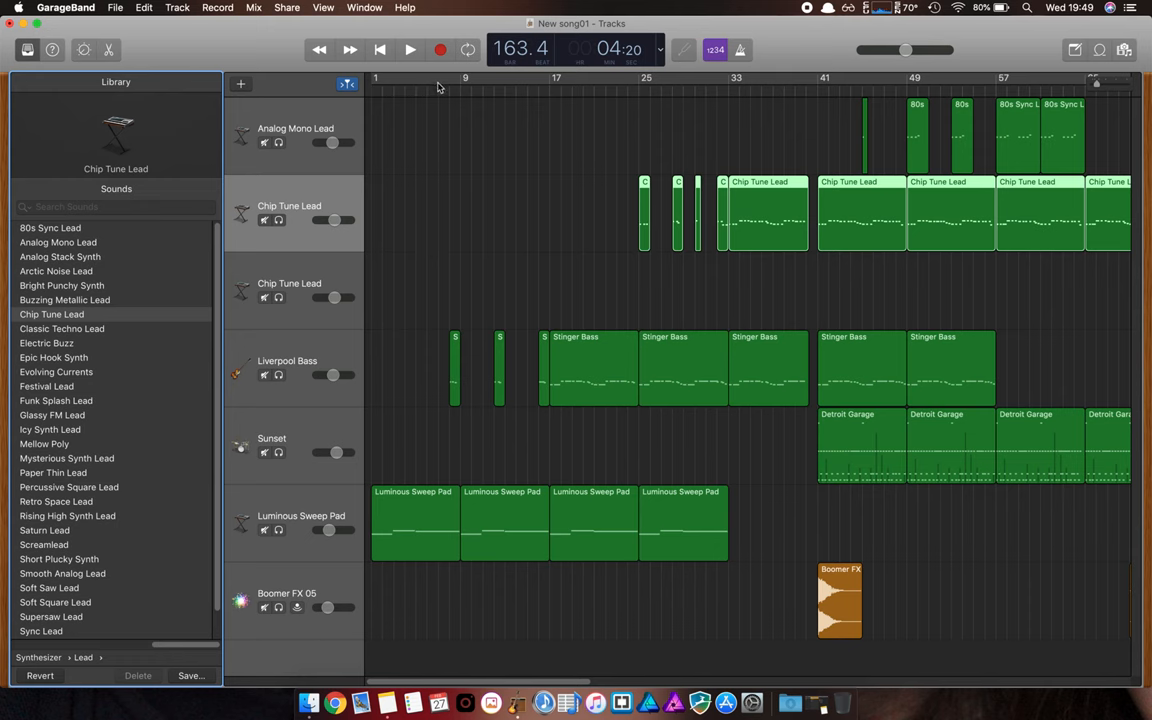
mouse_move(533, 88)
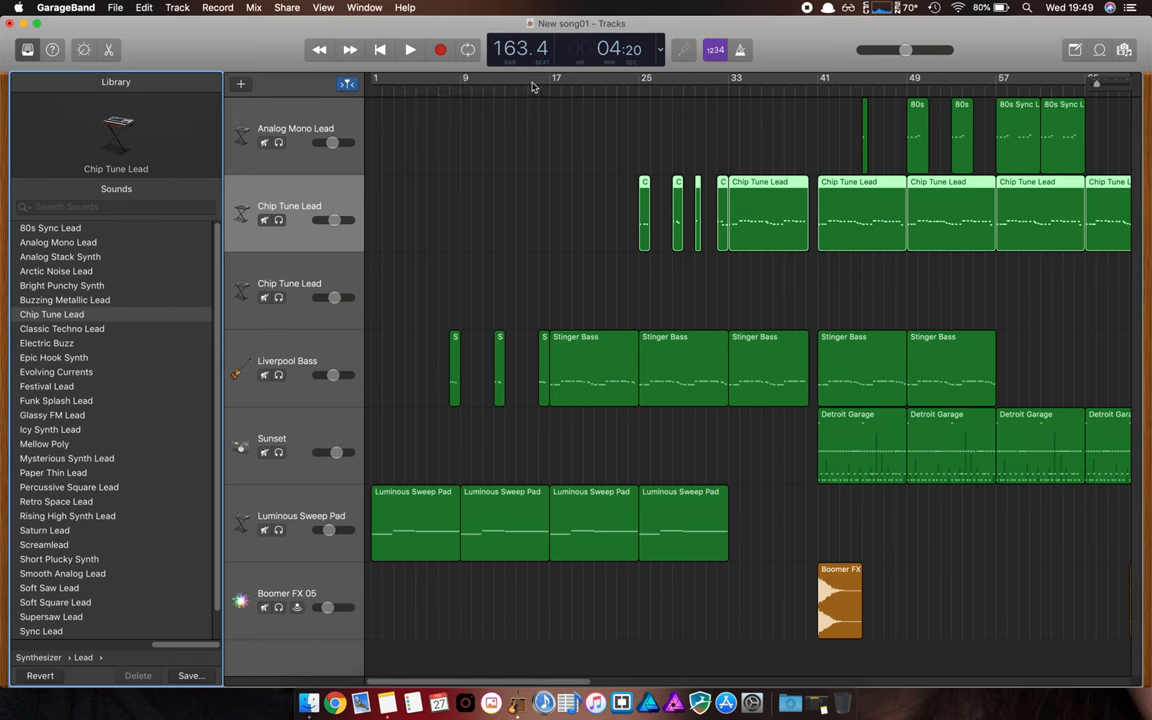
mouse_move(556, 85)
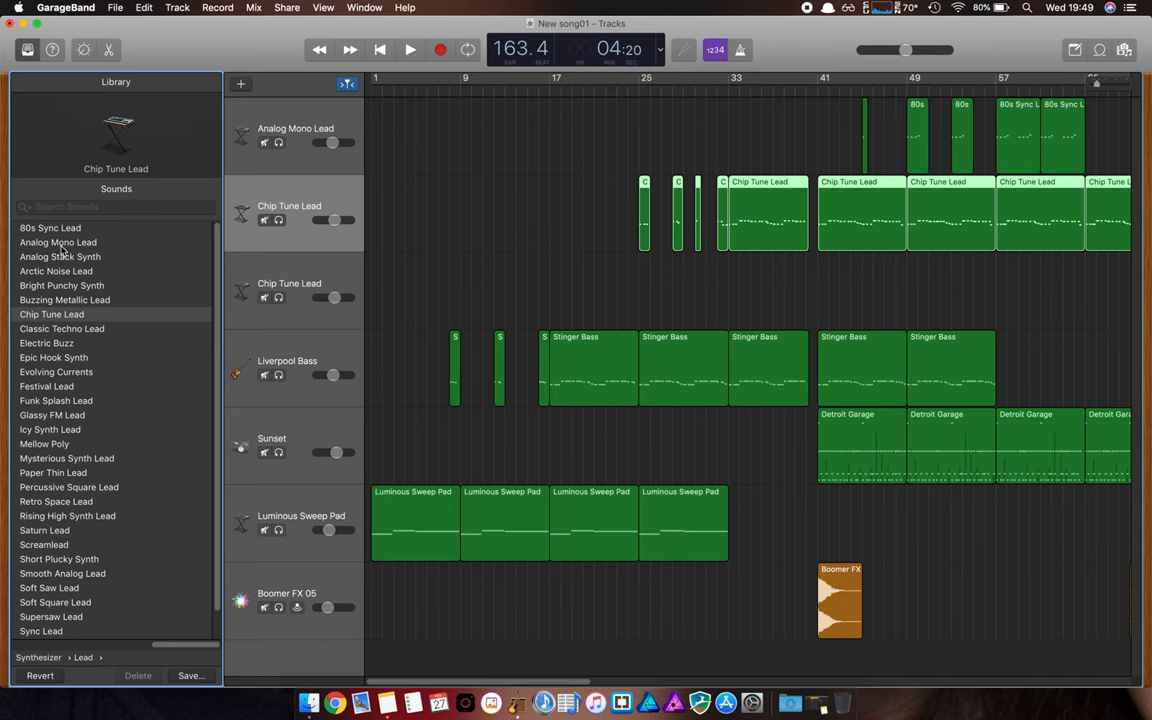
mouse_move(27, 647)
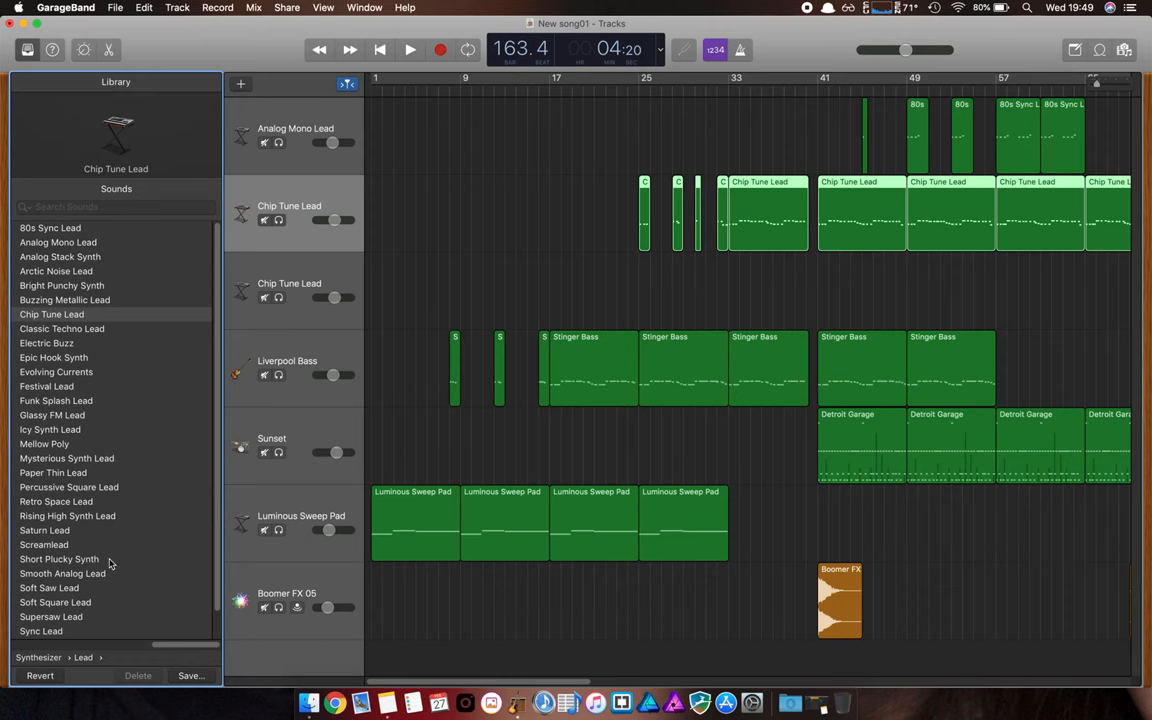
Step: Switch the first Chip Tune Lead track's sound to Short Plucky Synth
left_click(59, 559)
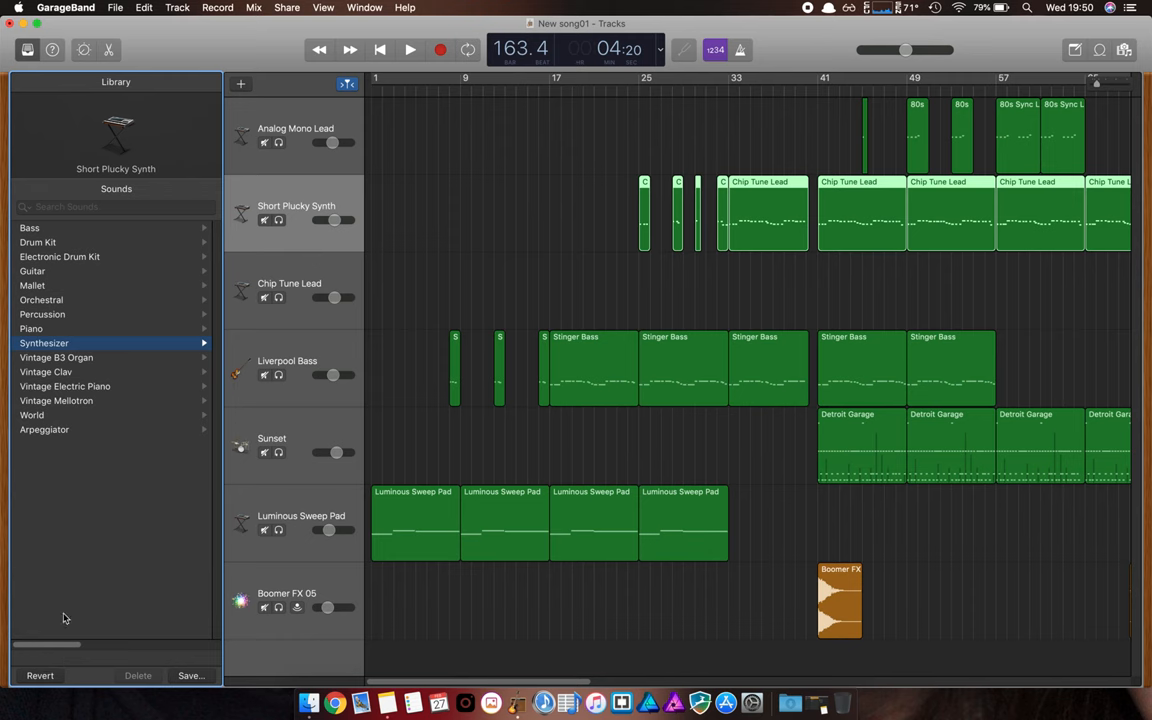
mouse_move(365, 195)
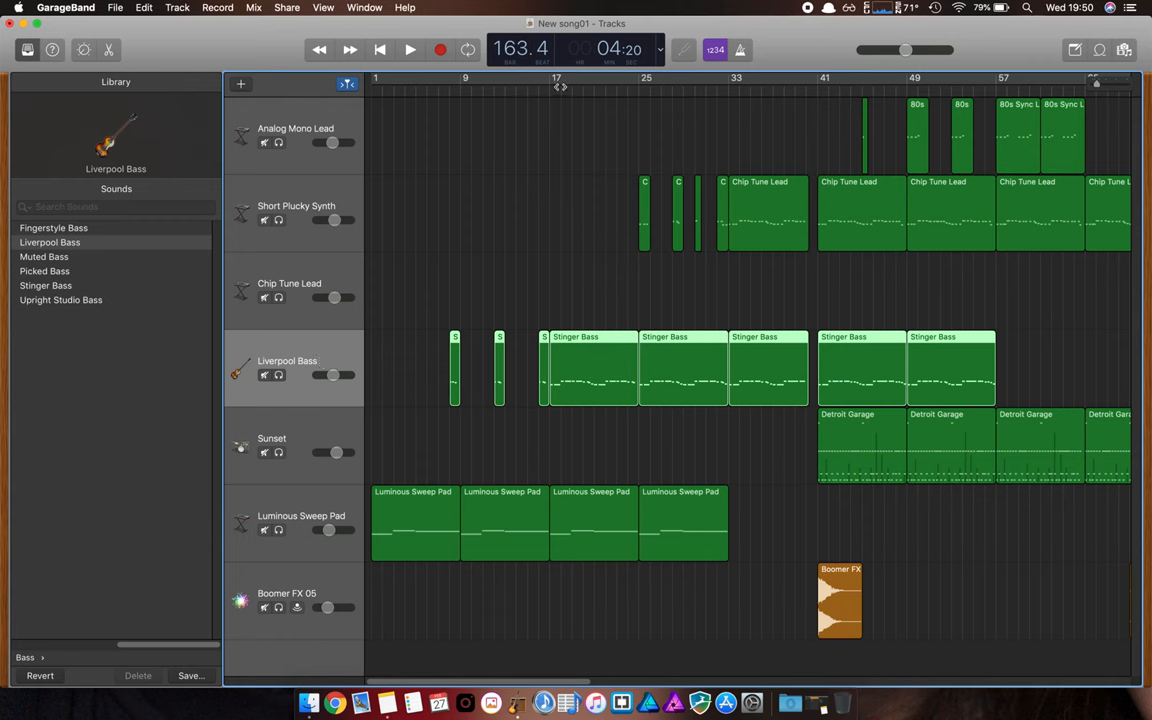
Step: Solo Liverpool Bass and play it from bar 17 to about bar 22, beat 4
left_click(549, 87)
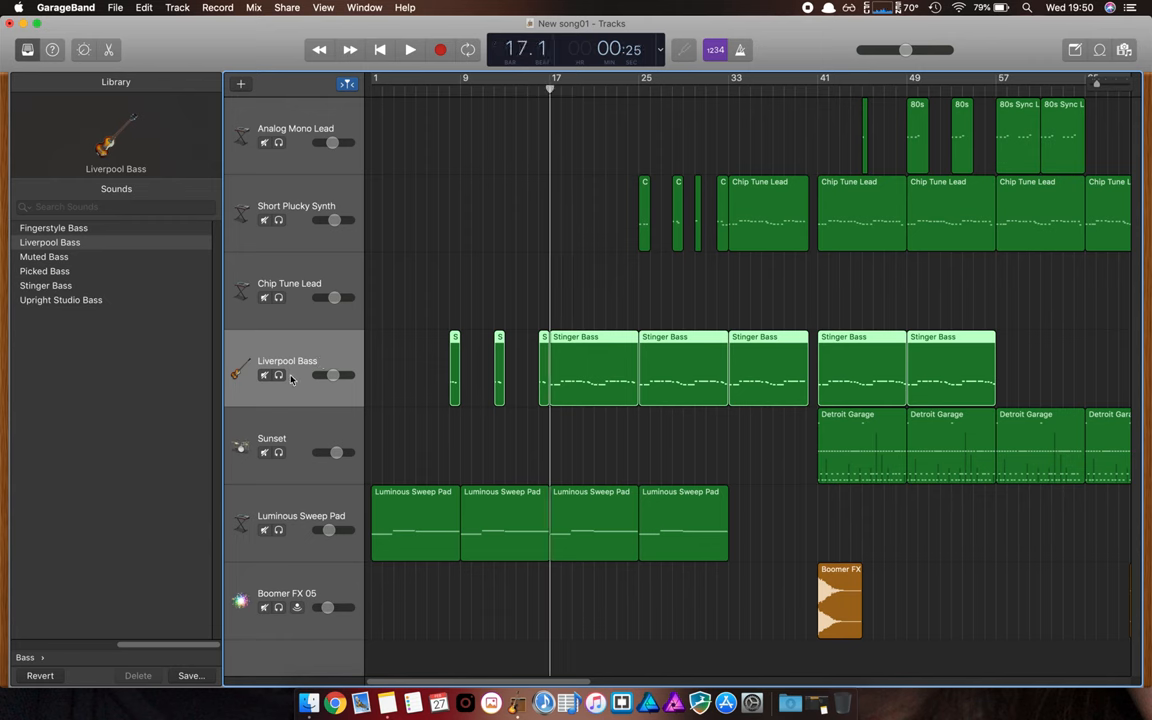
left_click(278, 375)
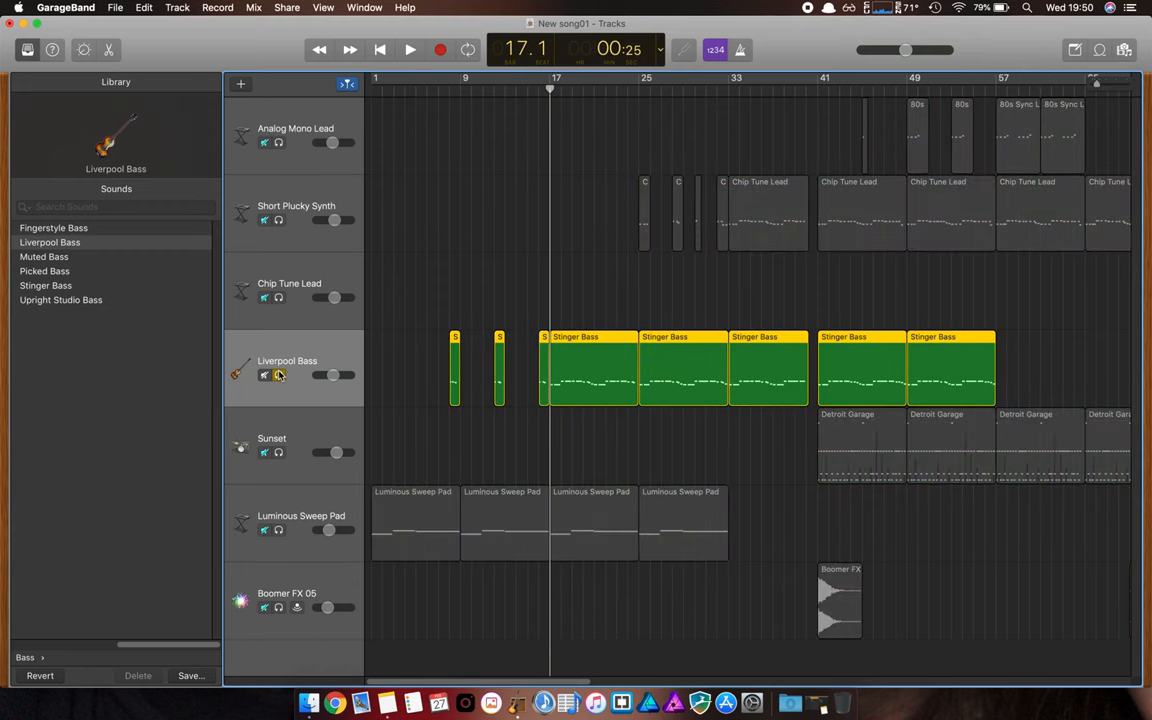
left_click(409, 49)
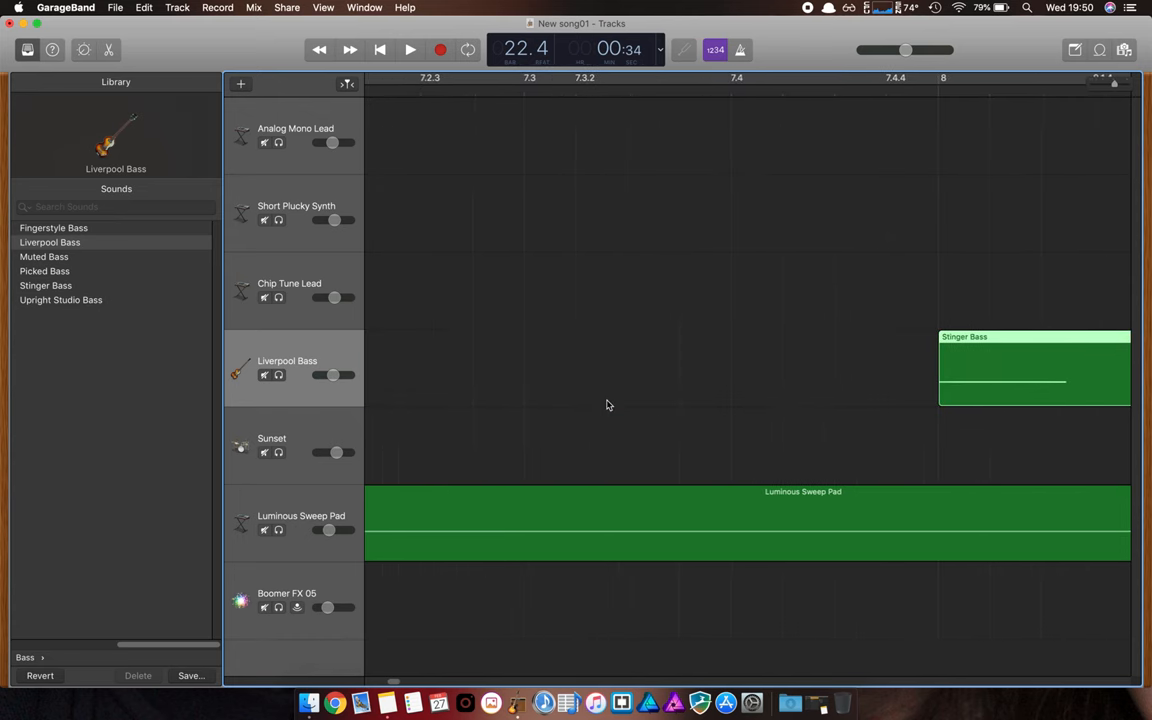
scroll("right", 3)
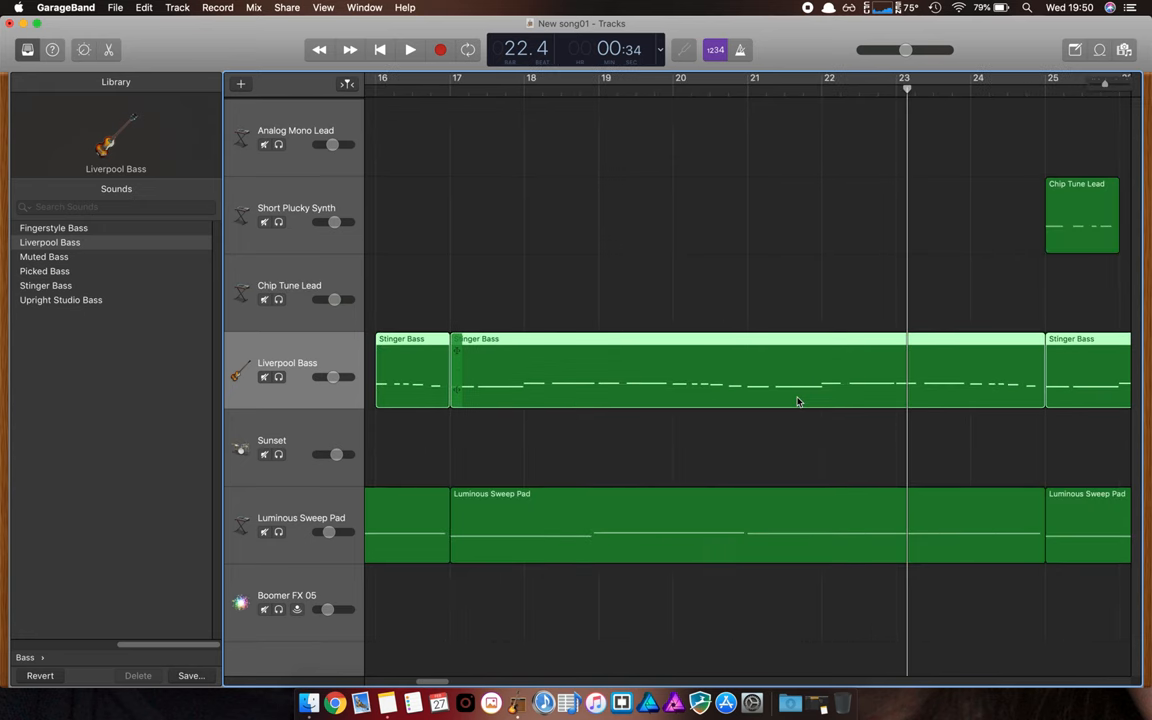
scroll("right", 3)
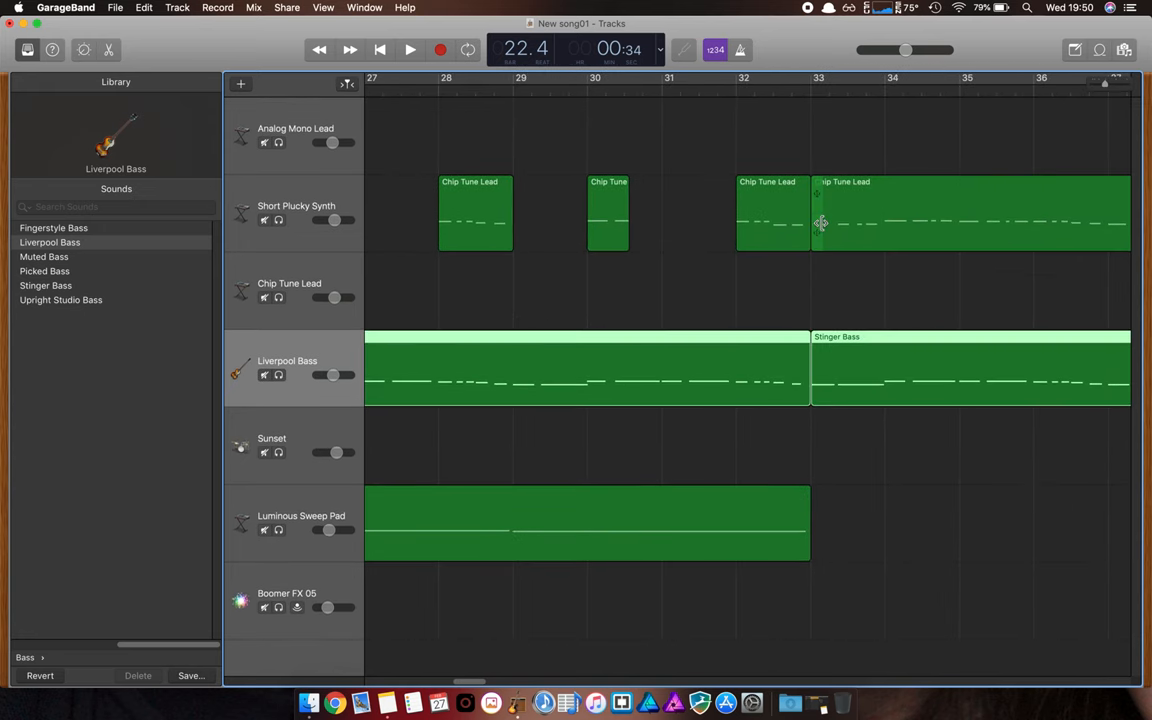
mouse_move(915, 226)
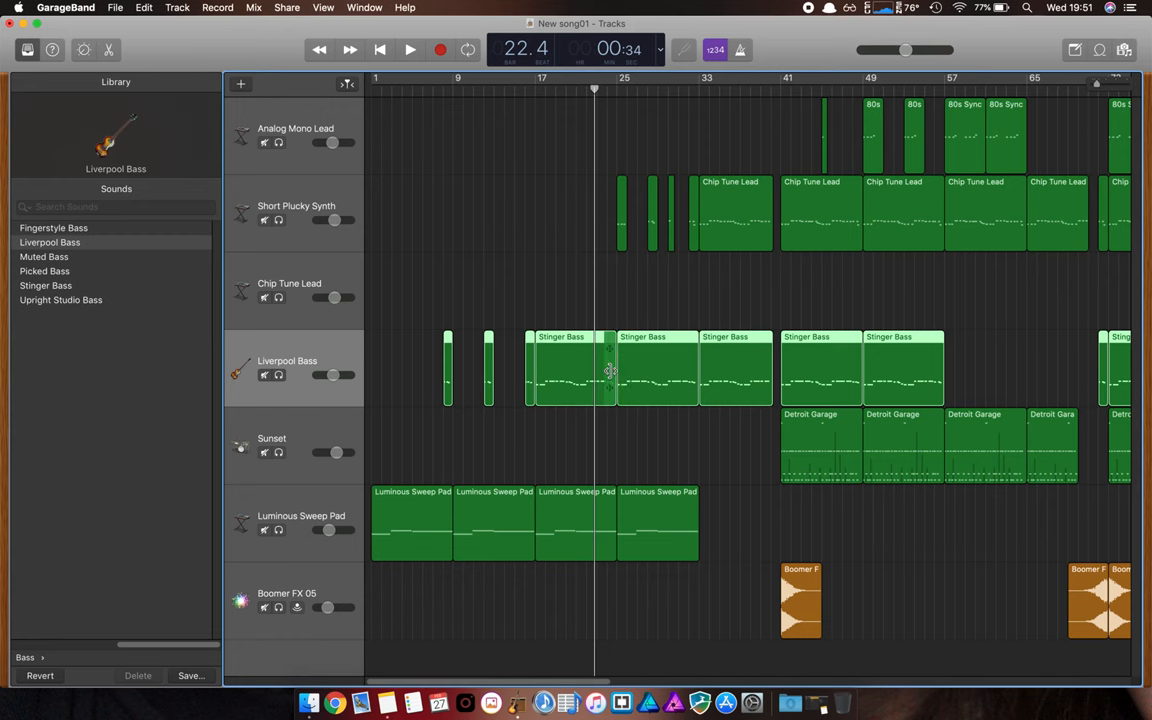
mouse_move(477, 510)
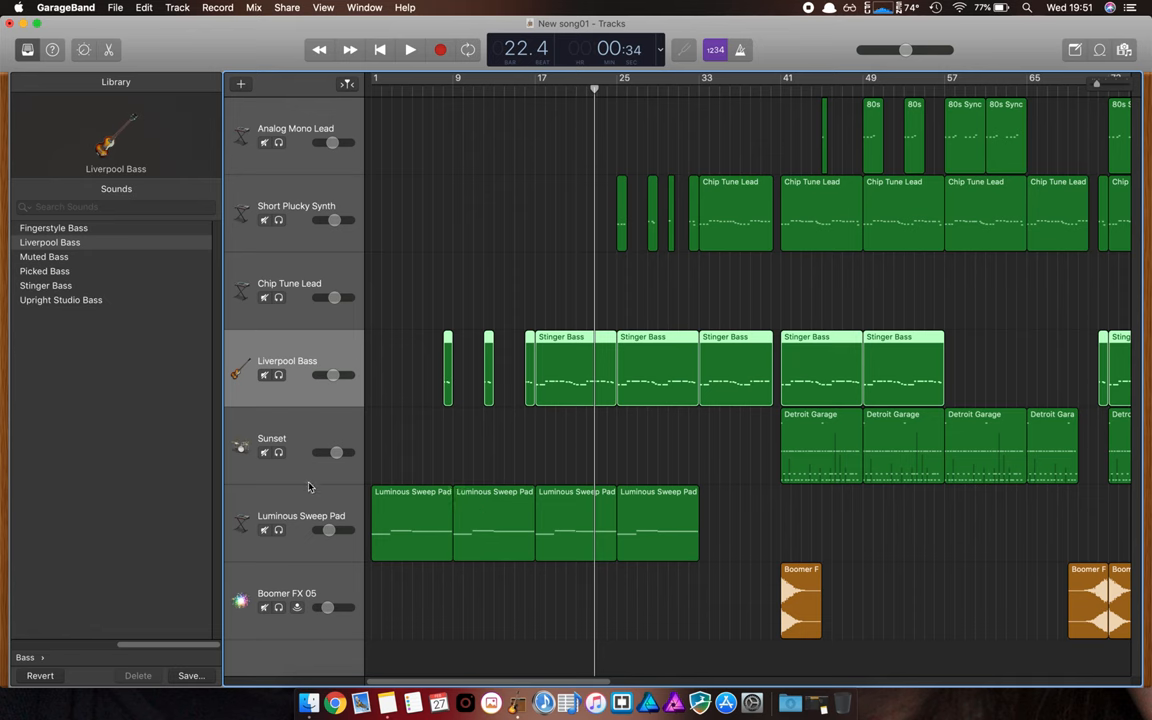
mouse_move(327, 424)
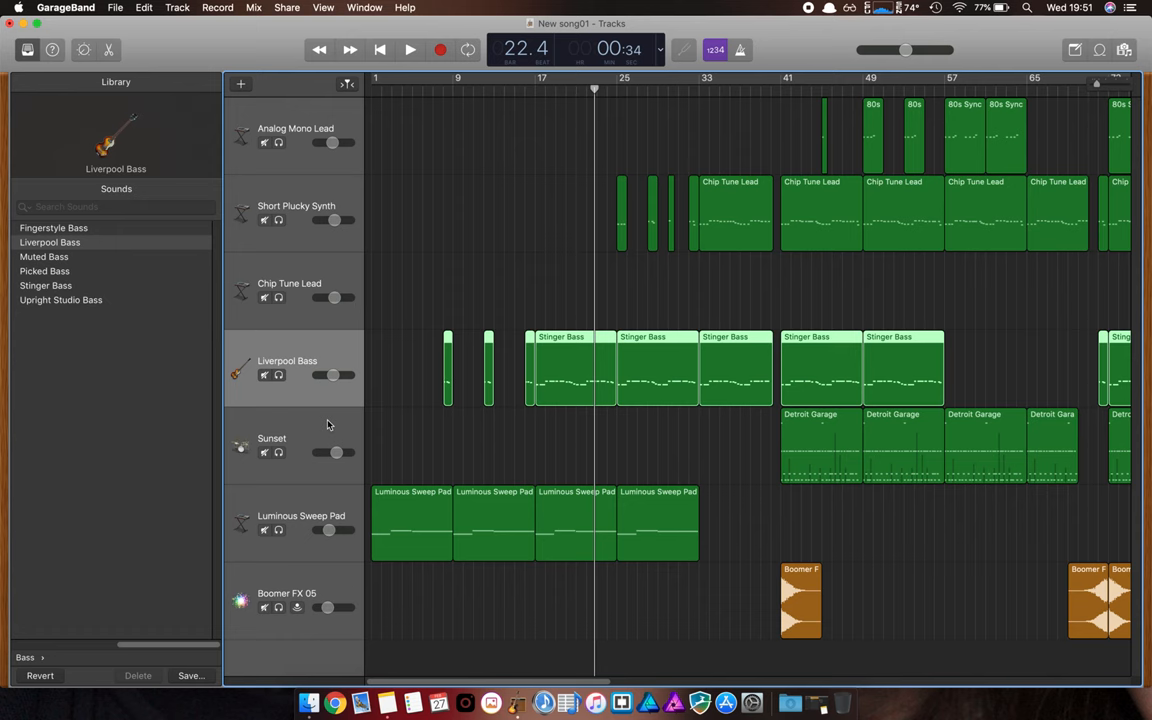
mouse_move(327, 424)
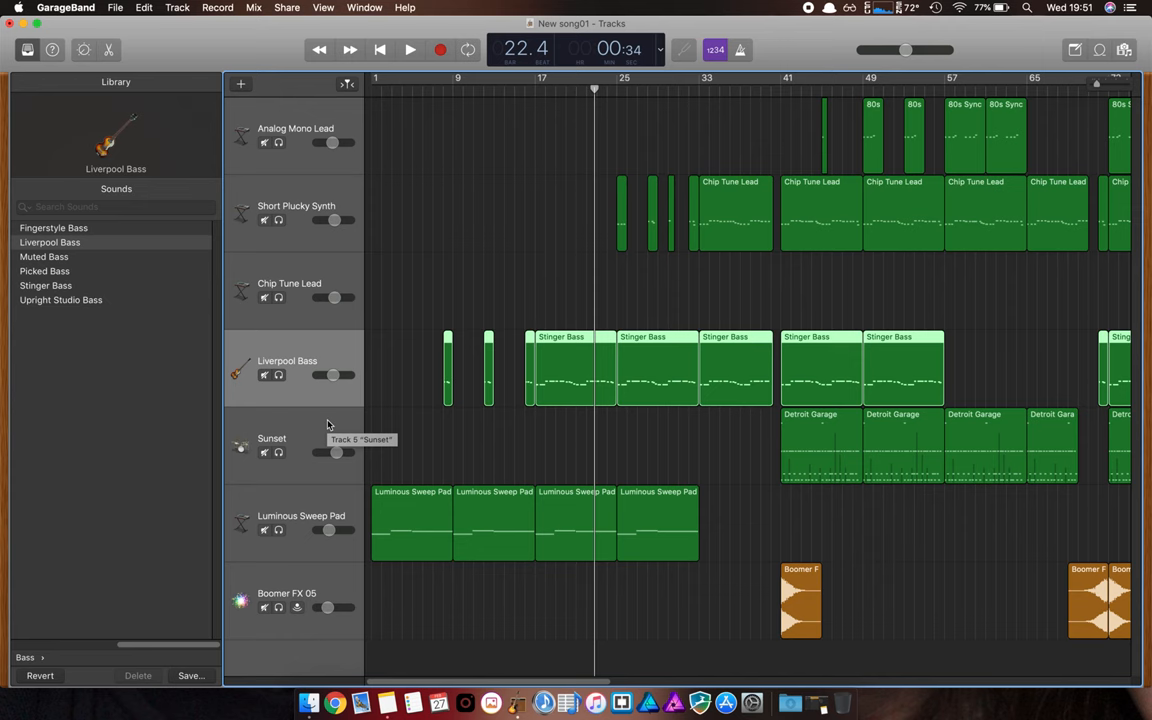
mouse_move(327, 424)
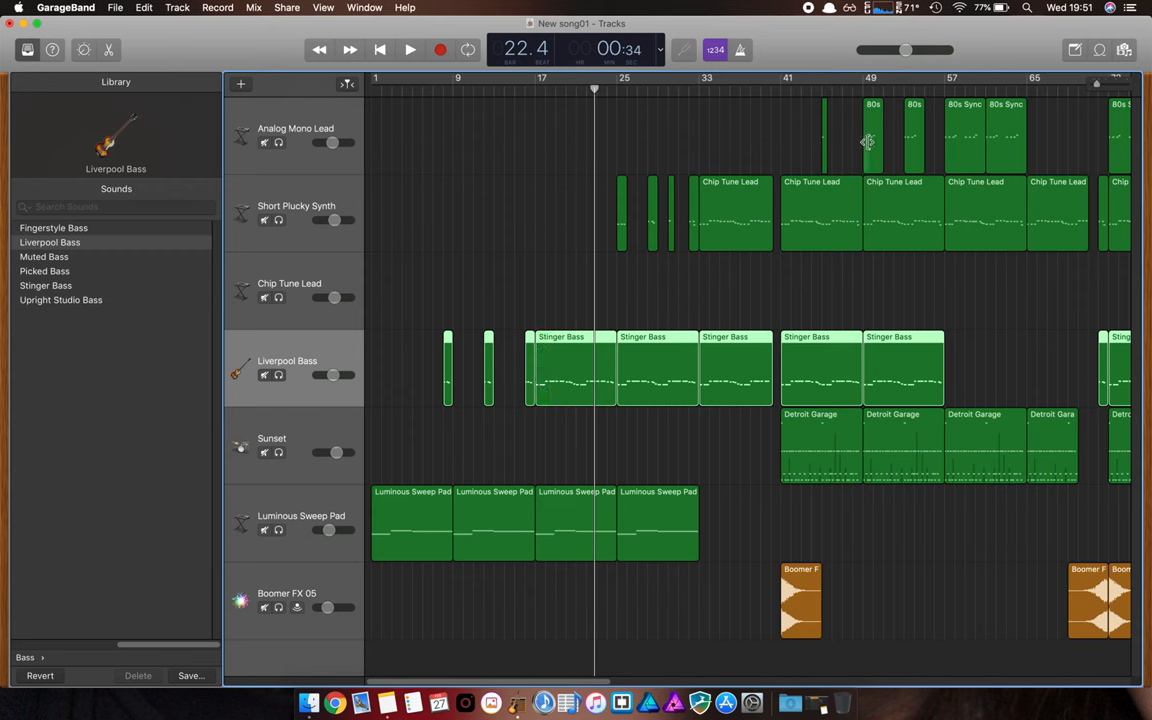
mouse_move(800, 232)
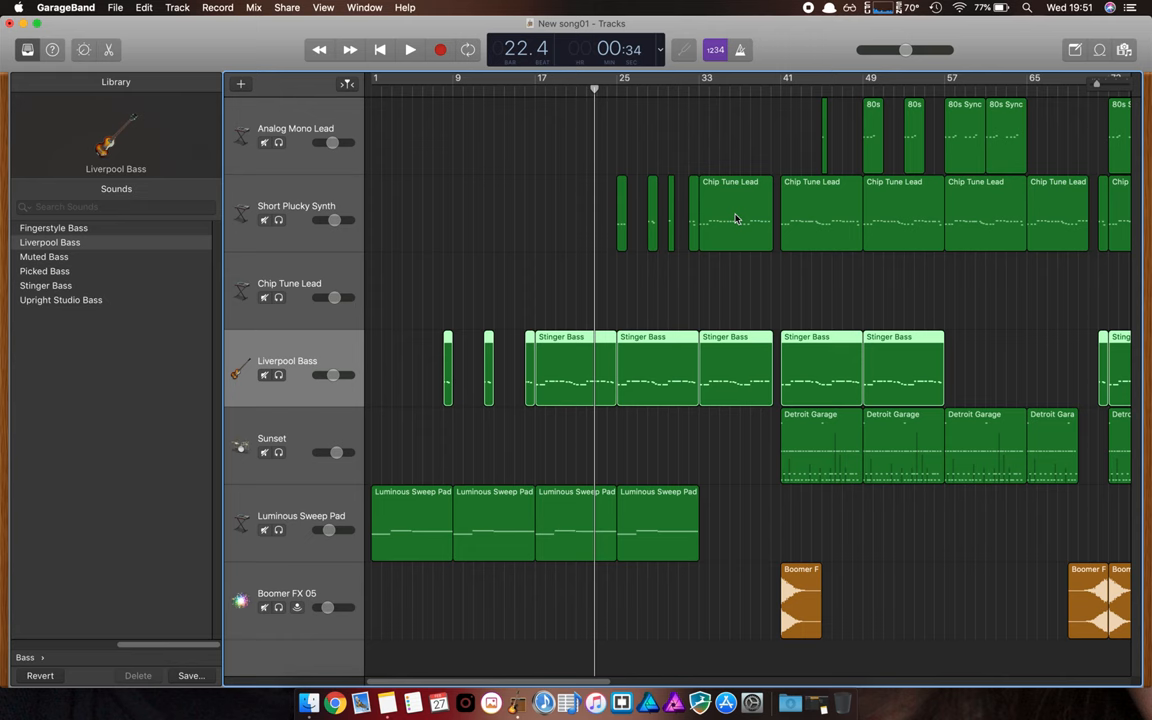
mouse_move(864, 138)
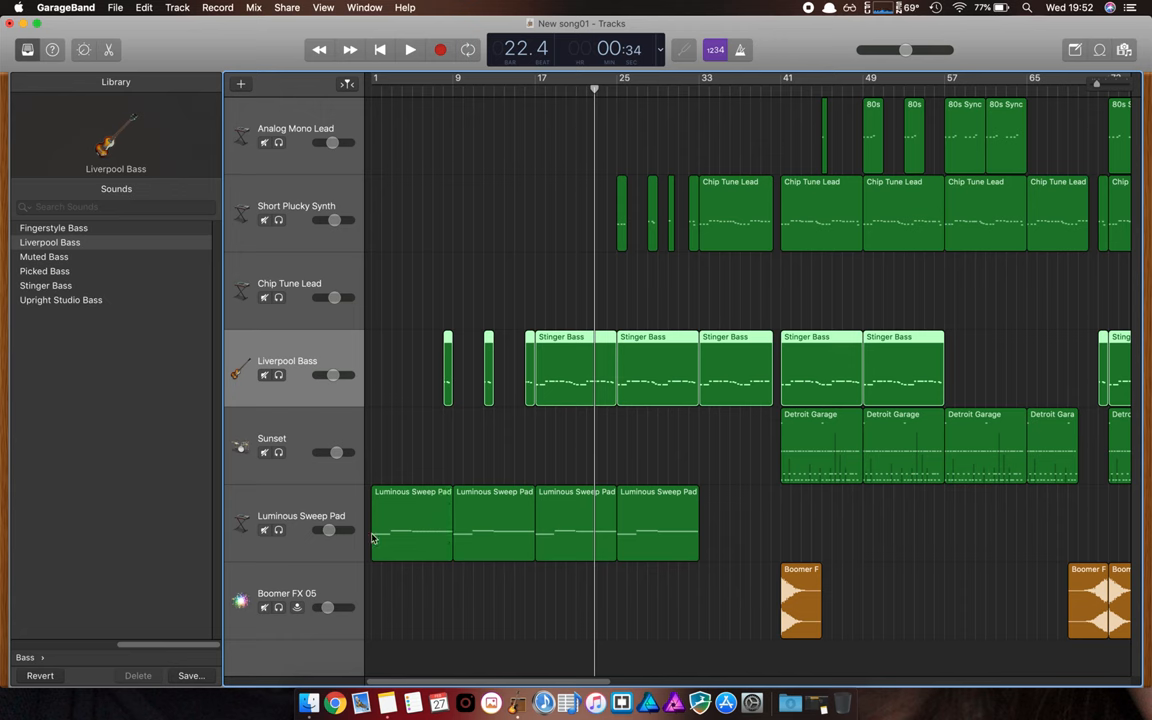
mouse_move(405, 466)
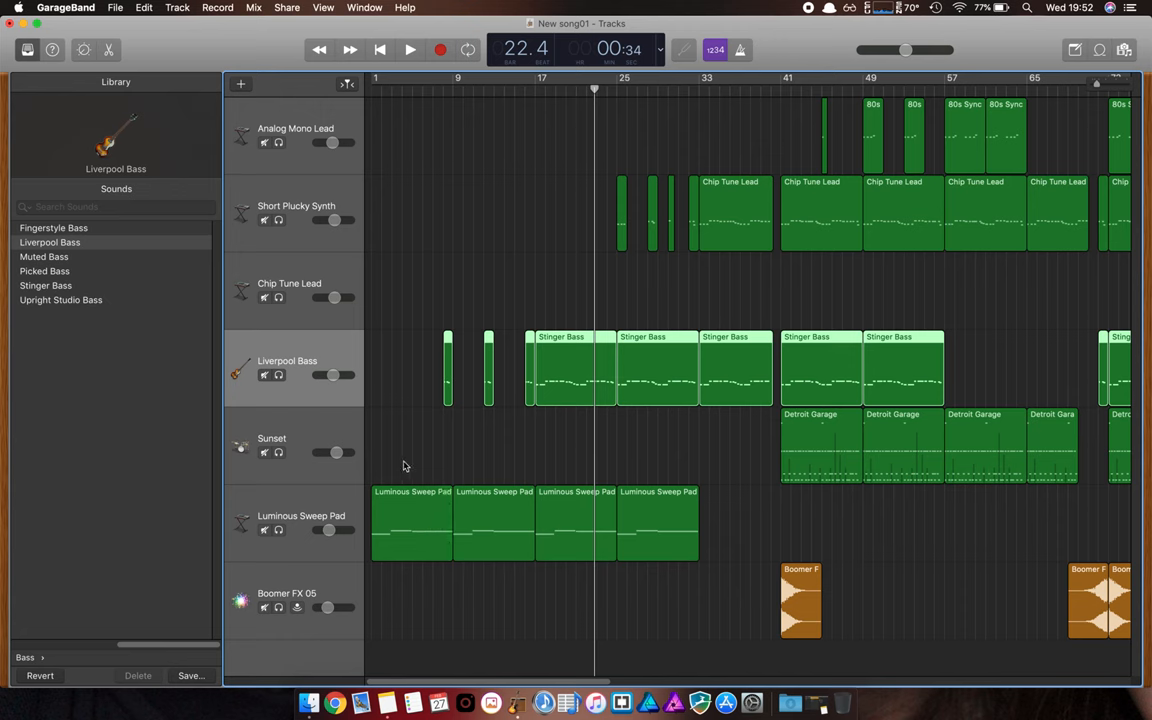
mouse_move(463, 522)
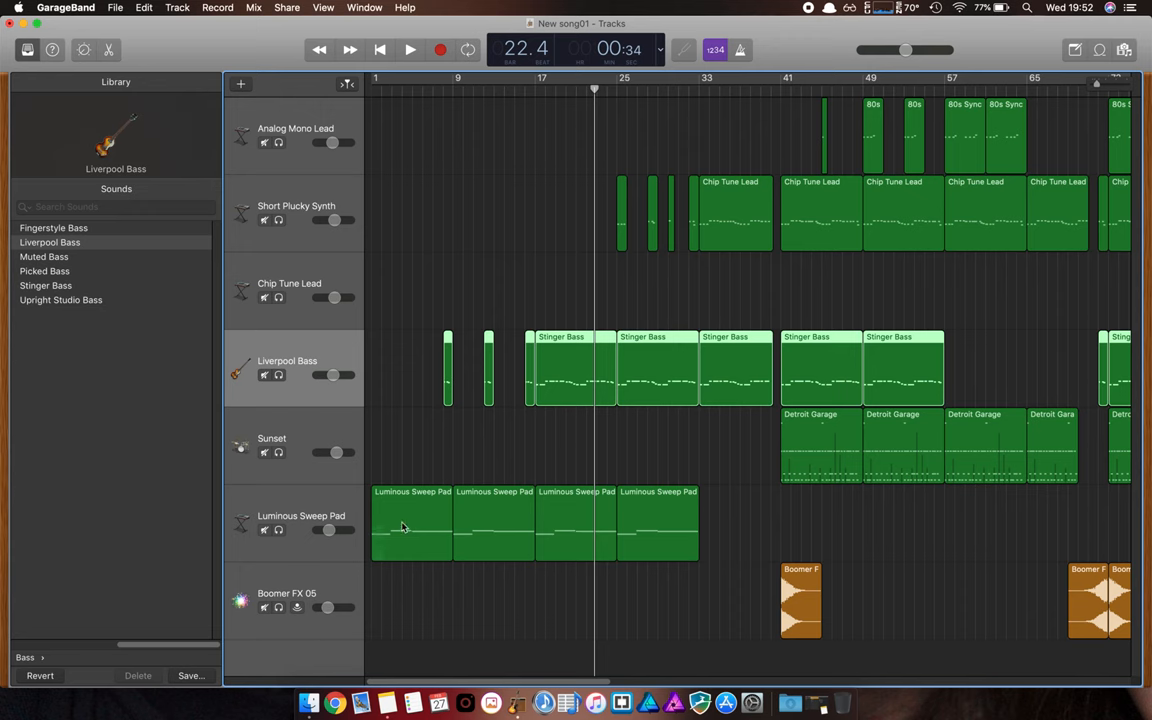
Step: Show the Luminous Sweep Pad's Smart Controls and move the Transform Pad from Thin to Resonant/Big
left_click(300, 520)
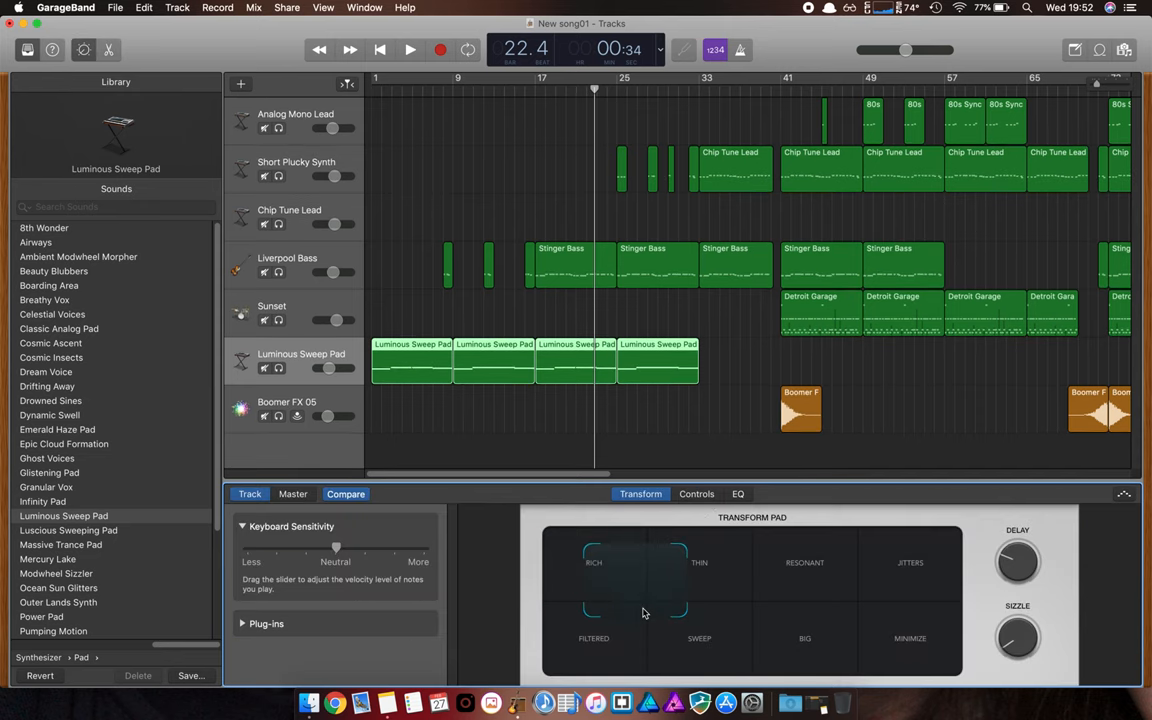
left_click(409, 49)
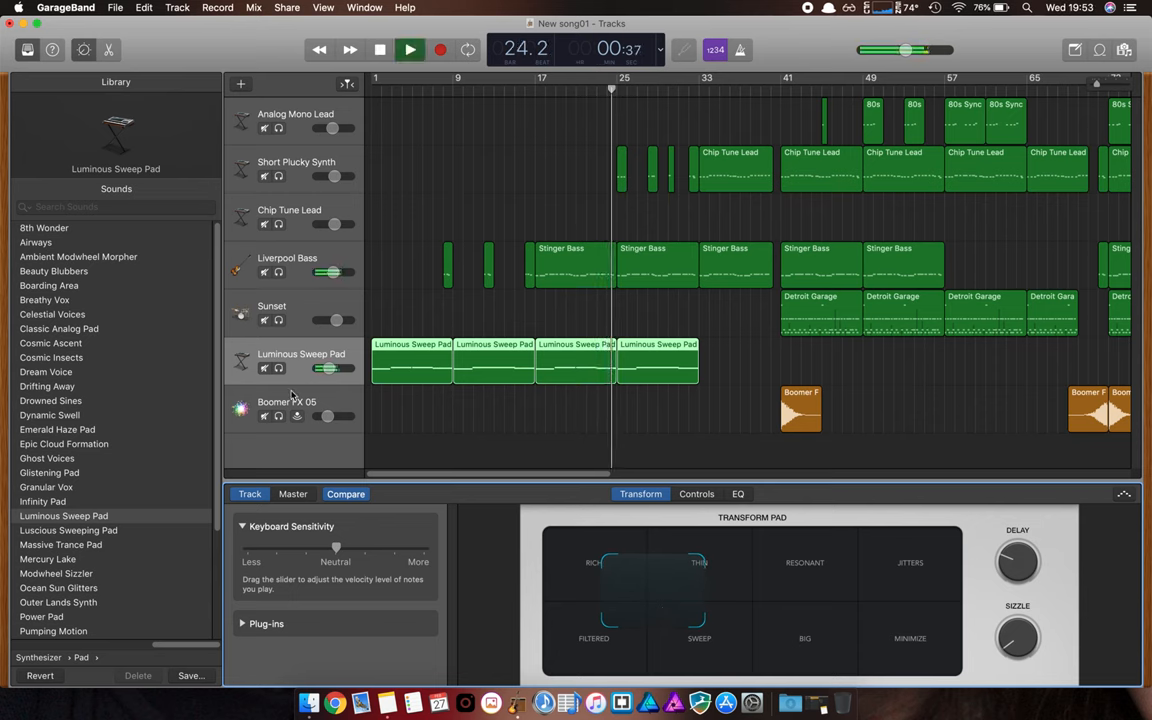
left_click(409, 49)
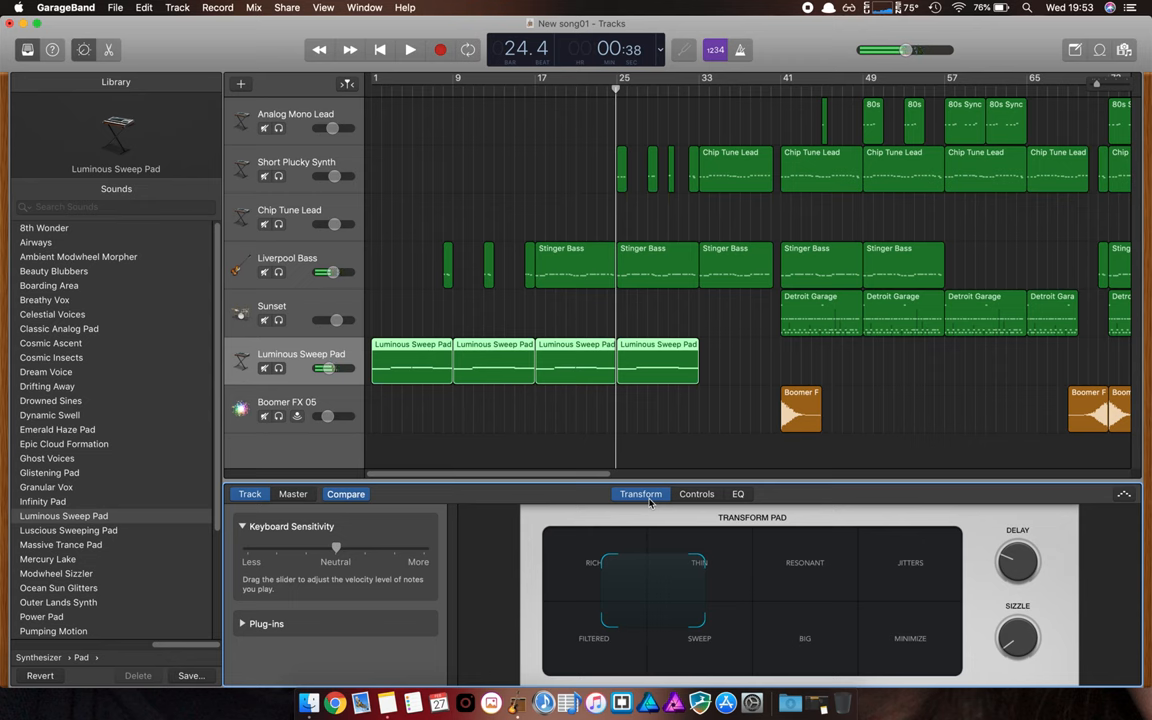
mouse_move(658, 602)
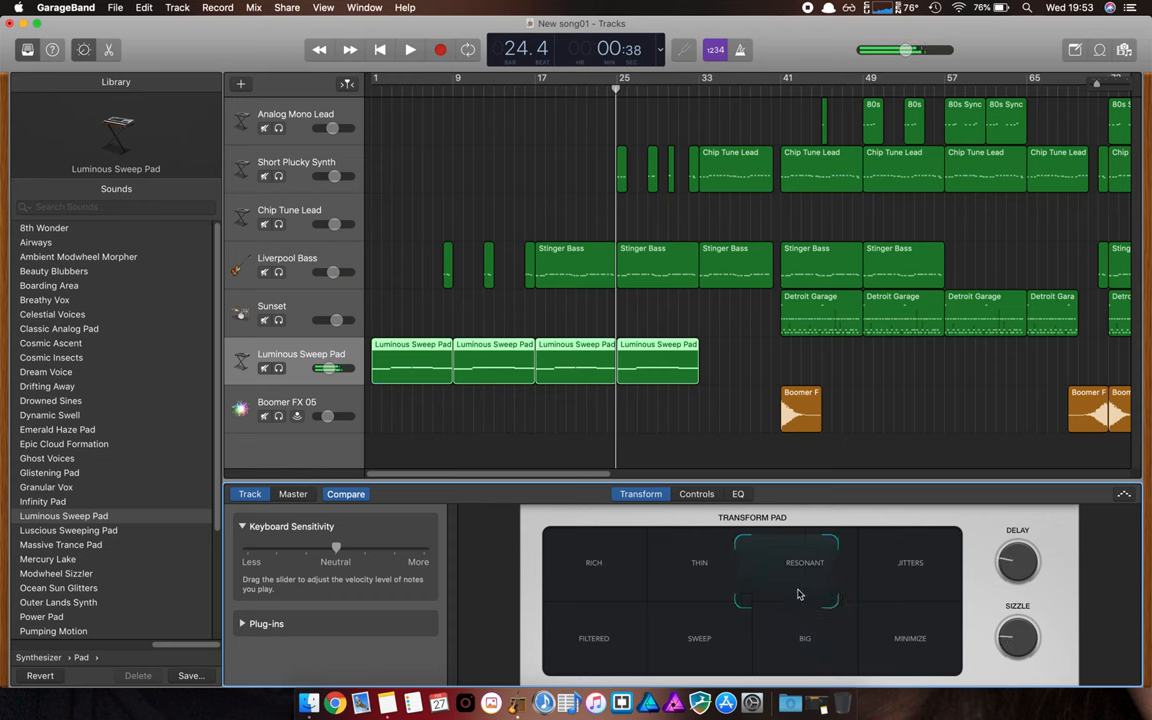
left_click(625, 562)
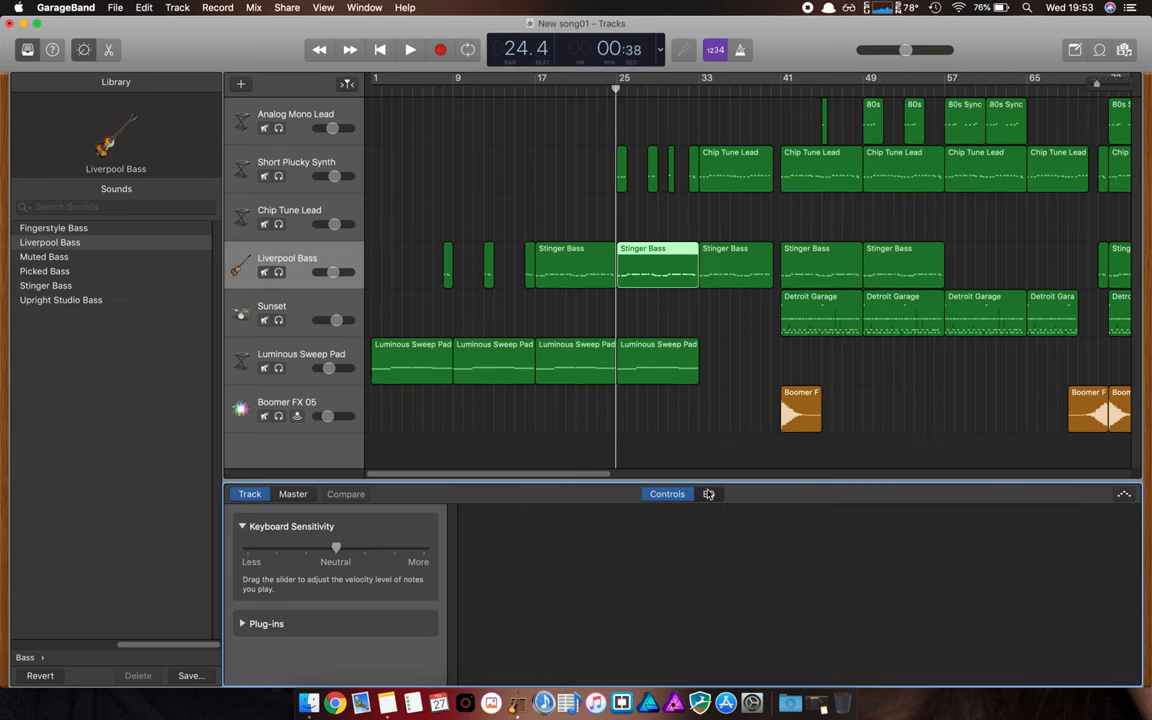
Step: View the Liverpool Bass EQ, then open the Boomer FX 05 region in the Audio Editor
left_click(708, 493)
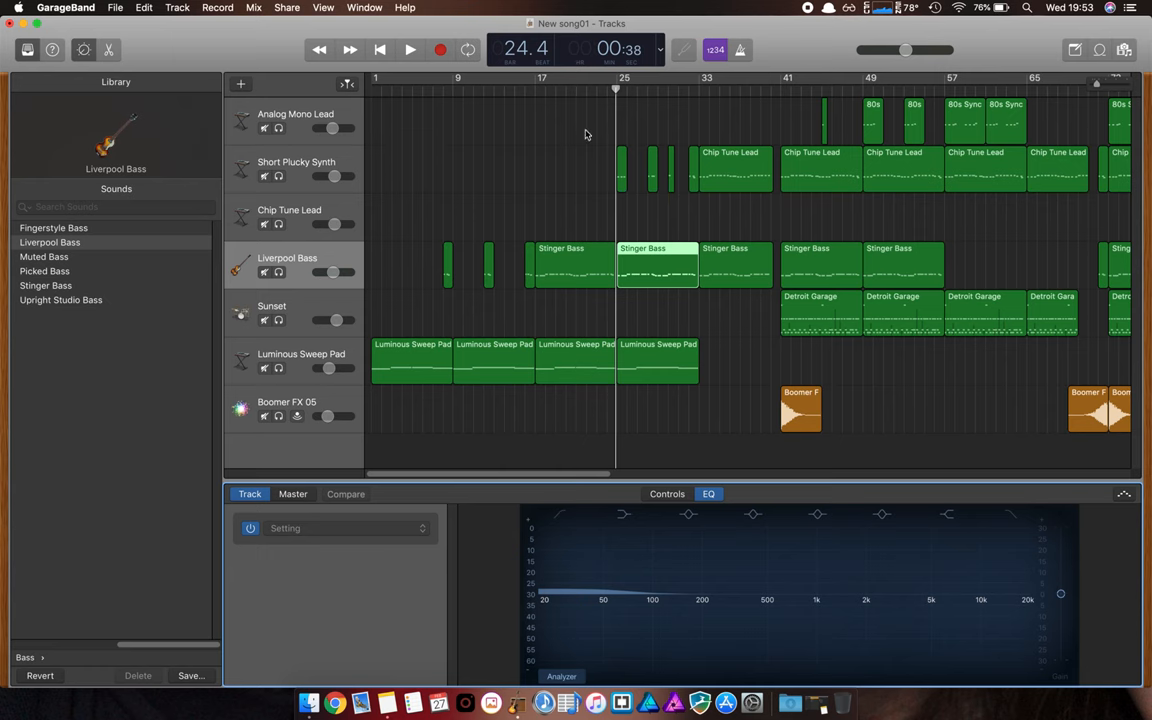
mouse_move(777, 207)
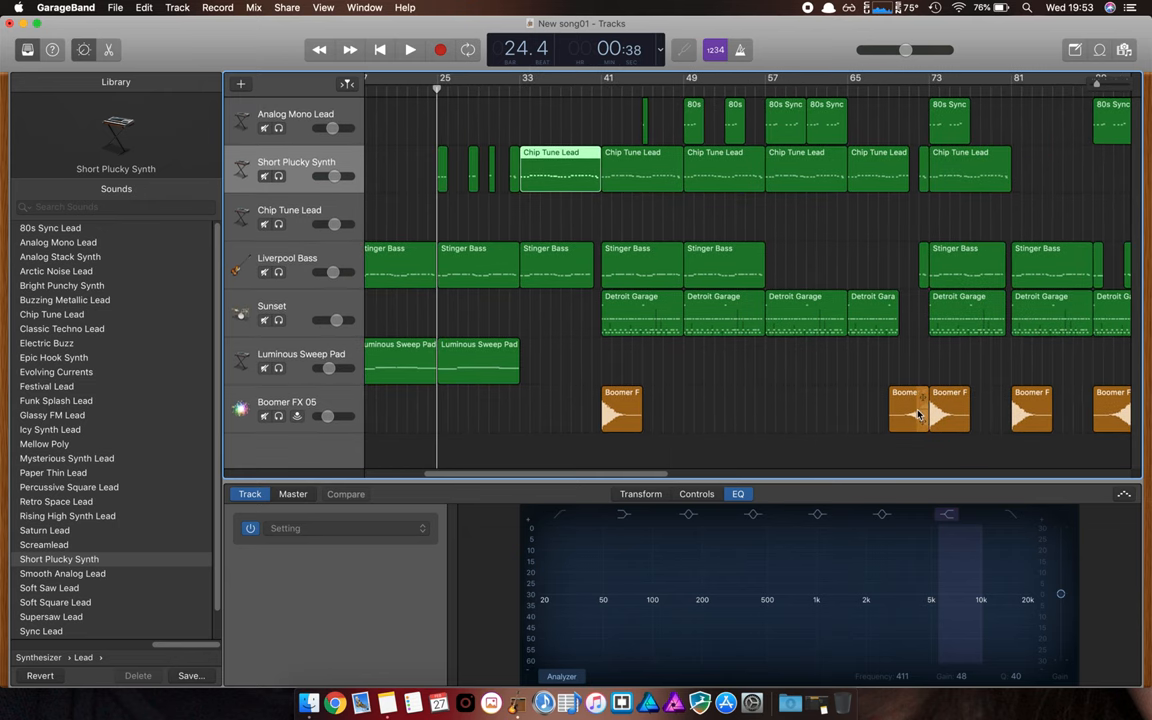
left_click(908, 408)
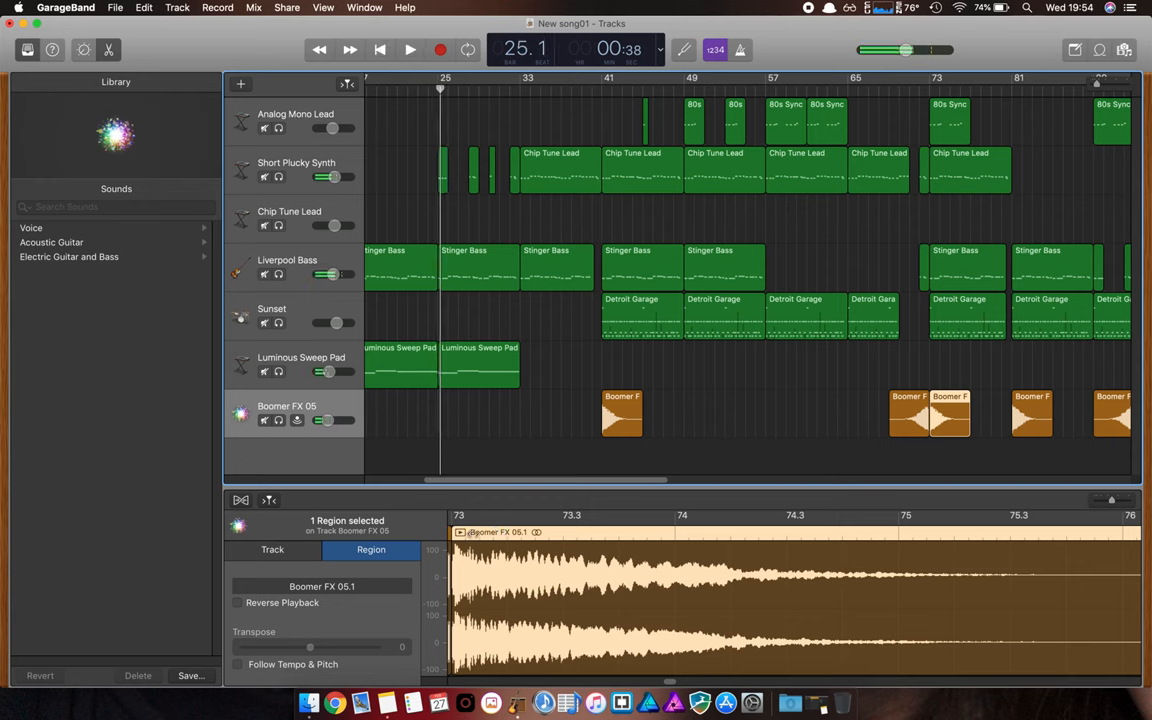
Step: Select the reversed Boomer FX 05.3 region, loop-play it, then stop playback
left_click(409, 49)
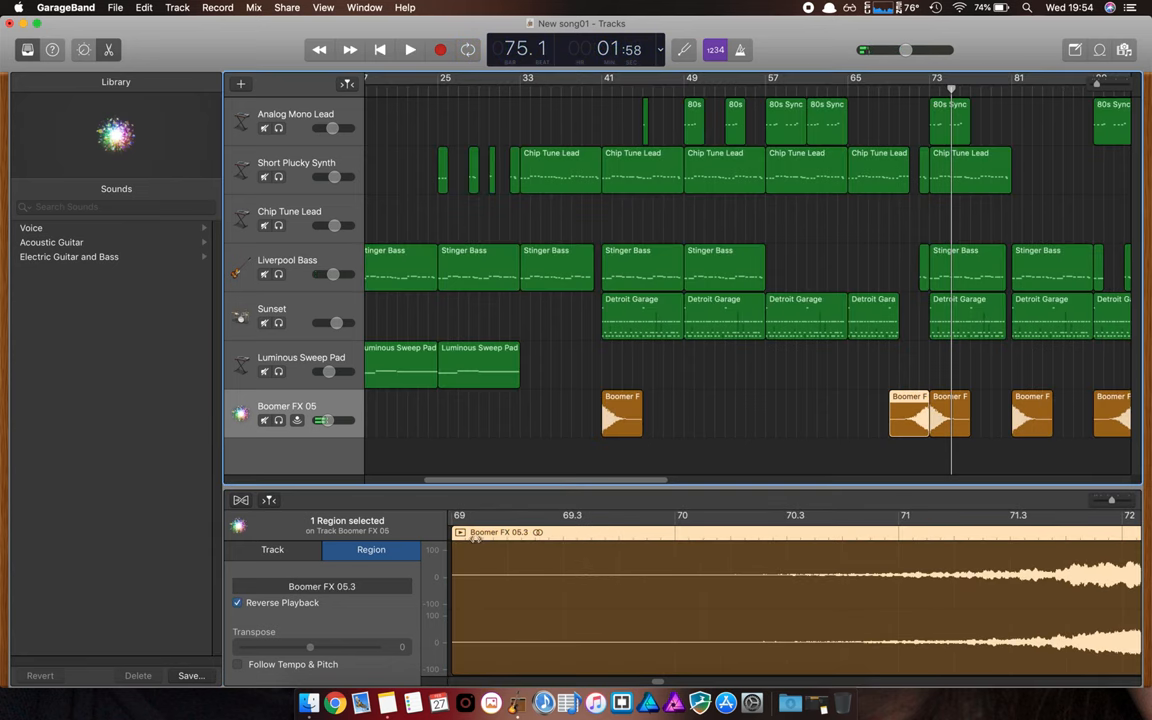
left_click(409, 49)
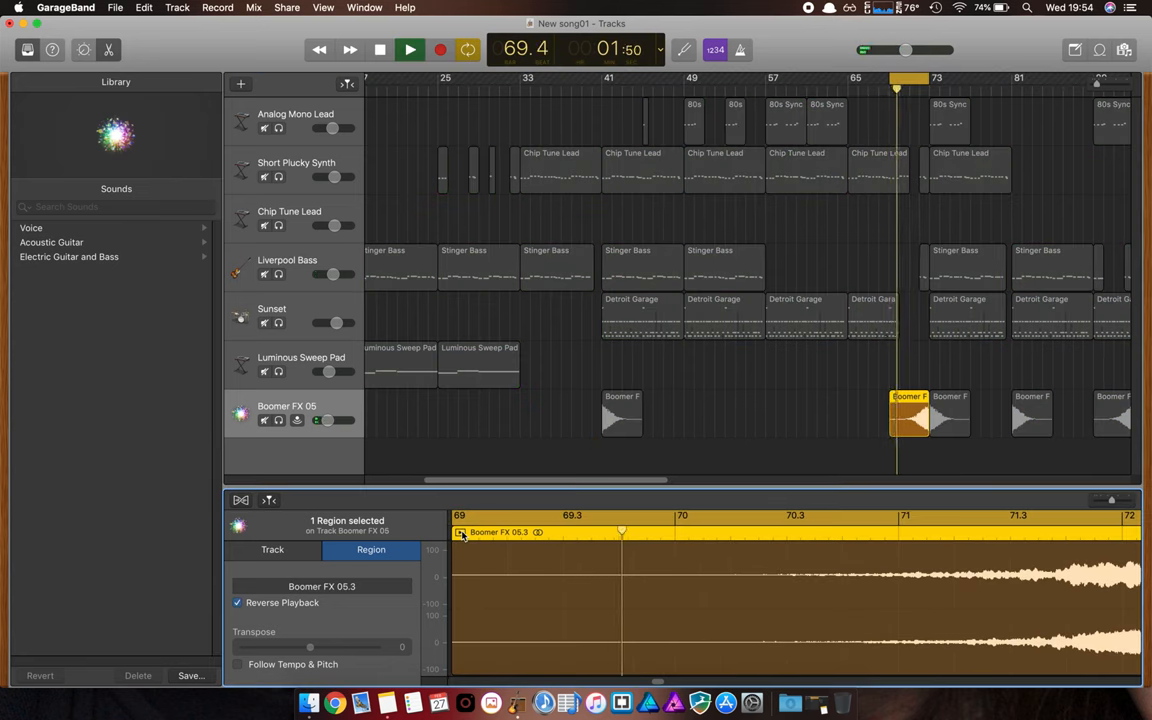
left_click(409, 49)
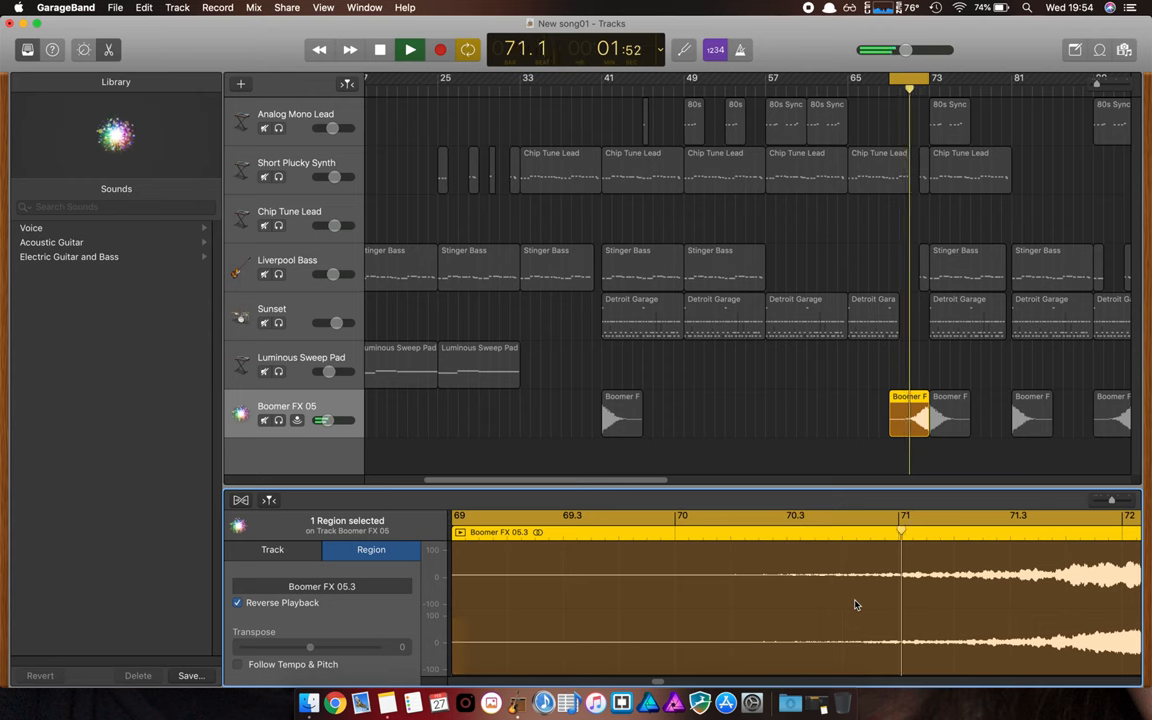
left_click(409, 49)
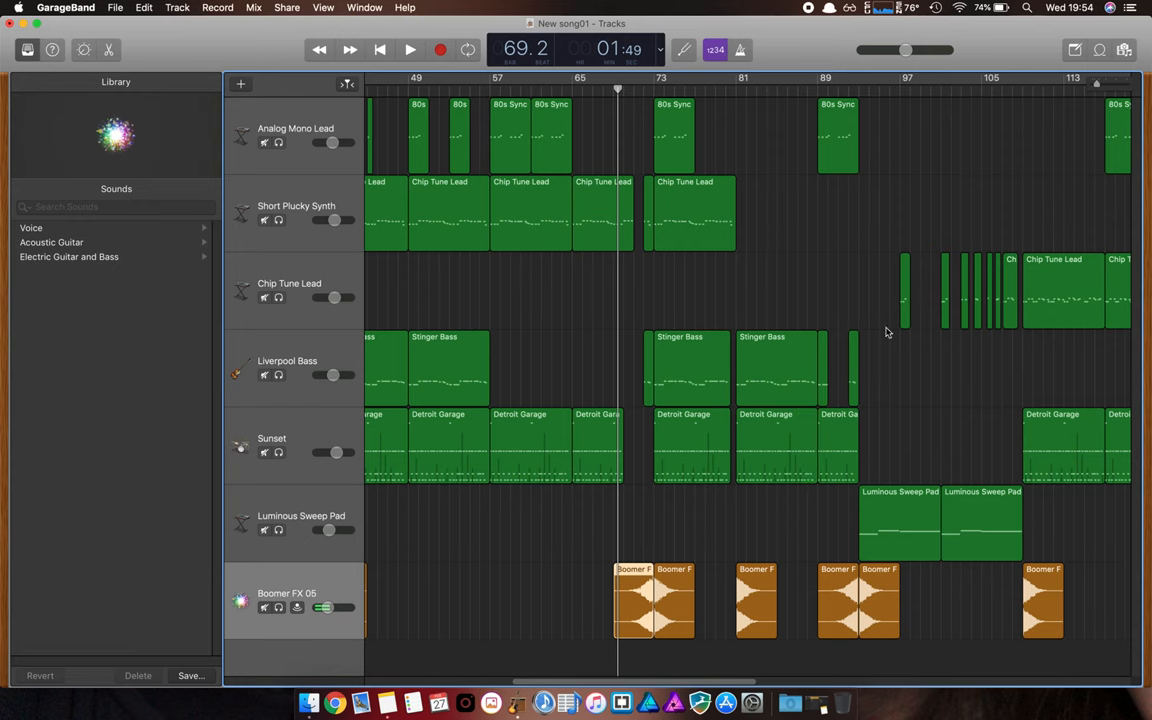
Step: Scroll the Tracks area right to show the song from about bar 97 onward
scroll("right", 3)
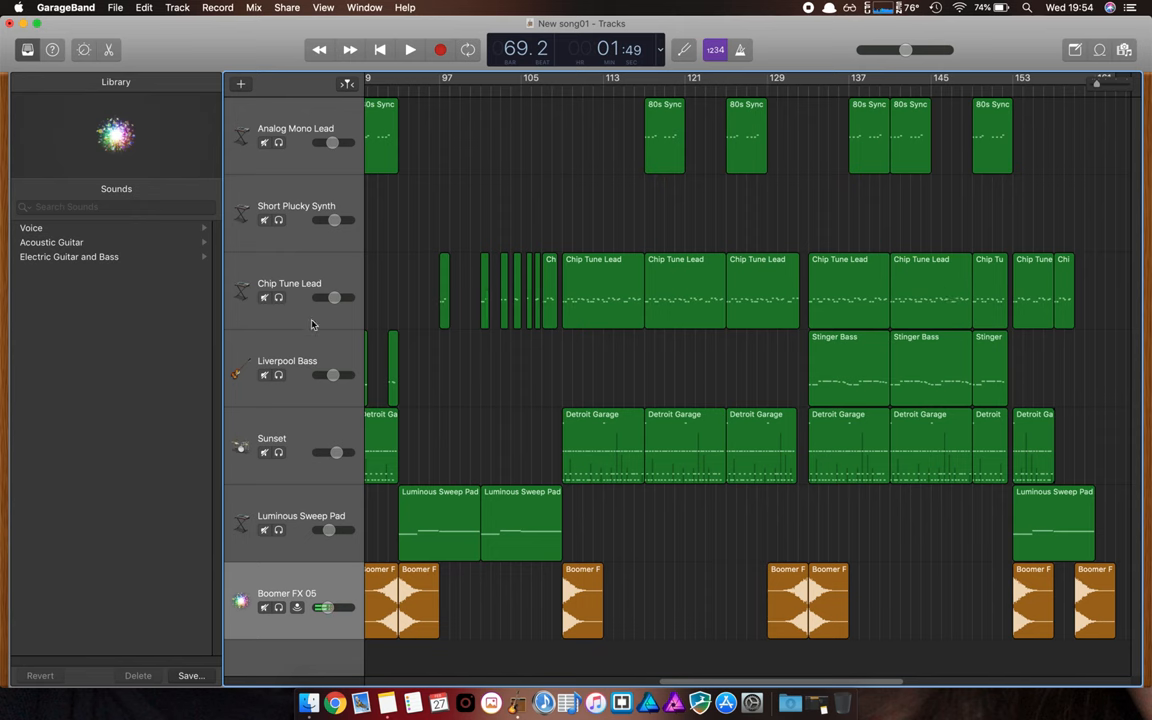
mouse_move(293, 362)
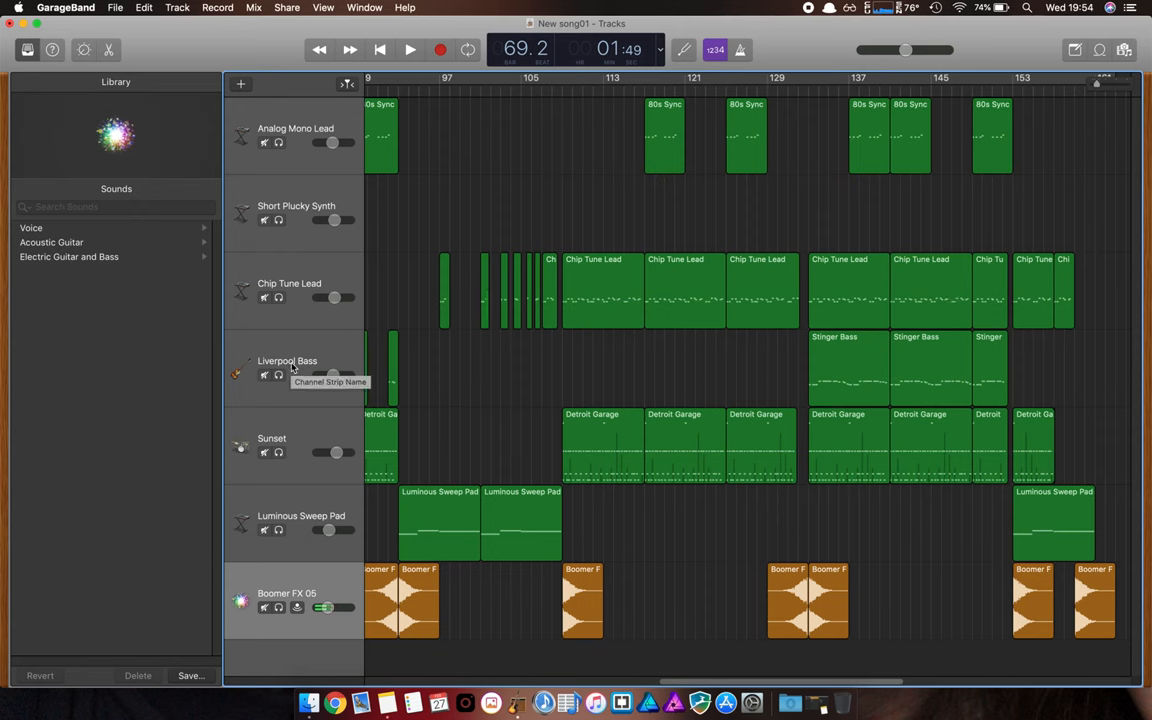
mouse_move(318, 641)
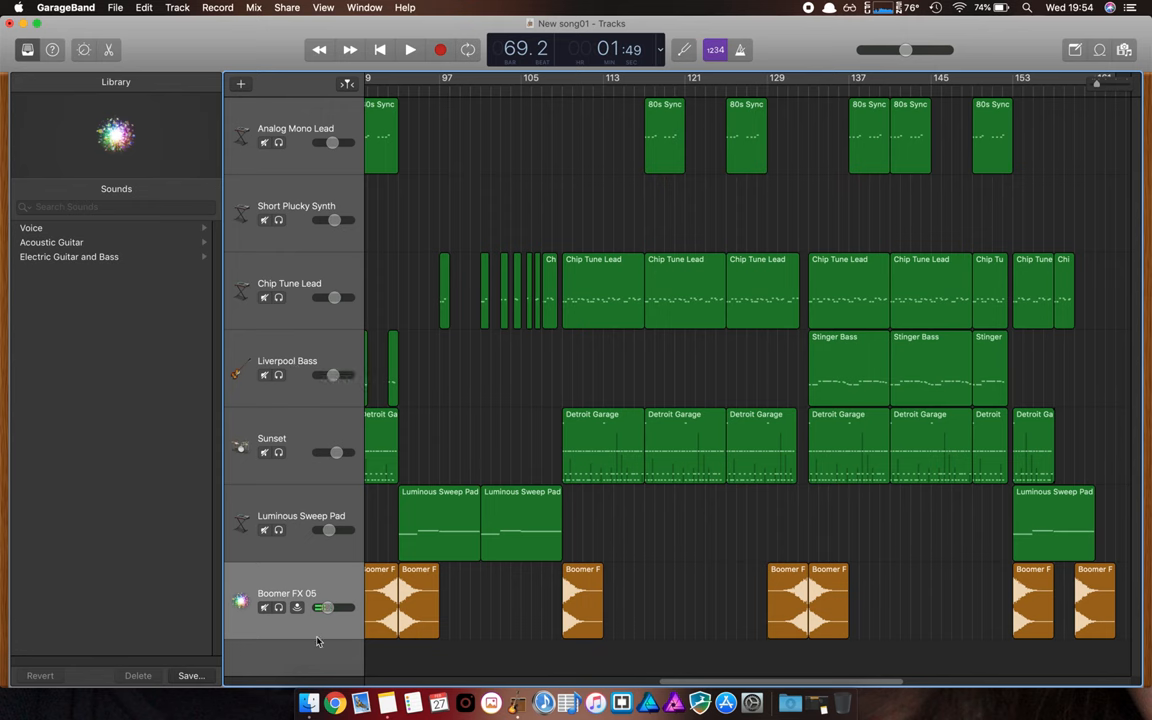
mouse_move(318, 640)
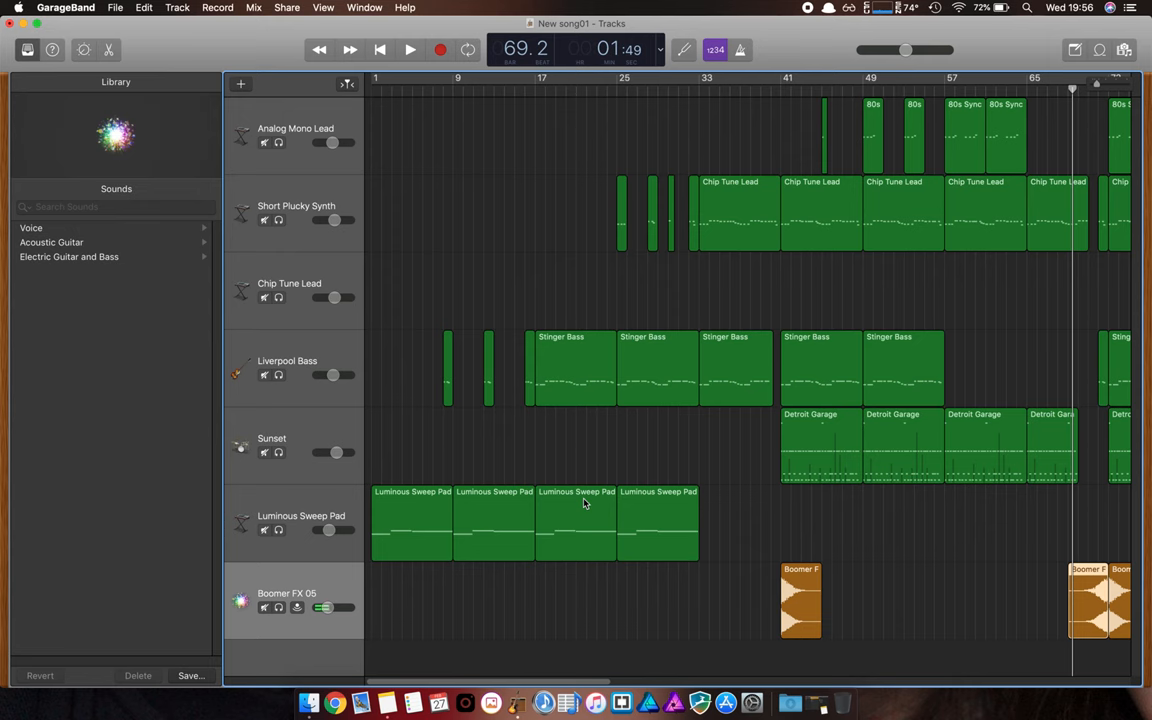
mouse_move(674, 703)
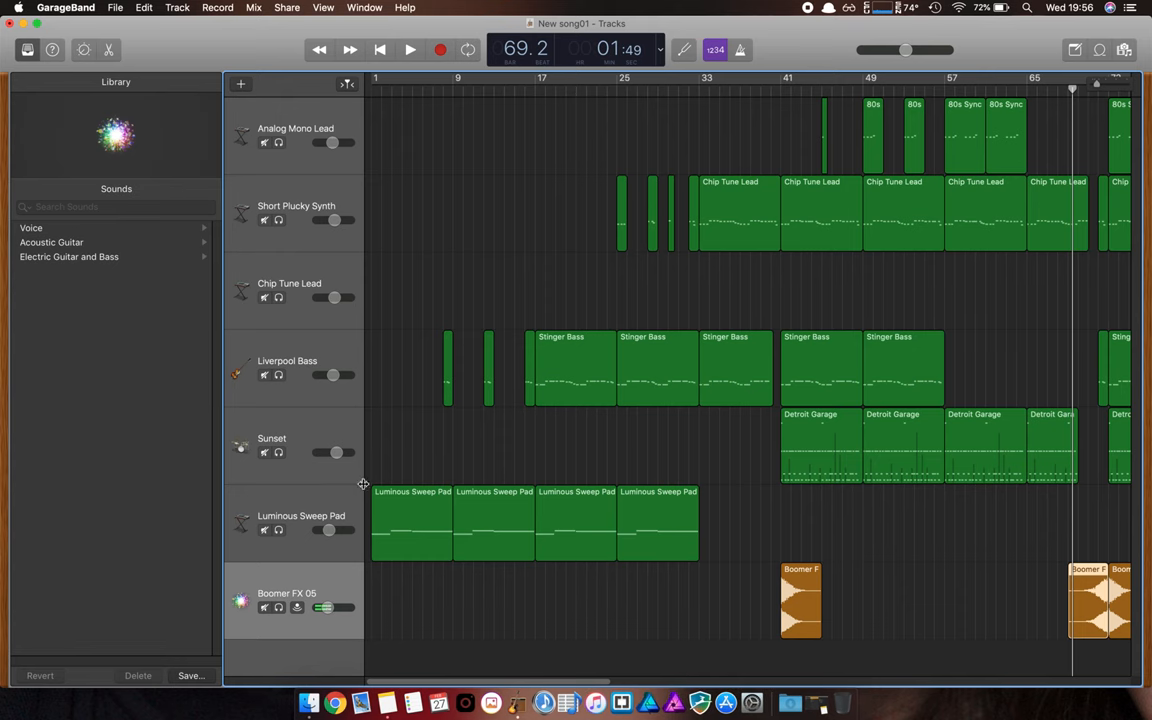
mouse_move(363, 485)
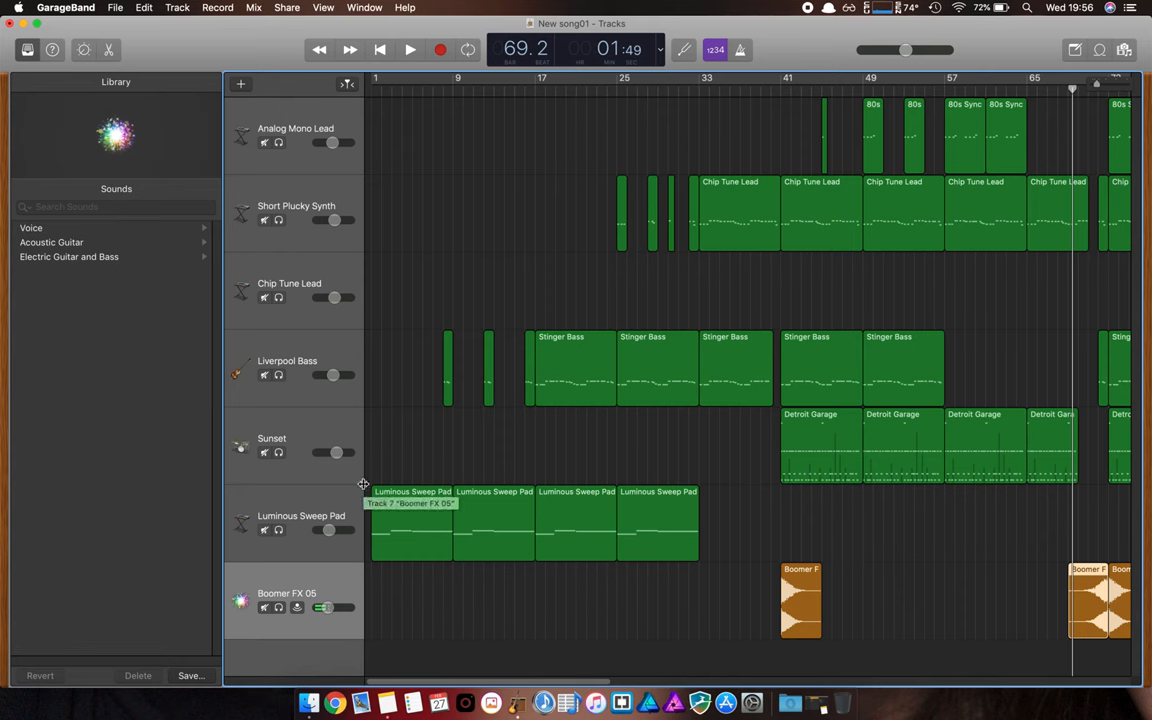